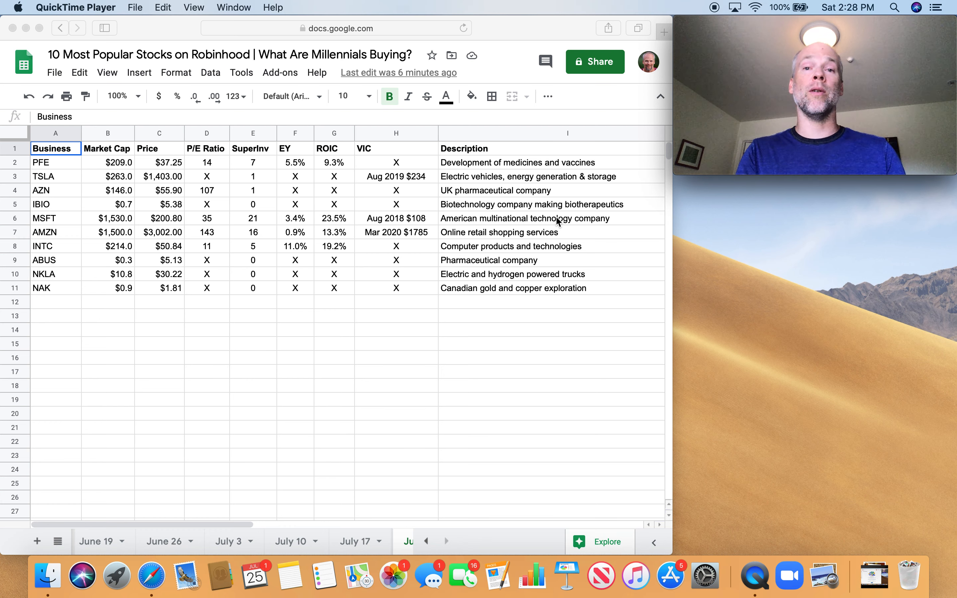
{"action": "mouse_move", "coordinate": [511, 231]}
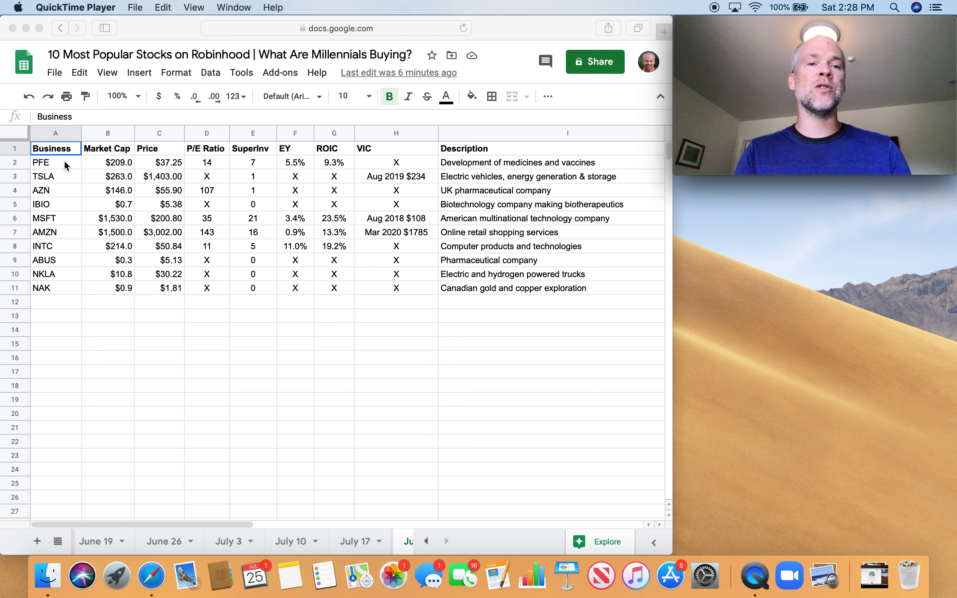
{"action": "mouse_move", "coordinate": [72, 188]}
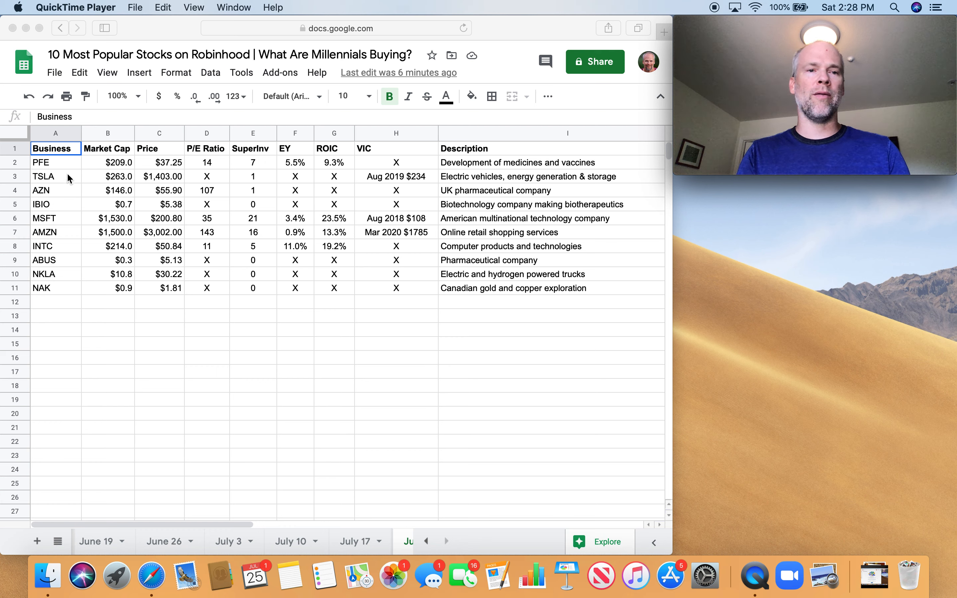
{"action": "mouse_move", "coordinate": [59, 209]}
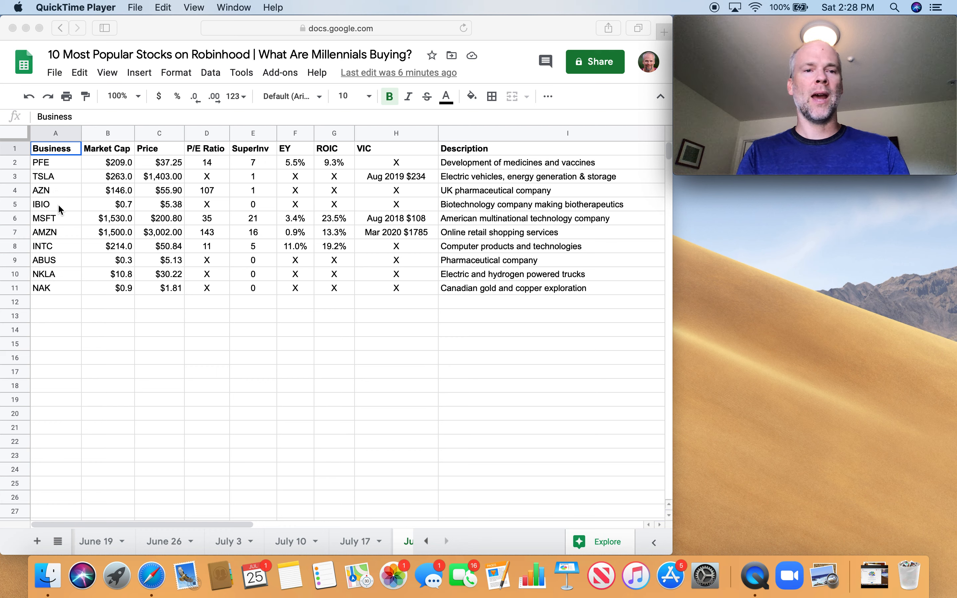
{"action": "mouse_move", "coordinate": [64, 264]}
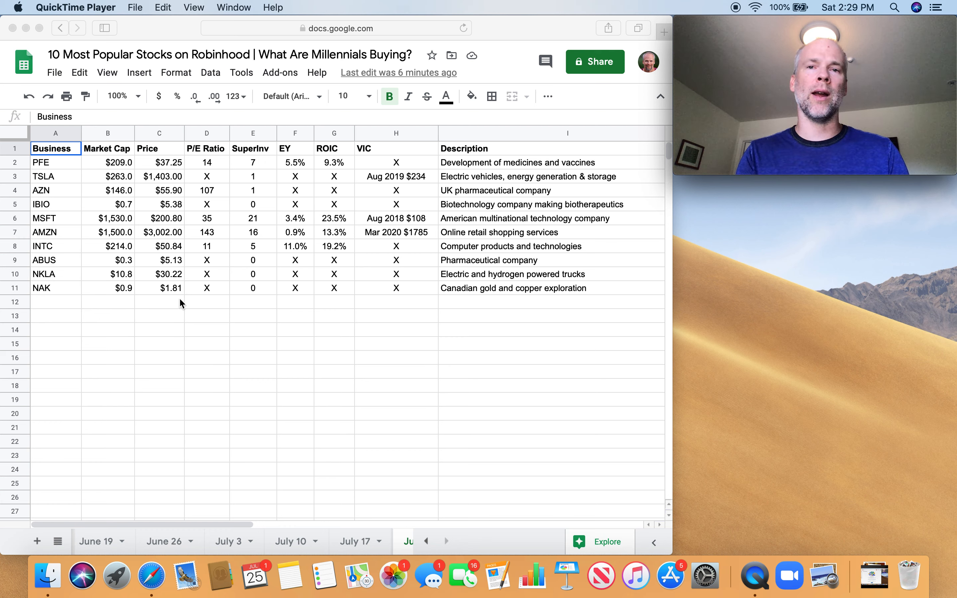
{"action": "mouse_move", "coordinate": [112, 201]}
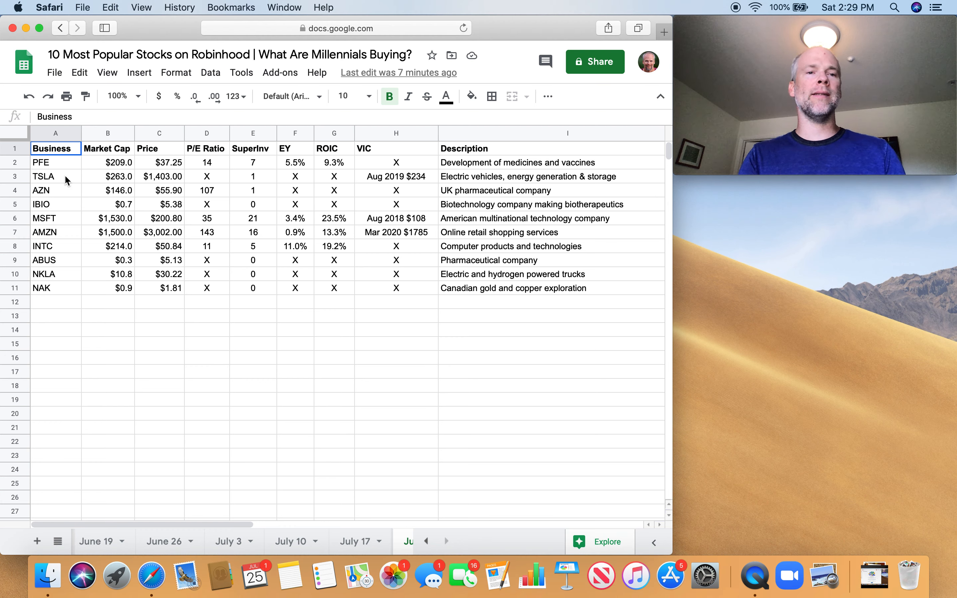
{"action": "left_click", "coordinate": [55, 176]}
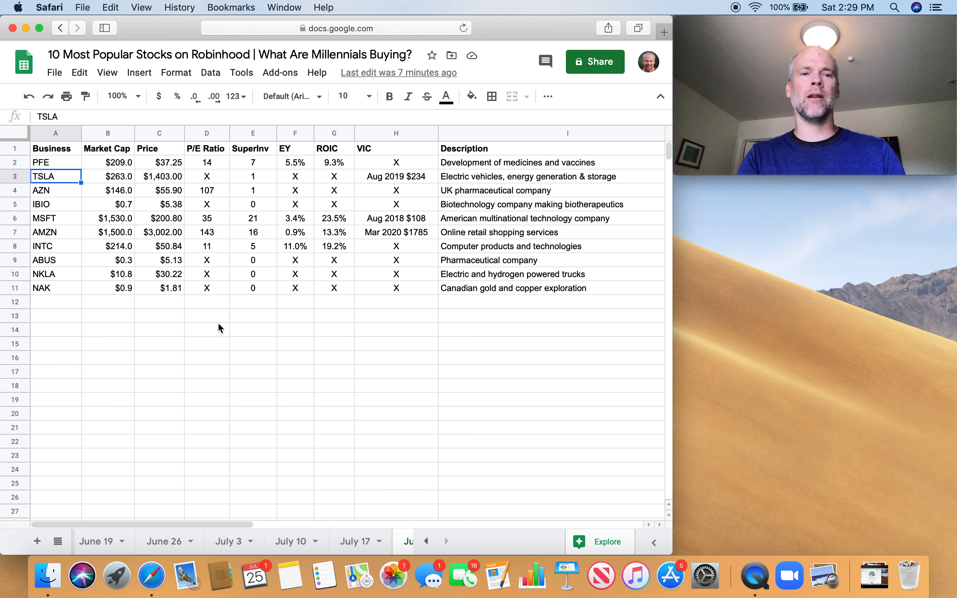
{"action": "mouse_move", "coordinate": [168, 181]}
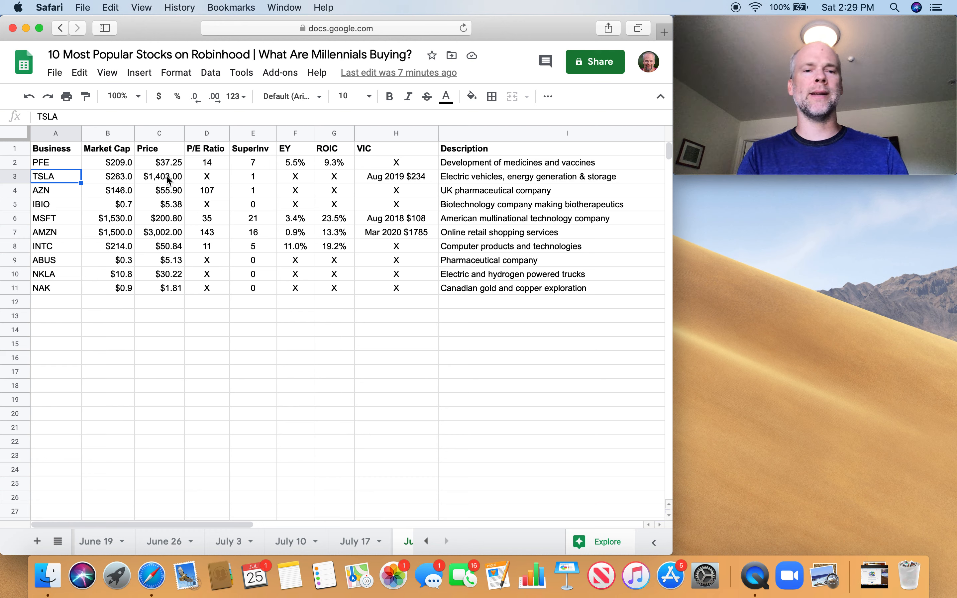
{"action": "left_click", "coordinate": [159, 177]}
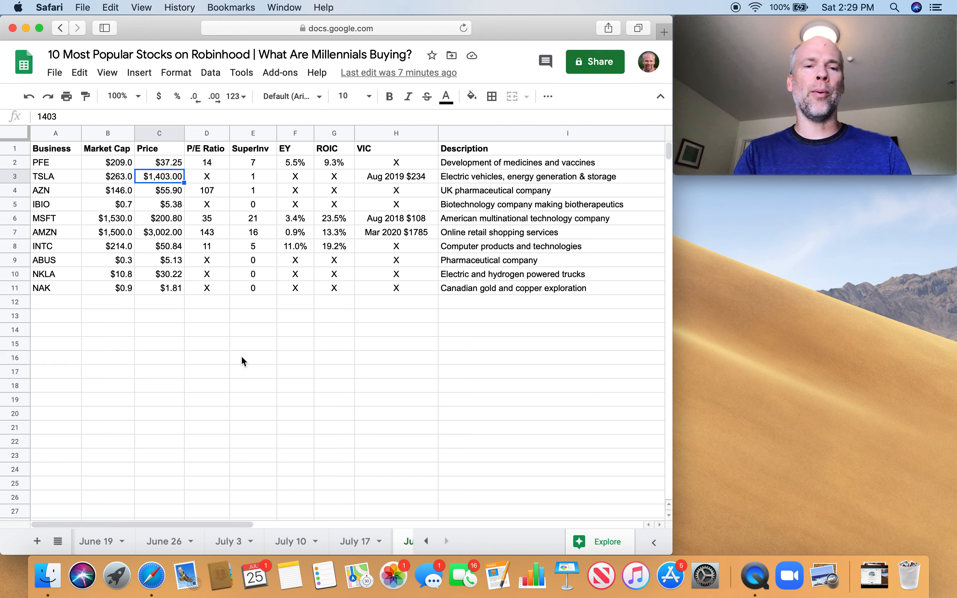
{"action": "mouse_move", "coordinate": [207, 280]}
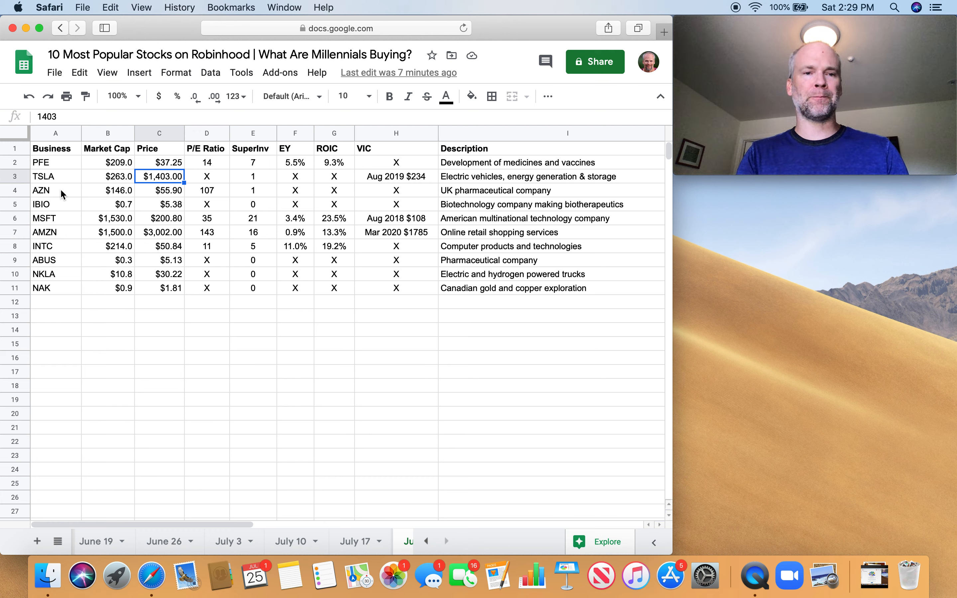
{"action": "left_click", "coordinate": [55, 218]}
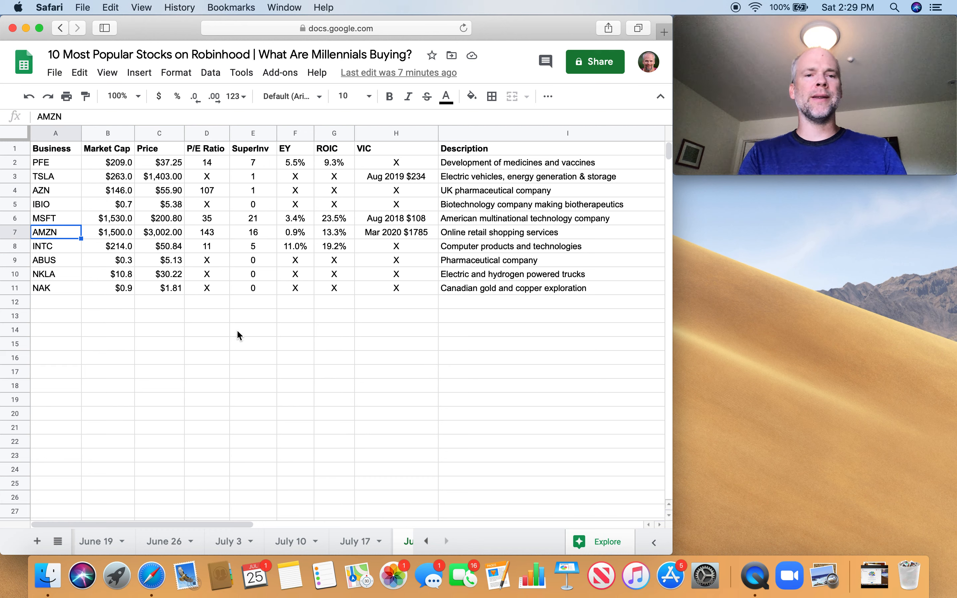
{"action": "mouse_move", "coordinate": [67, 223]}
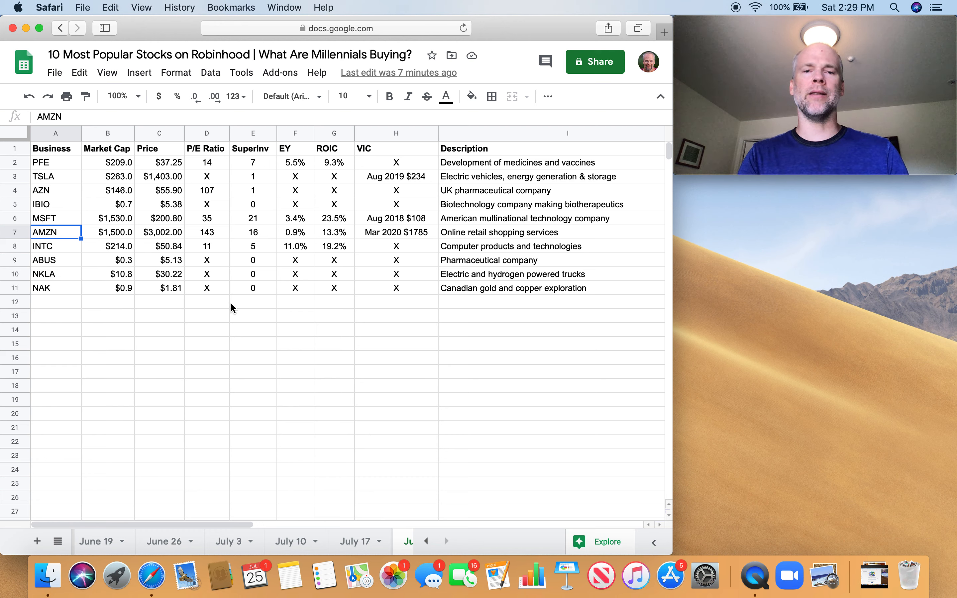
{"action": "mouse_move", "coordinate": [77, 267]}
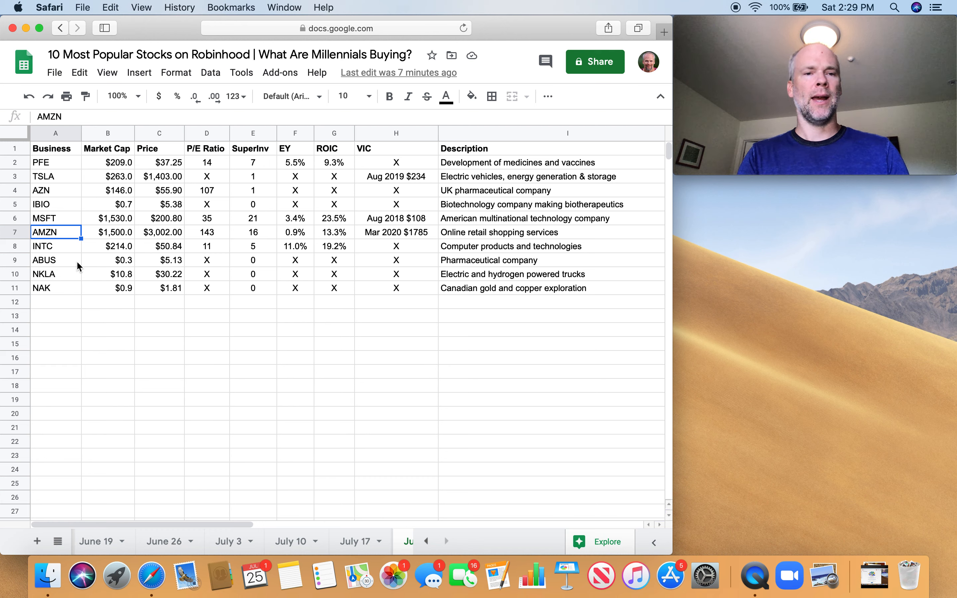
{"action": "left_click", "coordinate": [55, 246]}
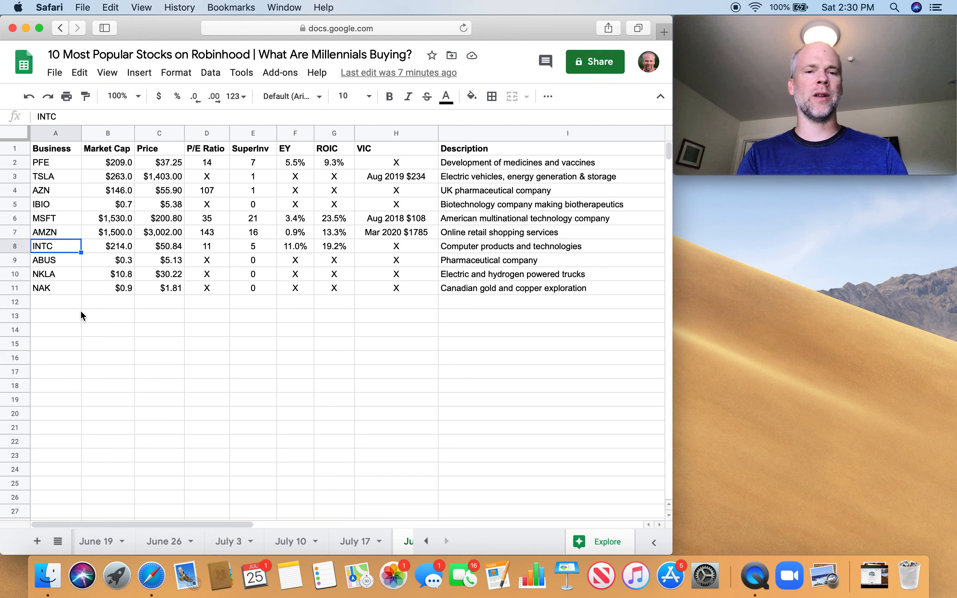
{"action": "left_click", "coordinate": [55, 273]}
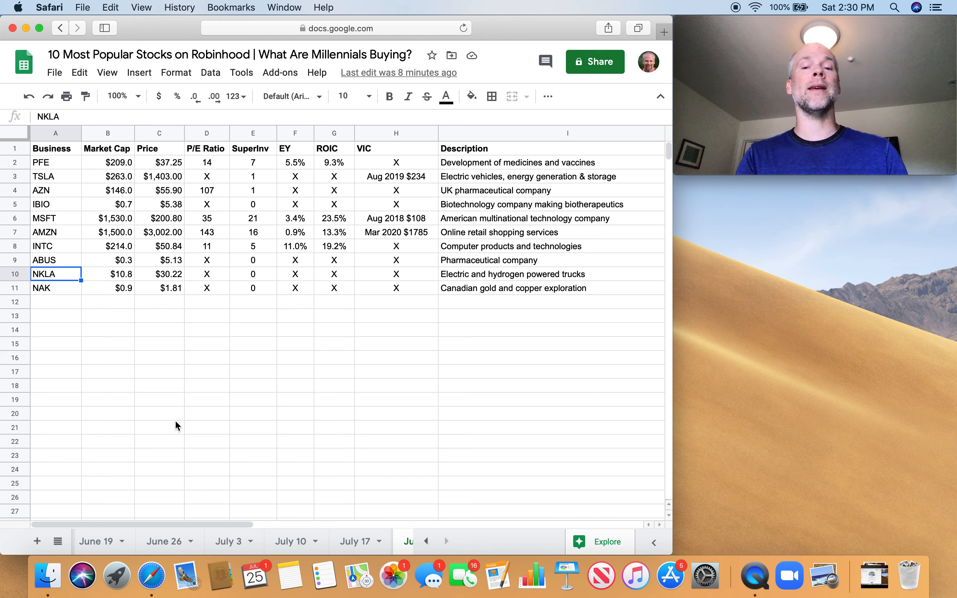
{"action": "mouse_move", "coordinate": [254, 355]}
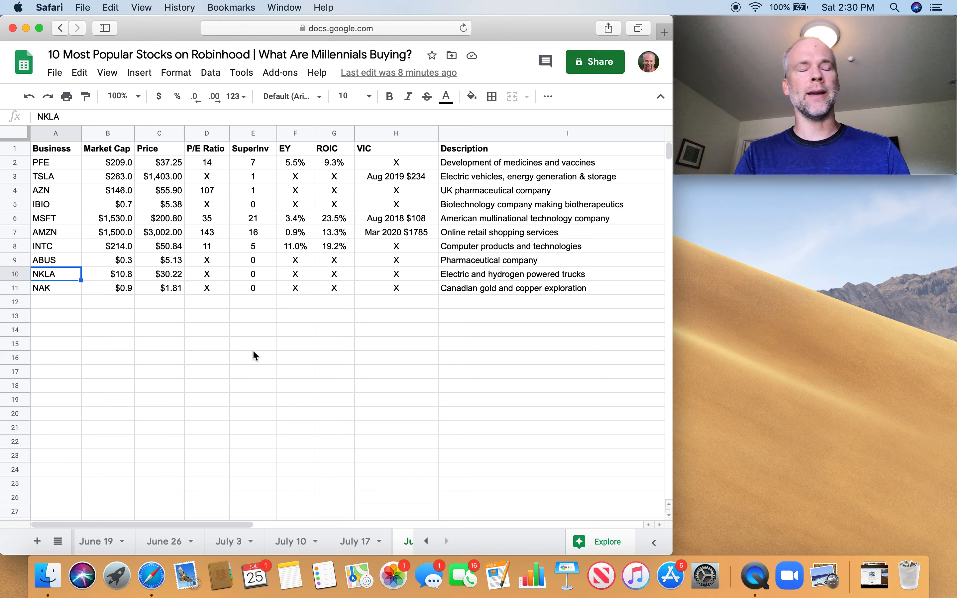
{"action": "mouse_move", "coordinate": [174, 312]}
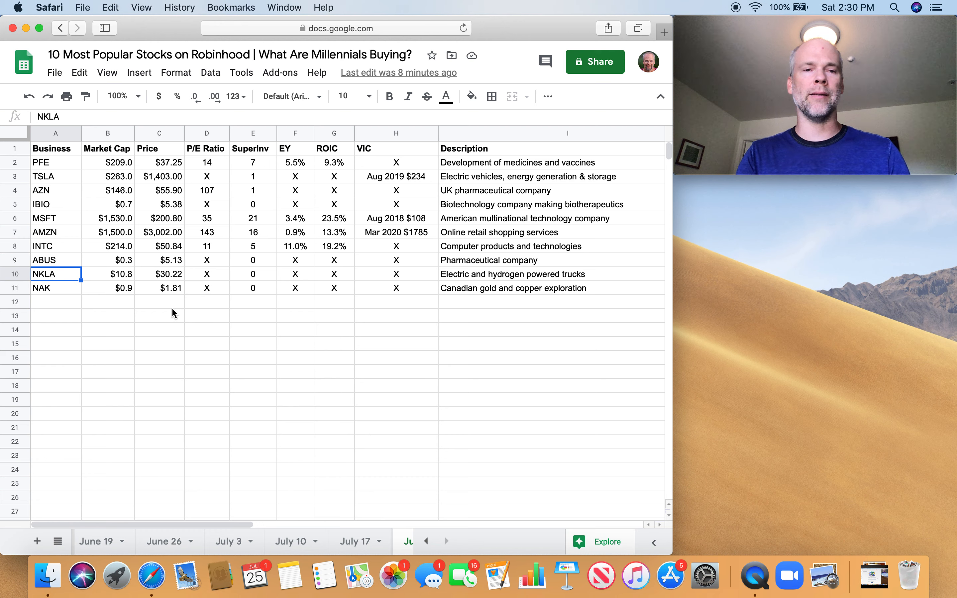
{"action": "left_click", "coordinate": [55, 288]}
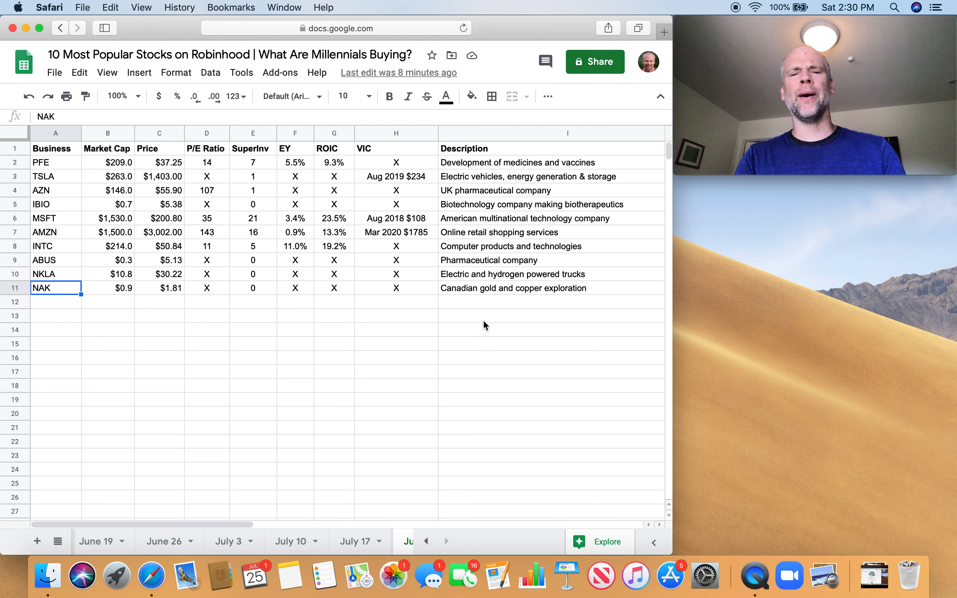
{"action": "mouse_move", "coordinate": [514, 316]}
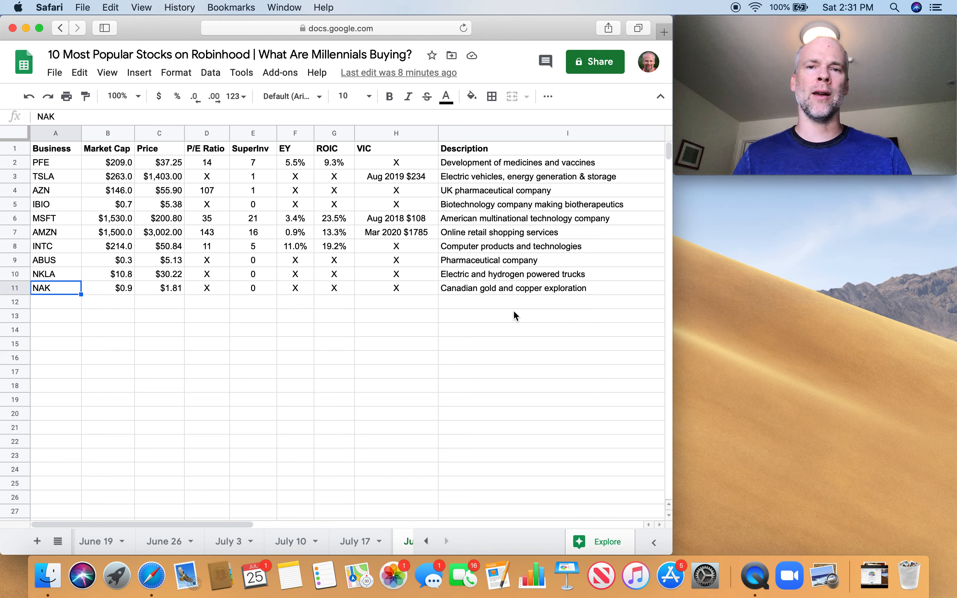
{"action": "mouse_move", "coordinate": [448, 312]}
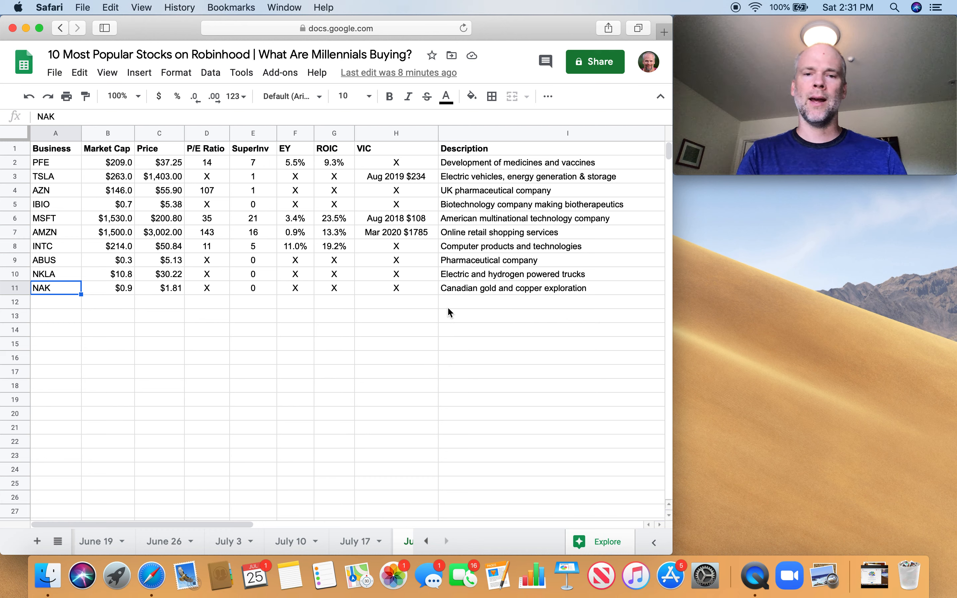
{"action": "mouse_move", "coordinate": [293, 305]}
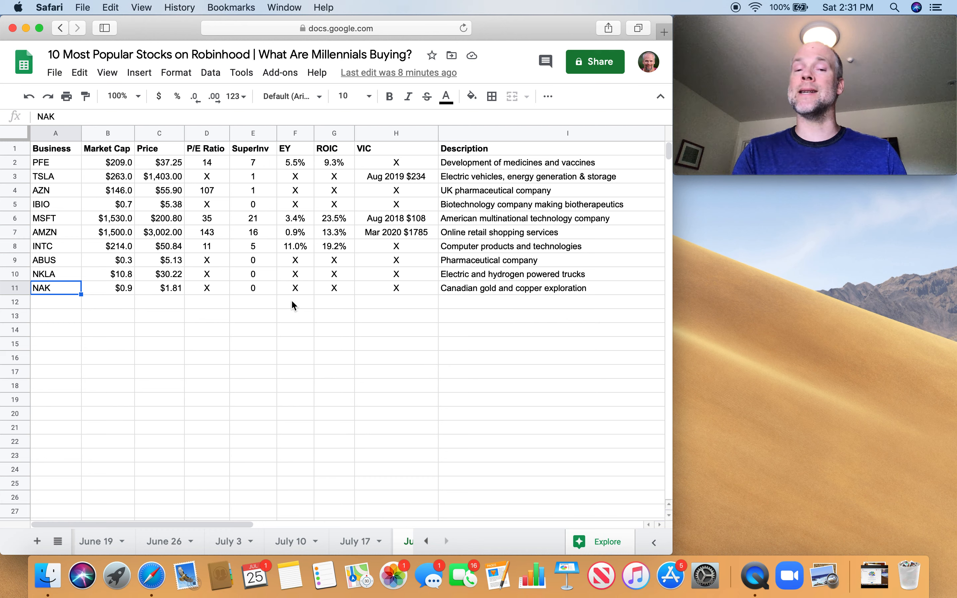
{"action": "mouse_move", "coordinate": [222, 300]}
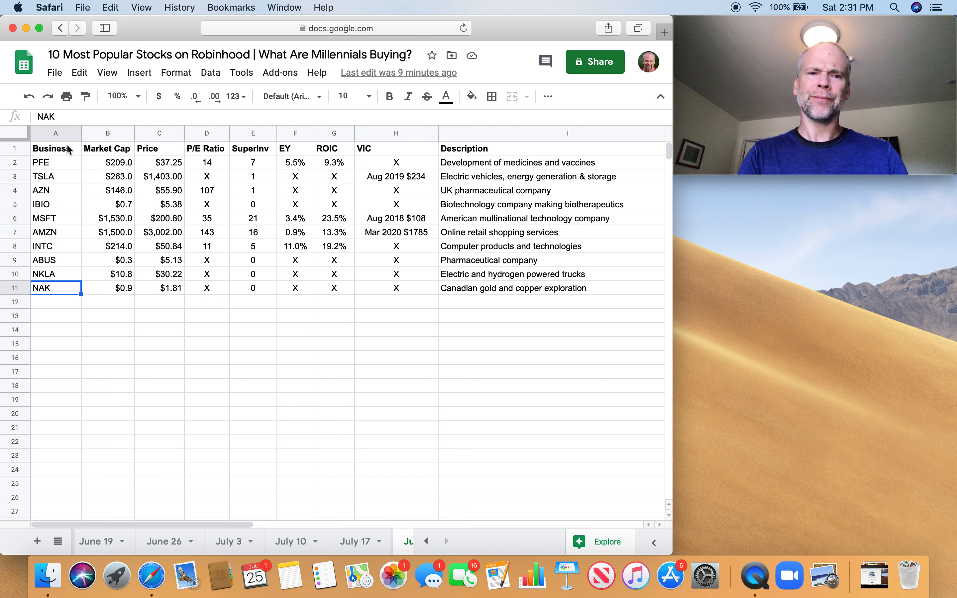
{"action": "left_click", "coordinate": [389, 97]}
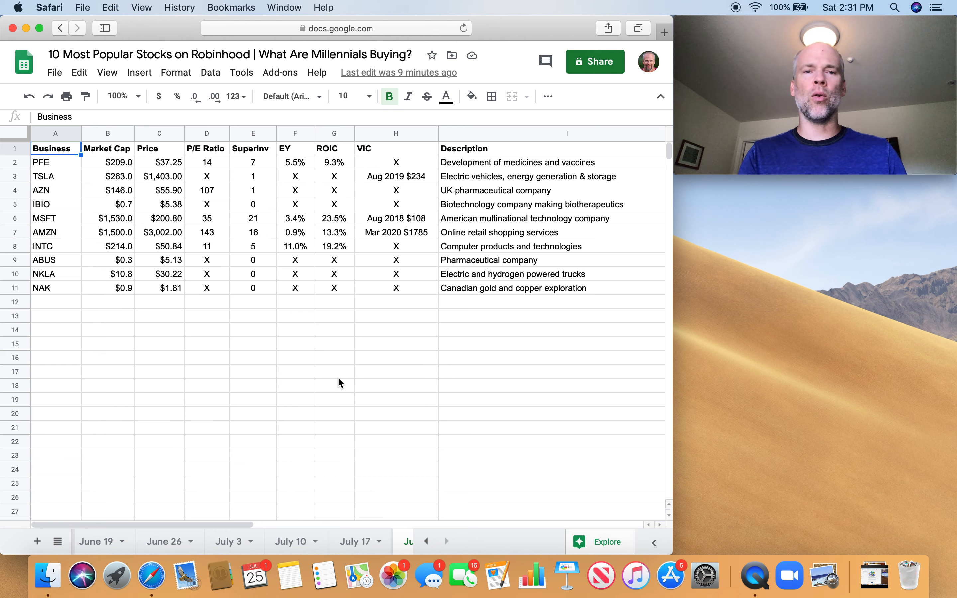
{"action": "mouse_move", "coordinate": [251, 159]}
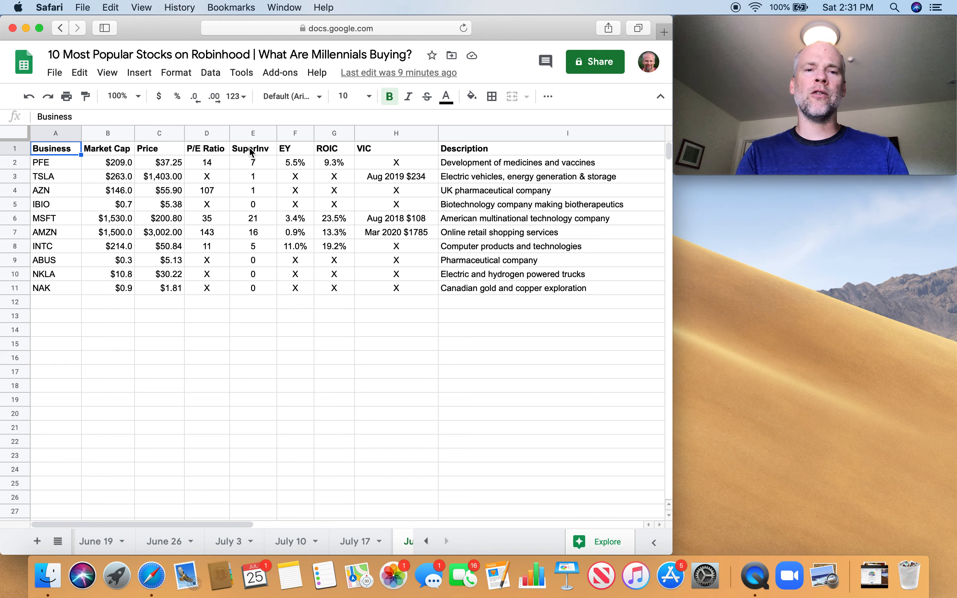
{"action": "mouse_move", "coordinate": [336, 151]}
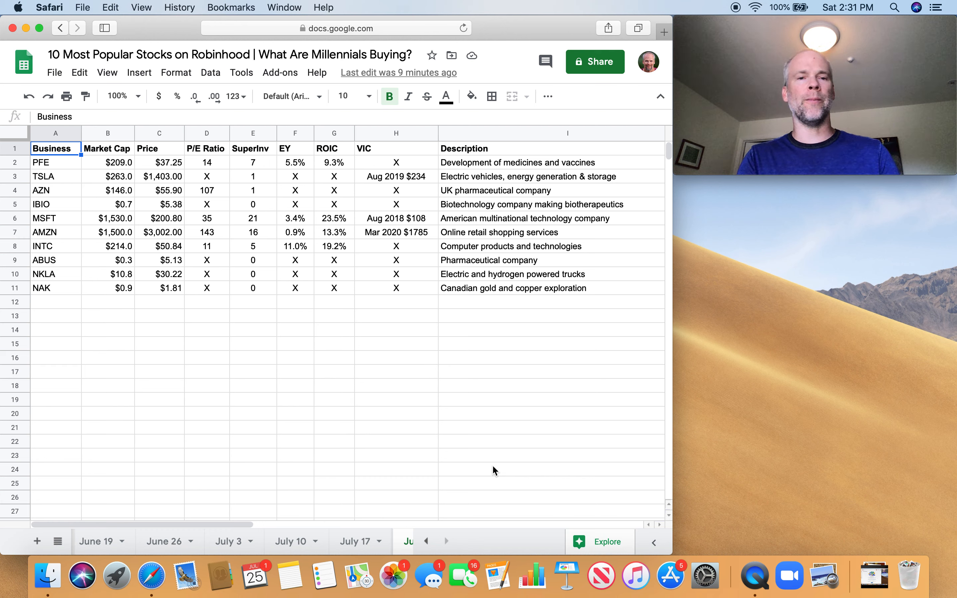
{"action": "mouse_move", "coordinate": [189, 154]}
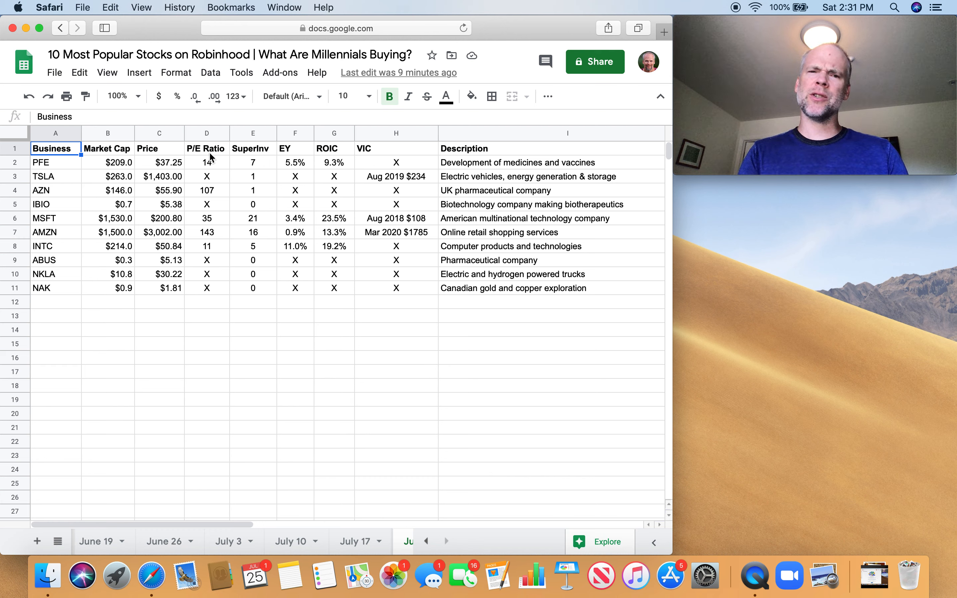
{"action": "left_click", "coordinate": [207, 149]}
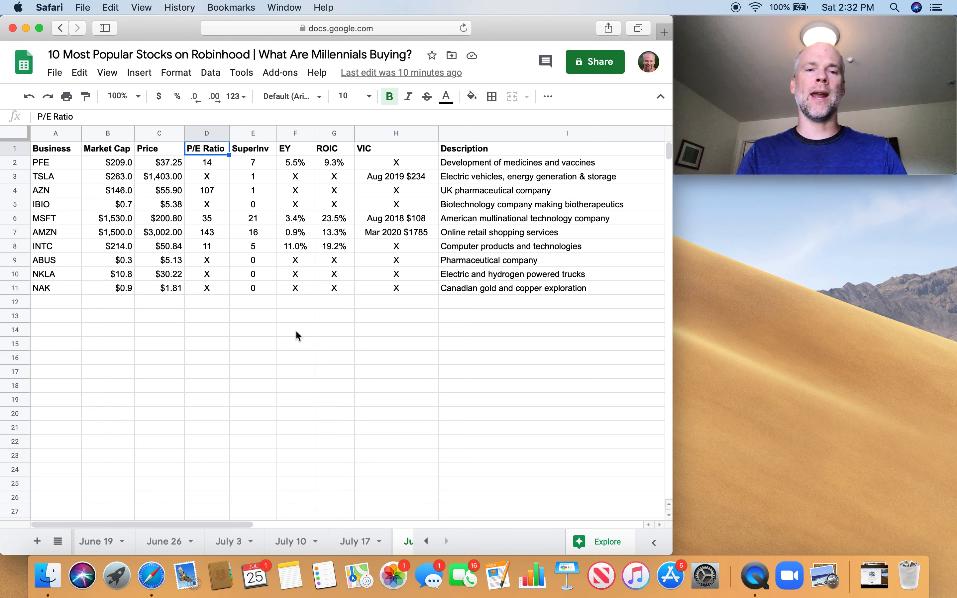
{"action": "mouse_move", "coordinate": [225, 162]}
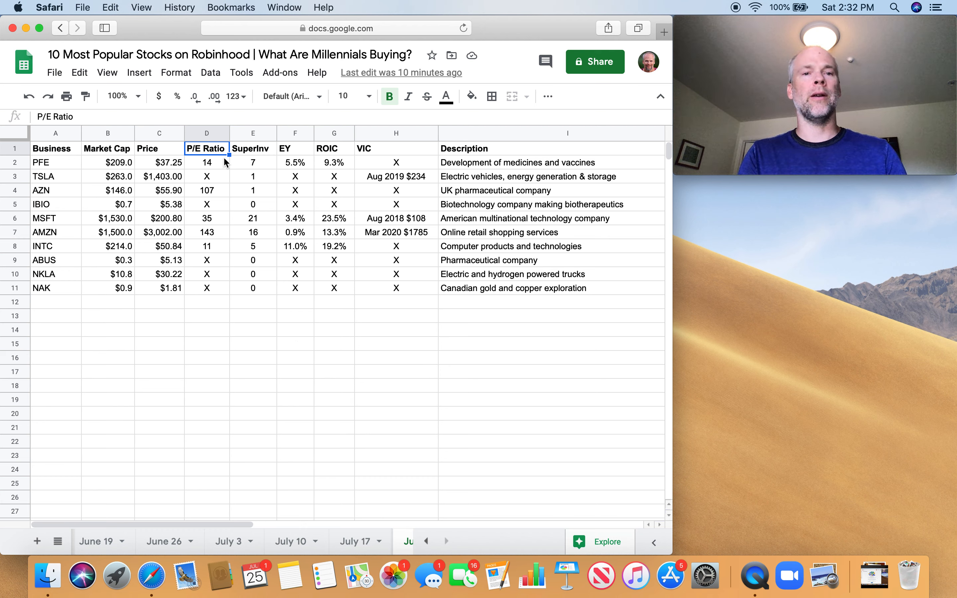
{"action": "left_click", "coordinate": [253, 162]}
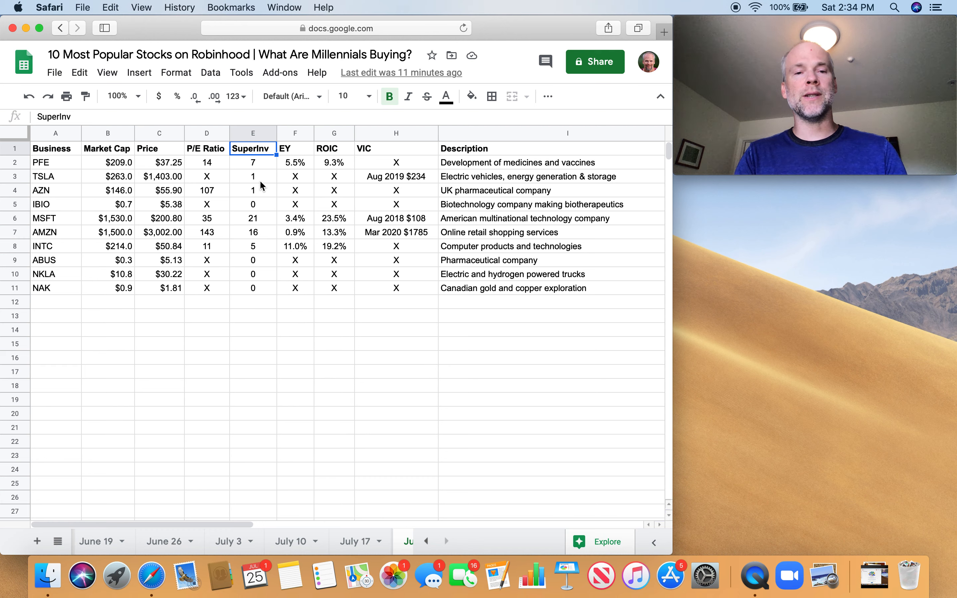
{"action": "mouse_move", "coordinate": [260, 244]}
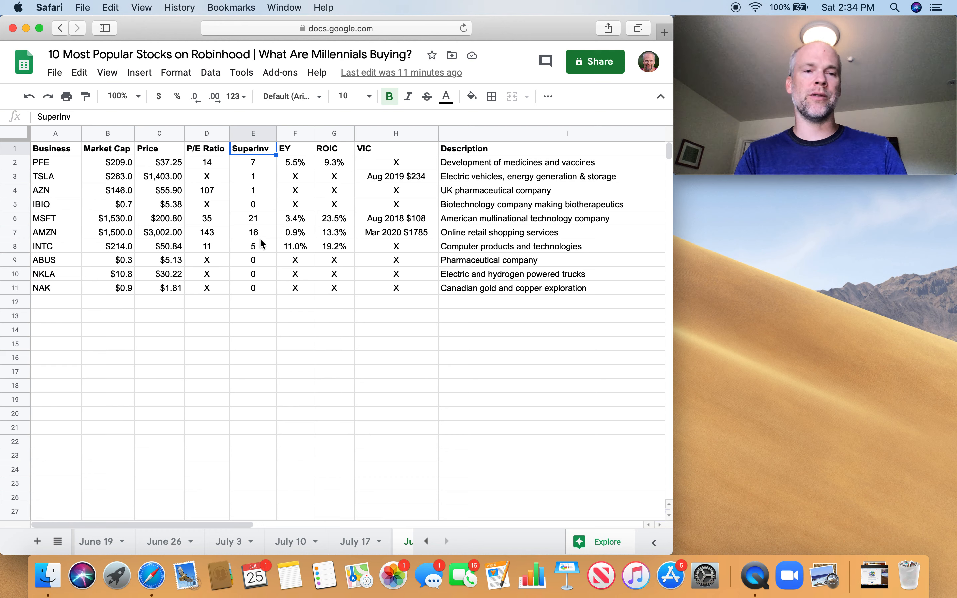
{"action": "left_click", "coordinate": [295, 162]}
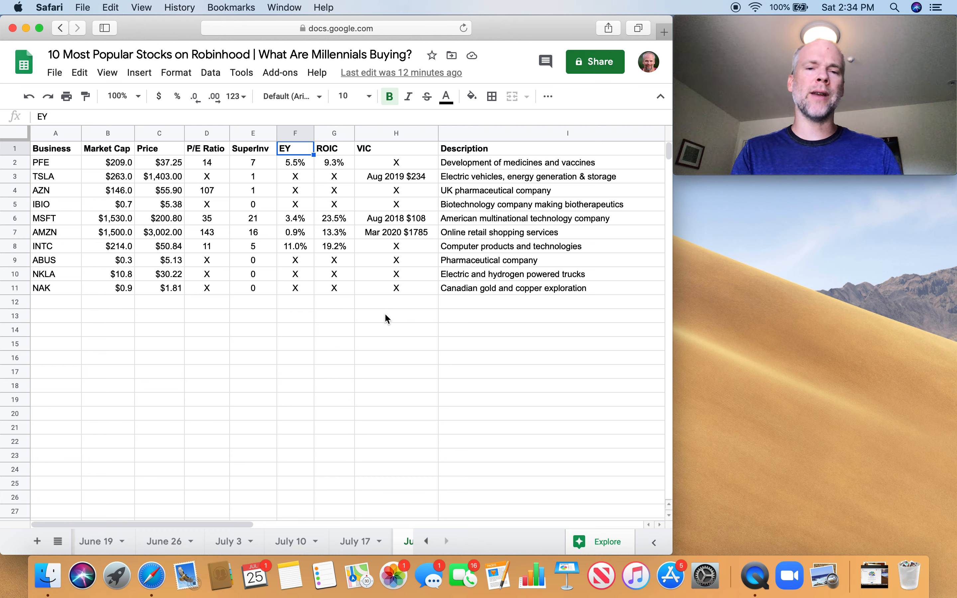
{"action": "mouse_move", "coordinate": [305, 158]}
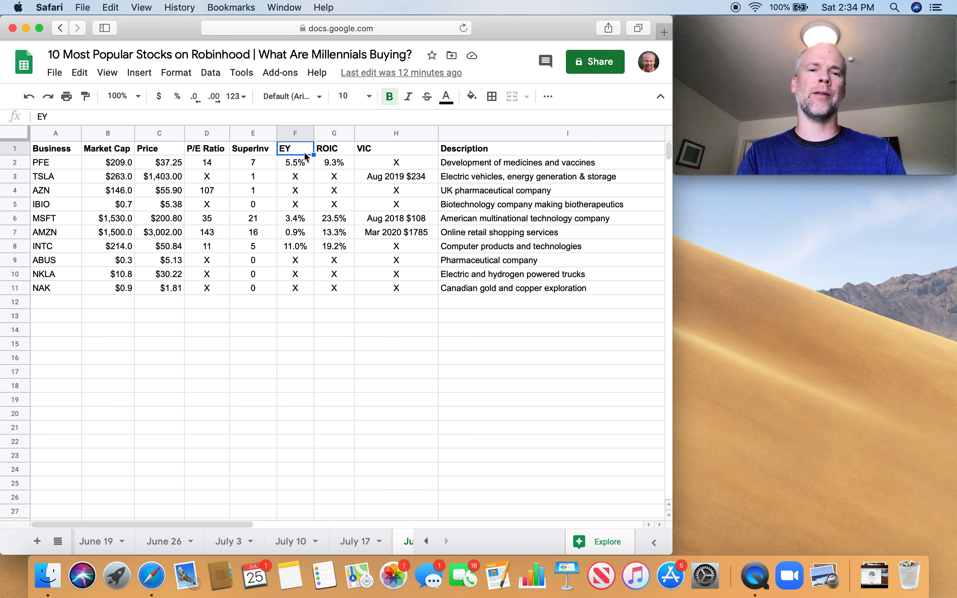
{"action": "mouse_move", "coordinate": [303, 186]}
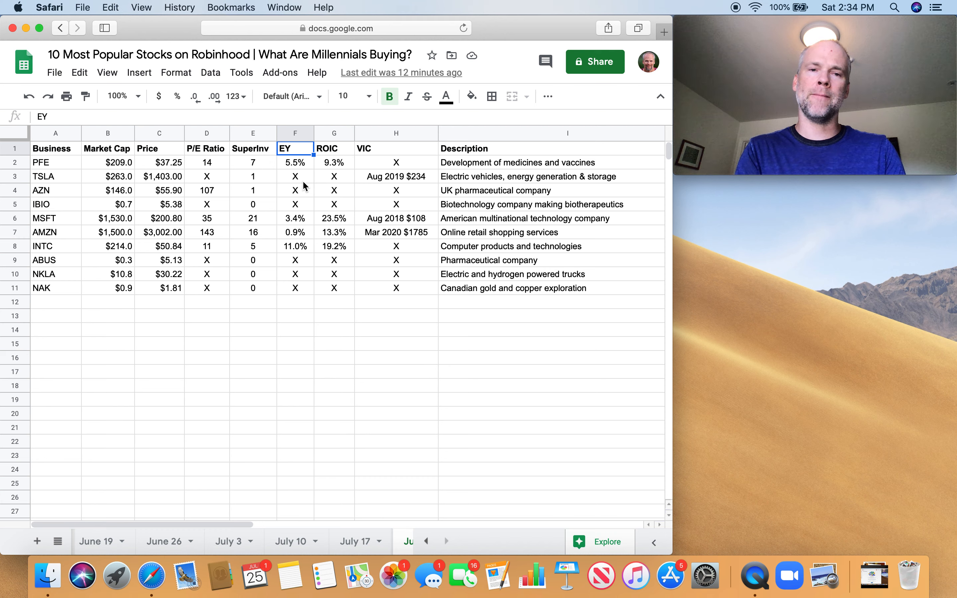
{"action": "left_click", "coordinate": [334, 149]}
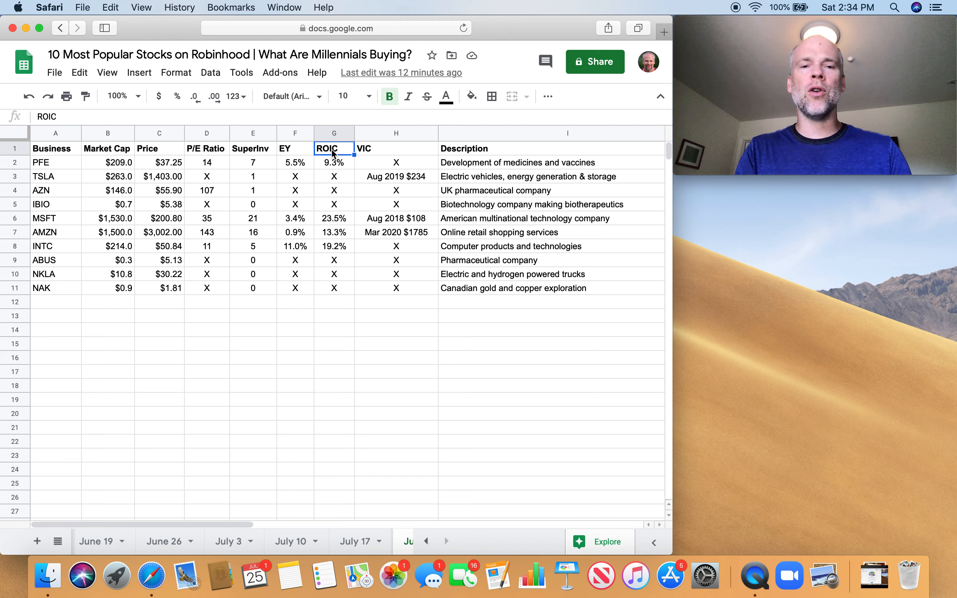
{"action": "mouse_move", "coordinate": [360, 294]}
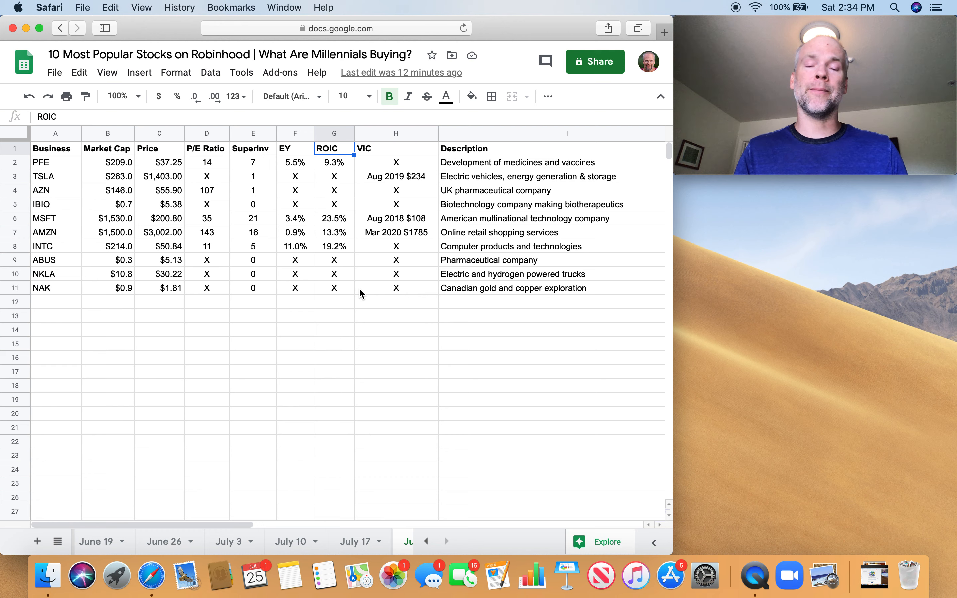
{"action": "mouse_move", "coordinate": [305, 153]}
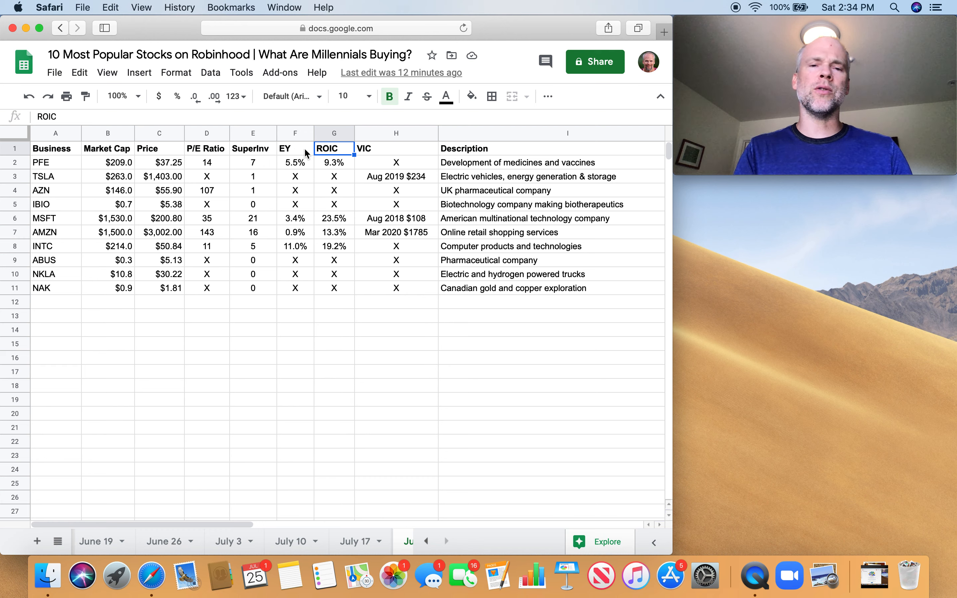
{"action": "mouse_move", "coordinate": [335, 200]}
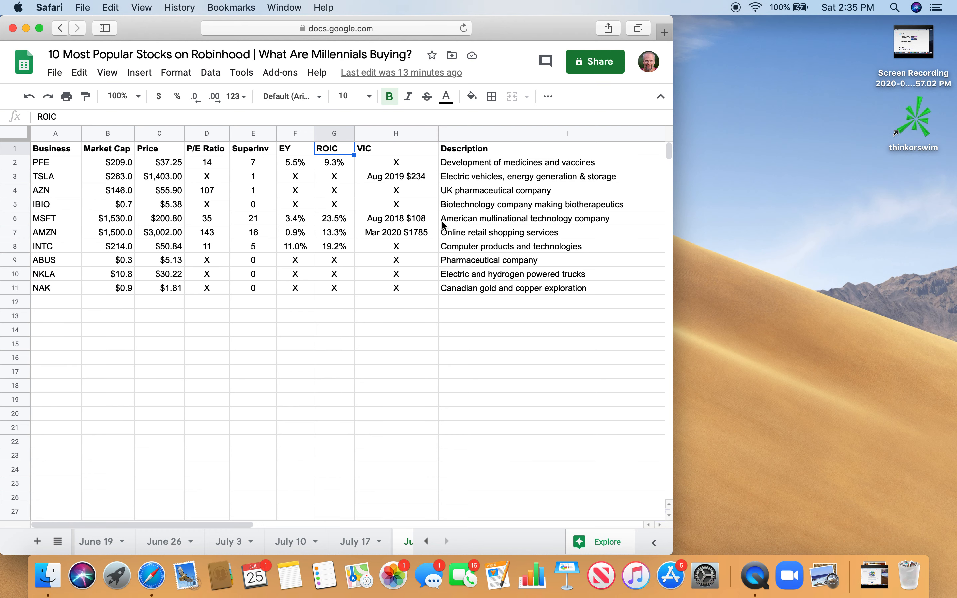
{"action": "left_click", "coordinate": [396, 148]}
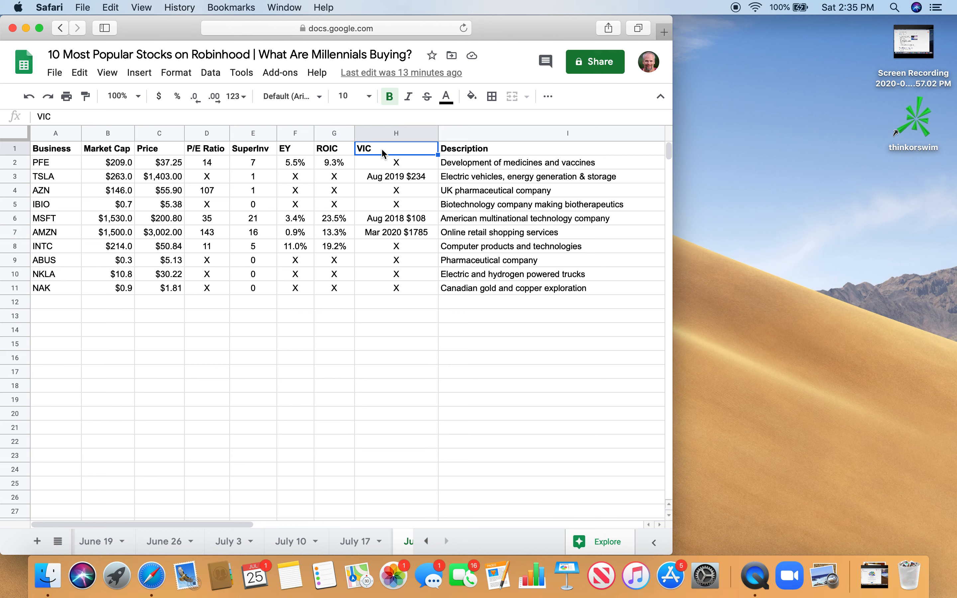
{"action": "mouse_move", "coordinate": [679, 501]}
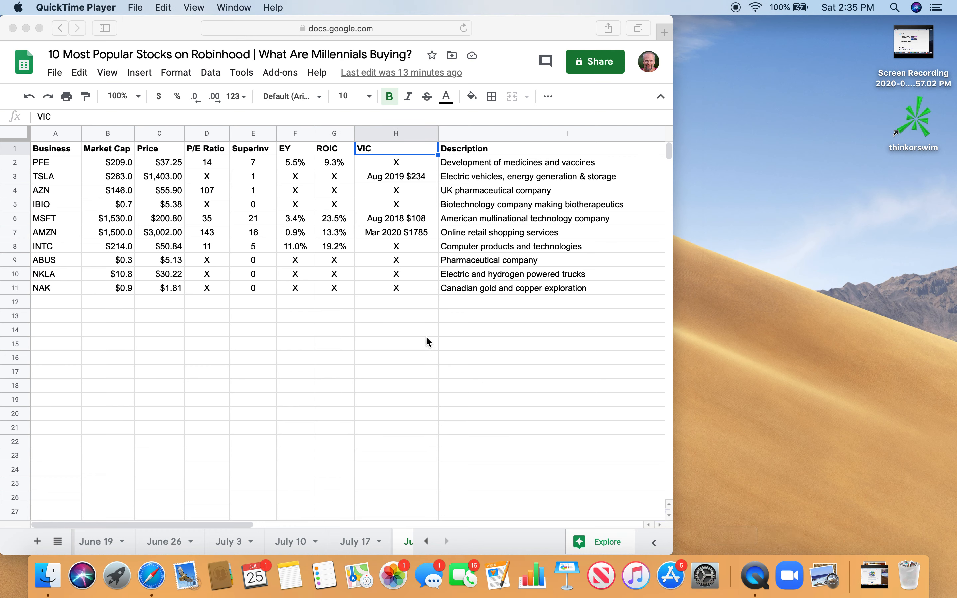
{"action": "left_click", "coordinate": [135, 7]}
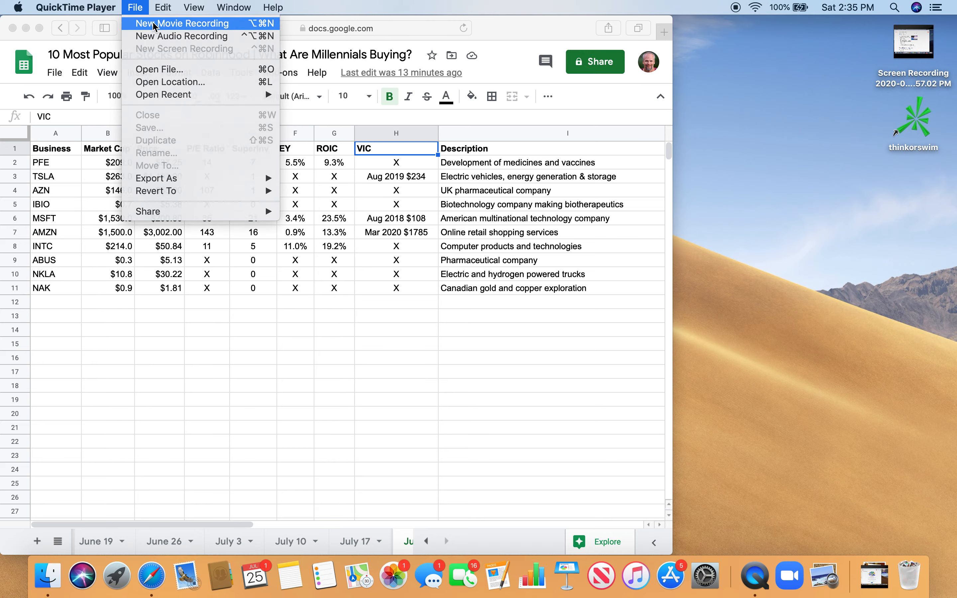
{"action": "left_click", "coordinate": [180, 23]}
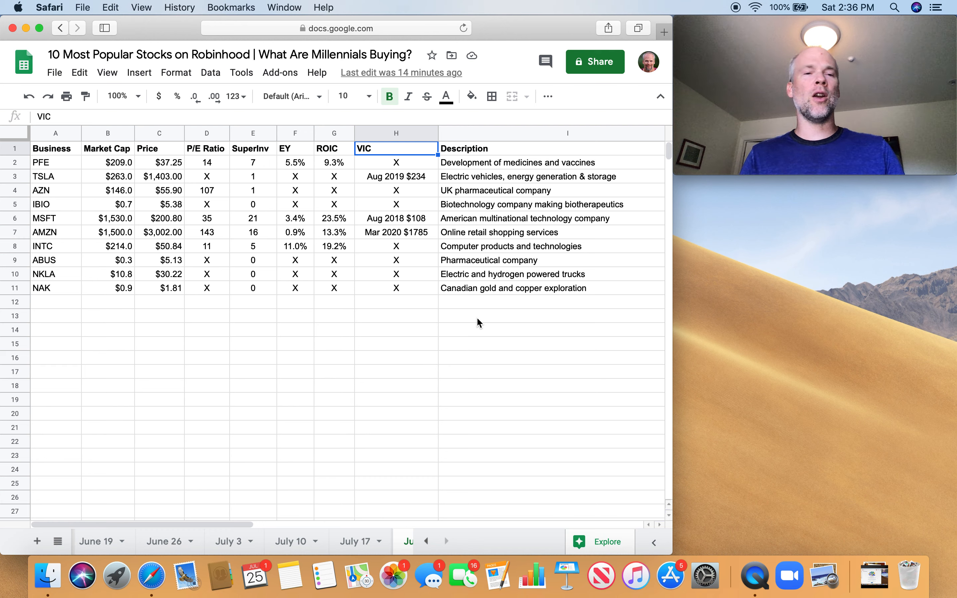
{"action": "mouse_move", "coordinate": [100, 186]}
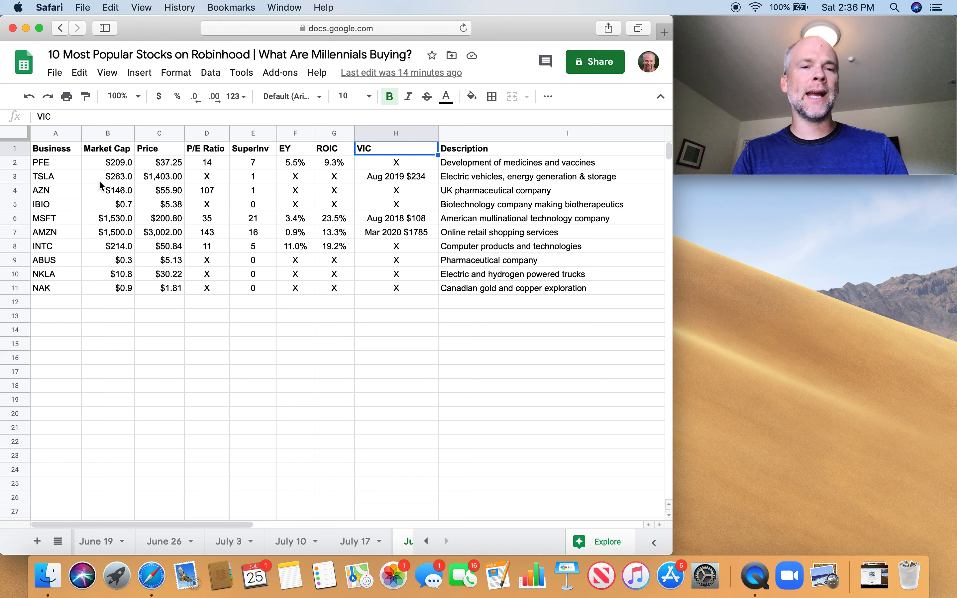
{"action": "left_click", "coordinate": [55, 176]}
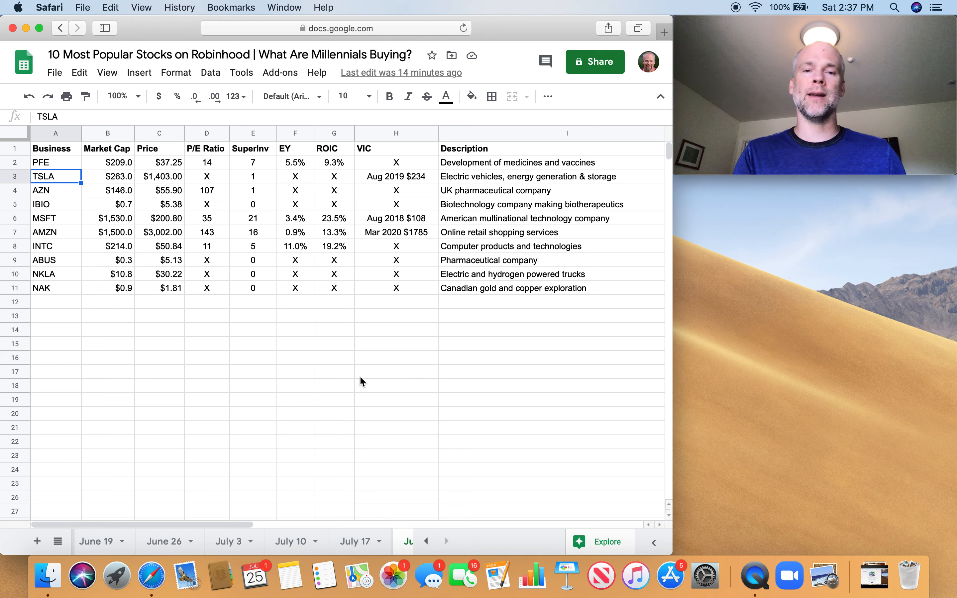
{"action": "left_click", "coordinate": [396, 148]}
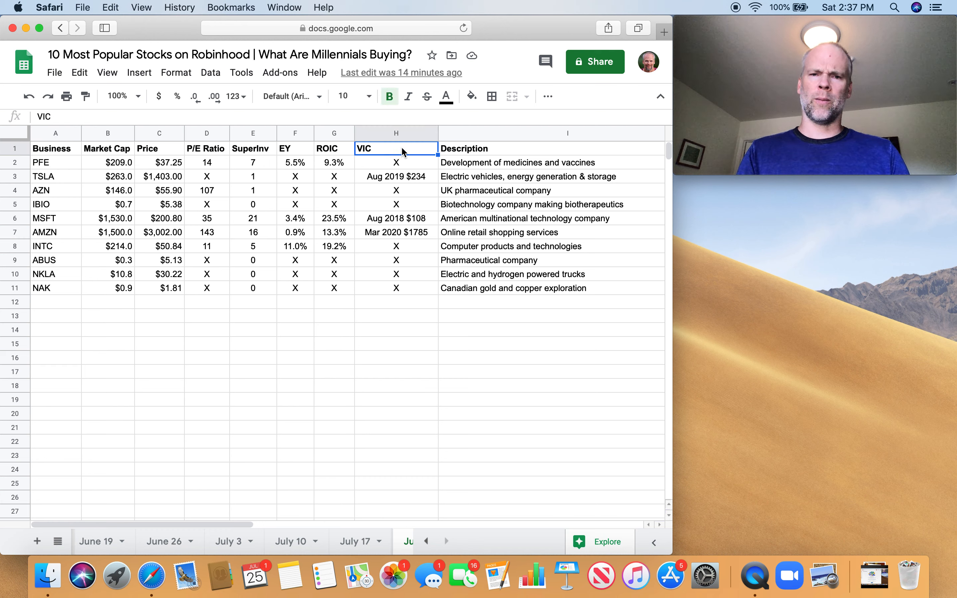
{"action": "mouse_move", "coordinate": [444, 184]}
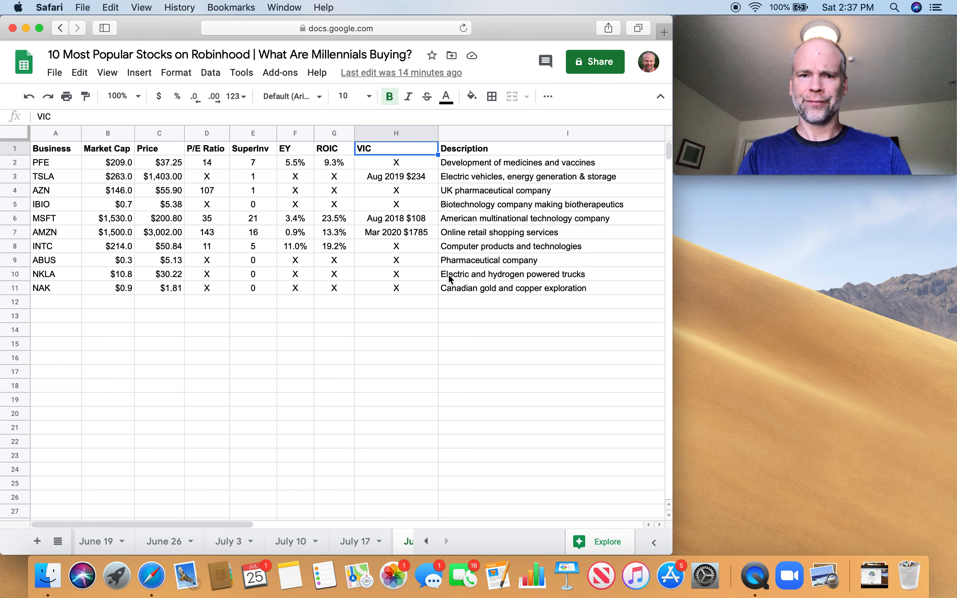
{"action": "mouse_move", "coordinate": [392, 183]}
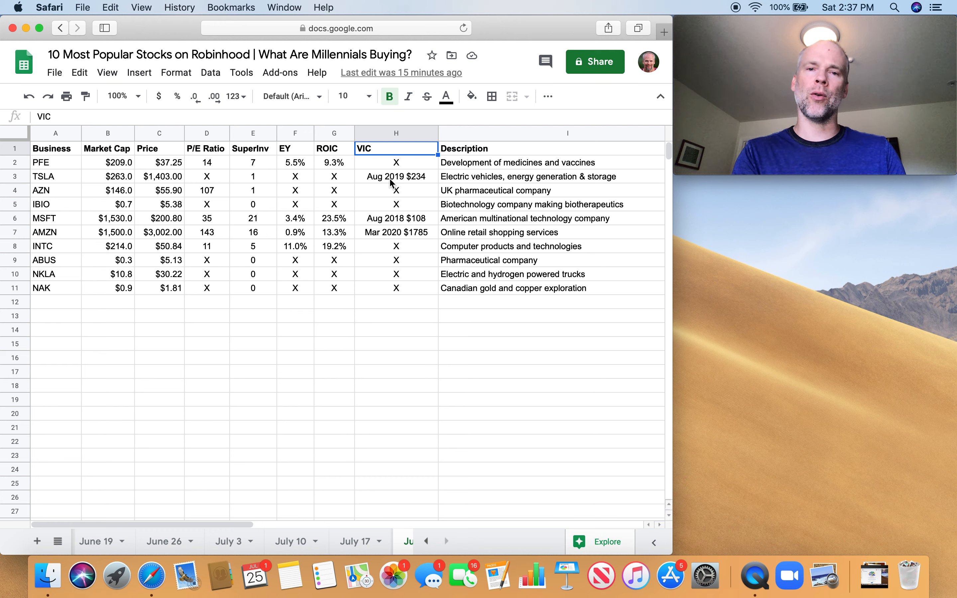
{"action": "mouse_move", "coordinate": [402, 202]}
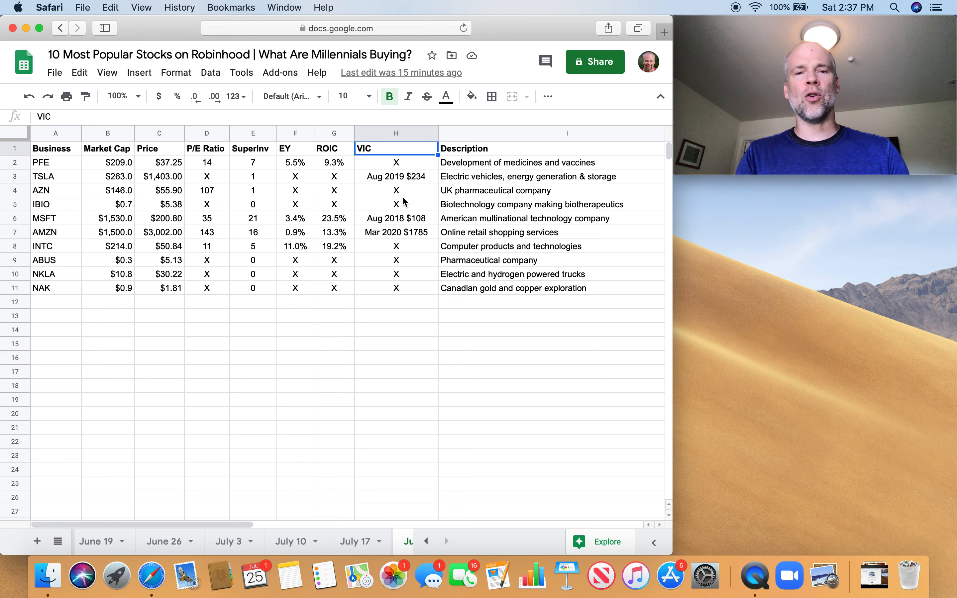
{"action": "mouse_move", "coordinate": [390, 184]}
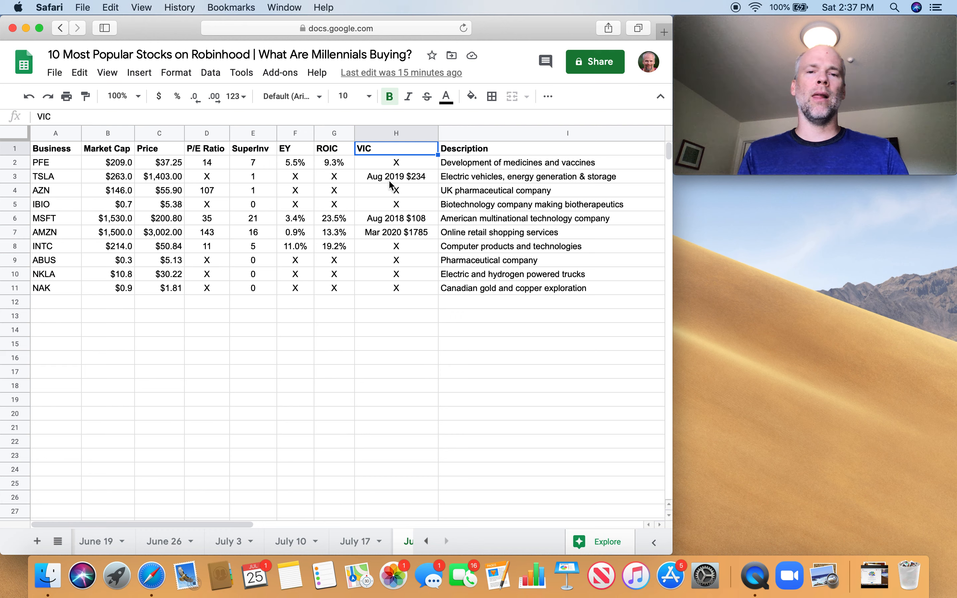
{"action": "left_click", "coordinate": [396, 176]}
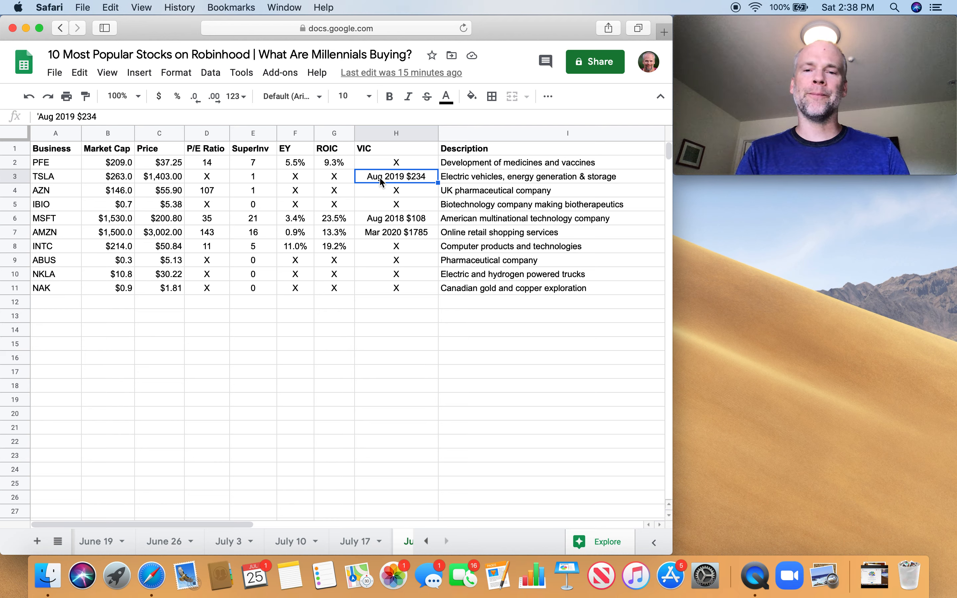
{"action": "mouse_move", "coordinate": [324, 174]}
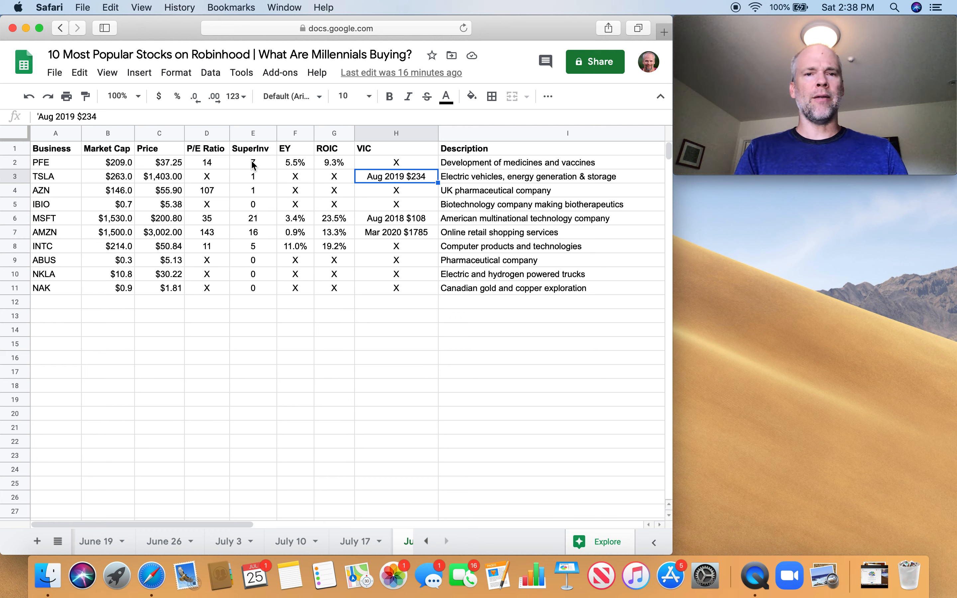
{"action": "left_click", "coordinate": [252, 163]}
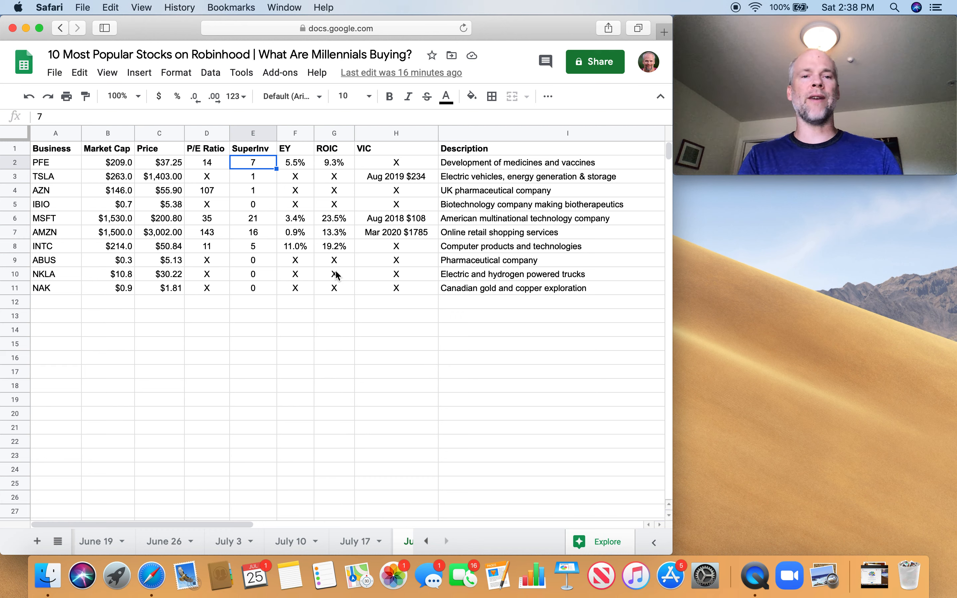
{"action": "left_click", "coordinate": [206, 162]}
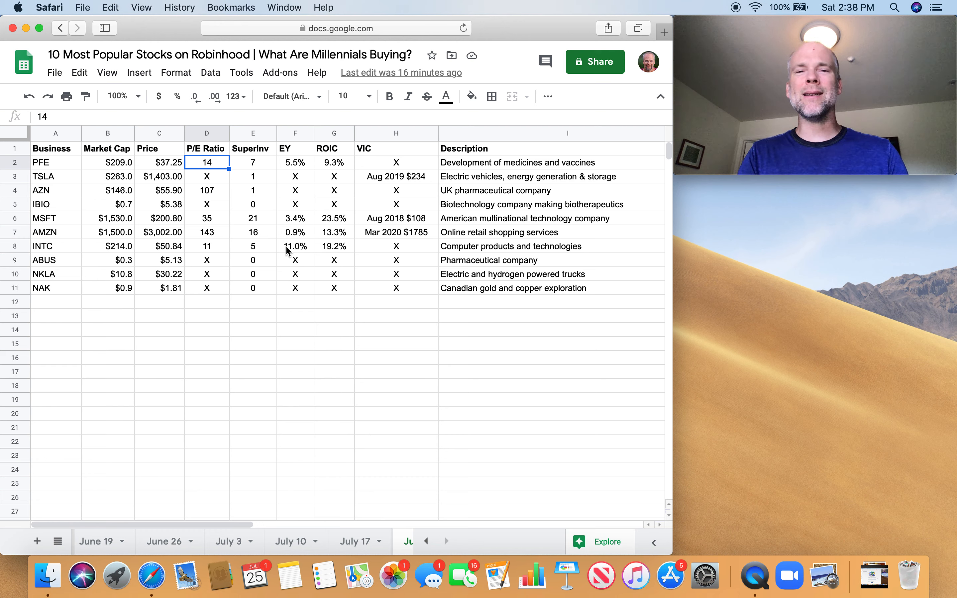
{"action": "mouse_move", "coordinate": [290, 240]}
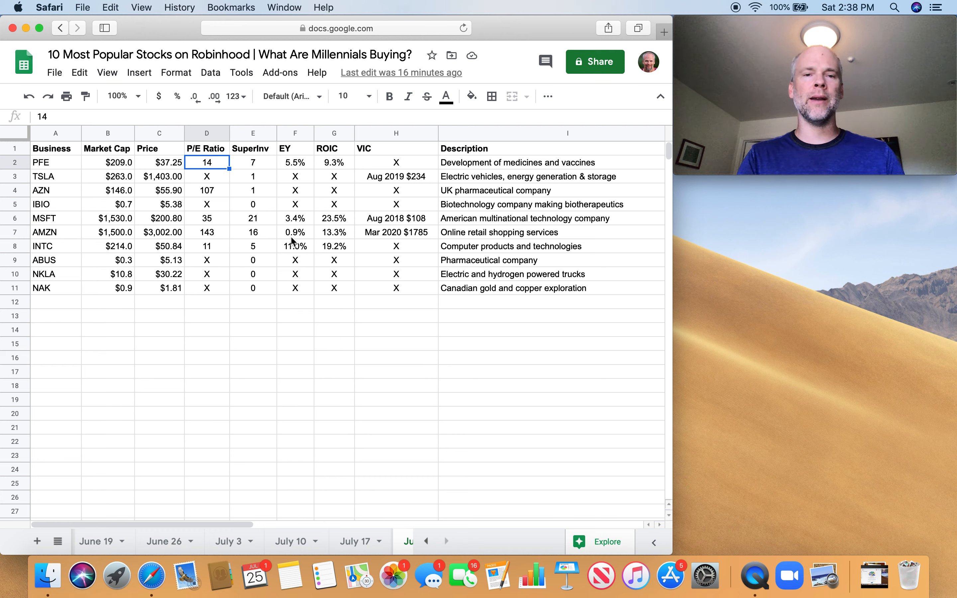
{"action": "left_click", "coordinate": [295, 162]}
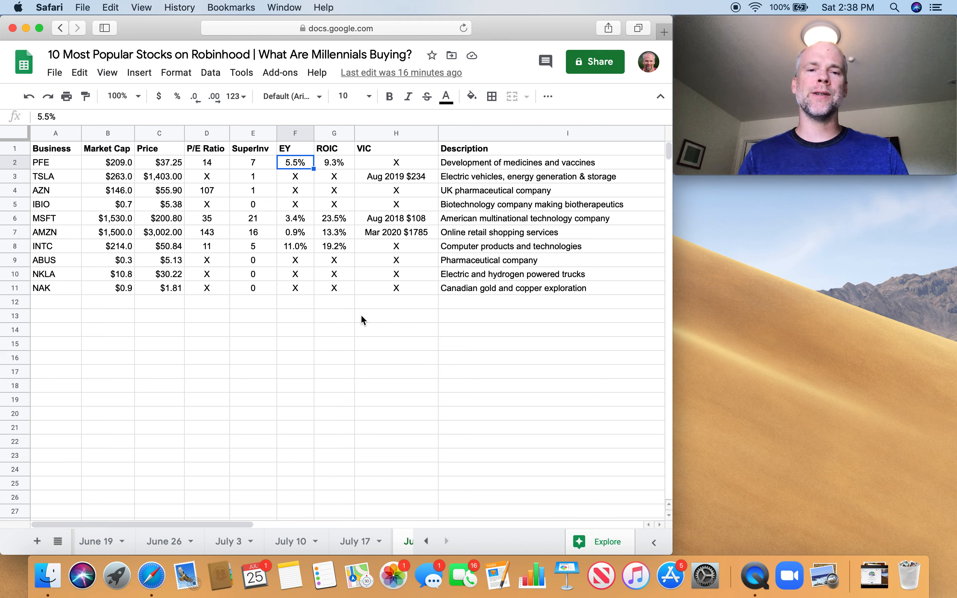
{"action": "mouse_move", "coordinate": [344, 261]}
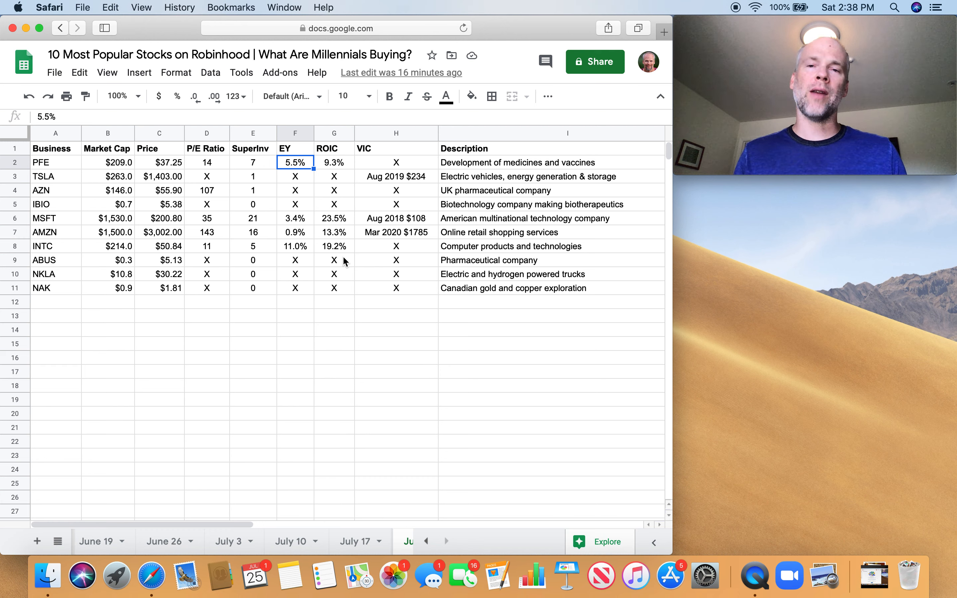
{"action": "mouse_move", "coordinate": [385, 226]}
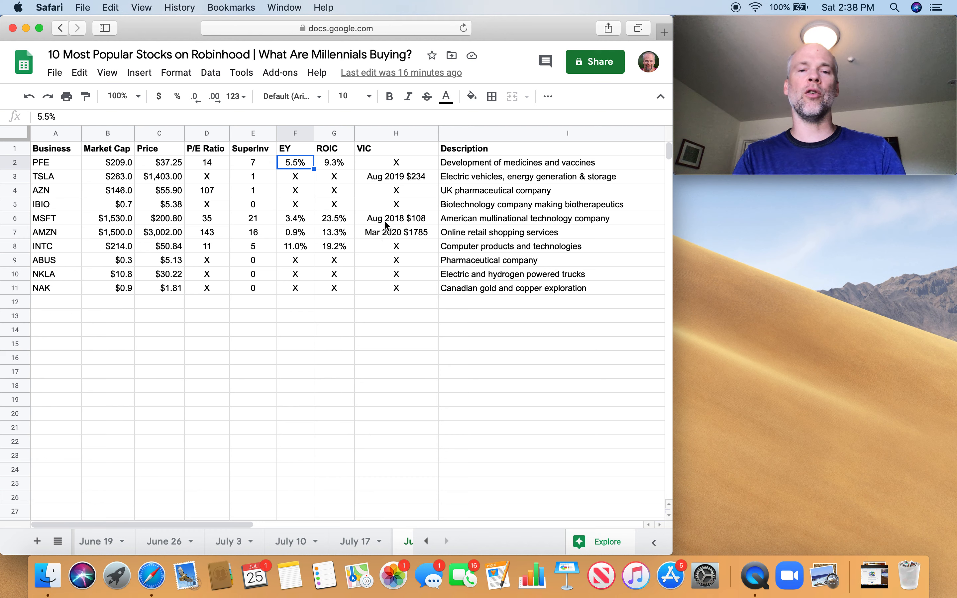
{"action": "left_click", "coordinate": [333, 162]}
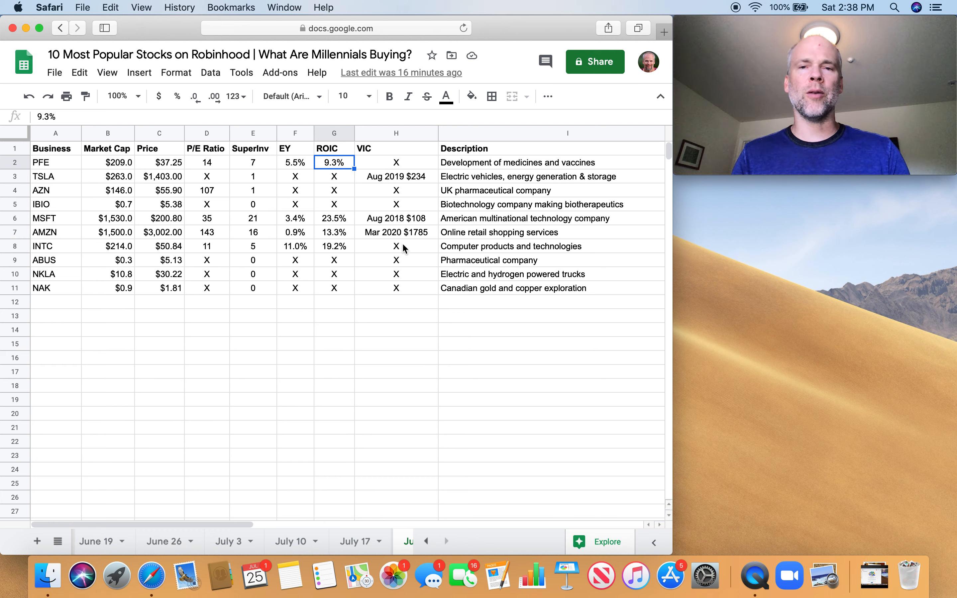
{"action": "mouse_move", "coordinate": [296, 190]}
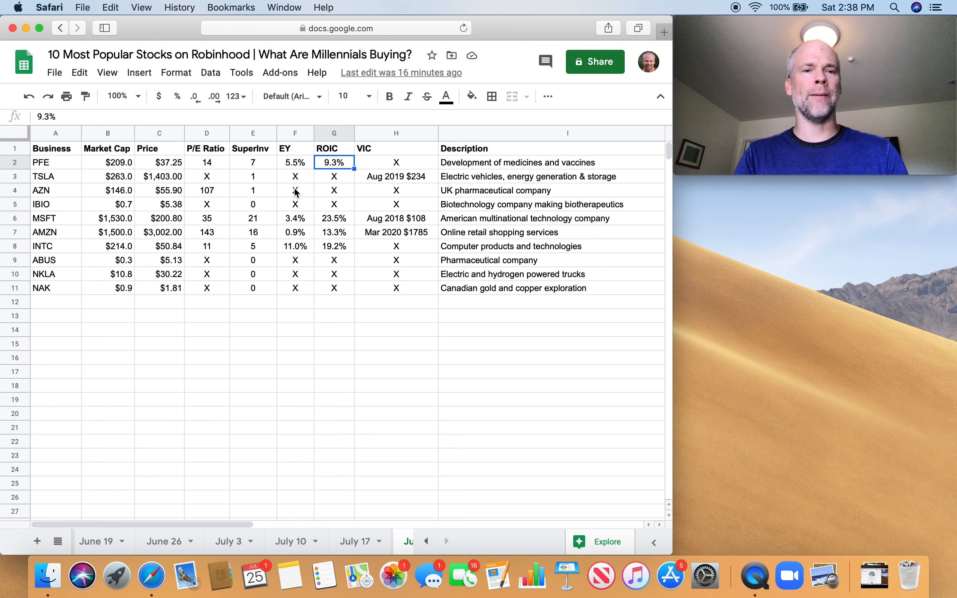
{"action": "left_click", "coordinate": [55, 177]}
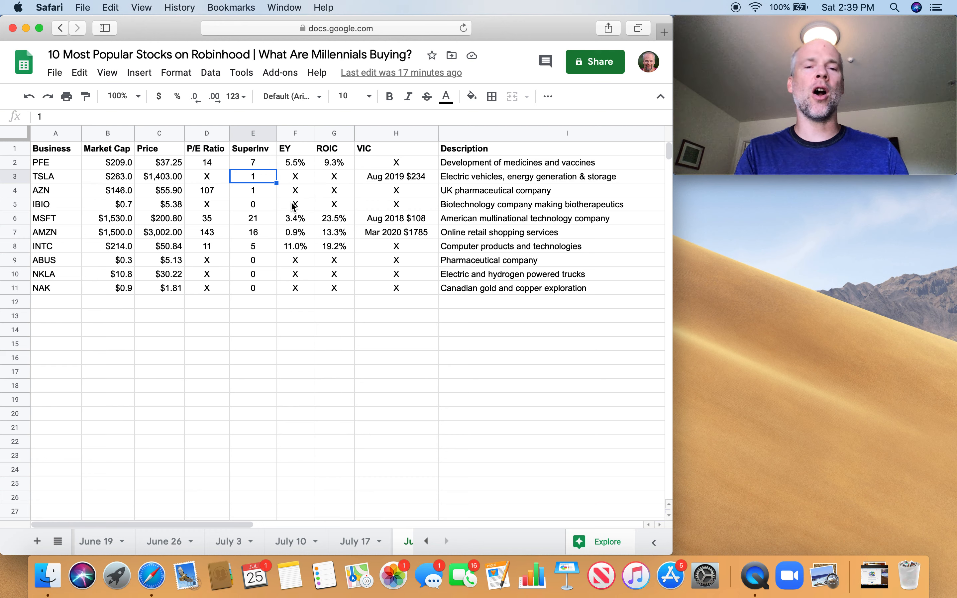
{"action": "mouse_move", "coordinate": [258, 198]}
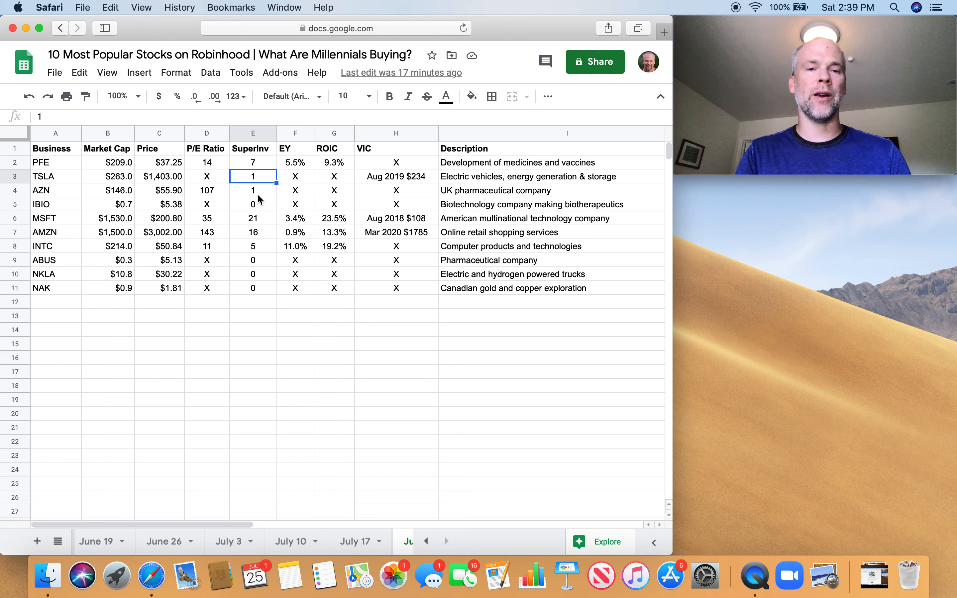
{"action": "left_click", "coordinate": [207, 176]}
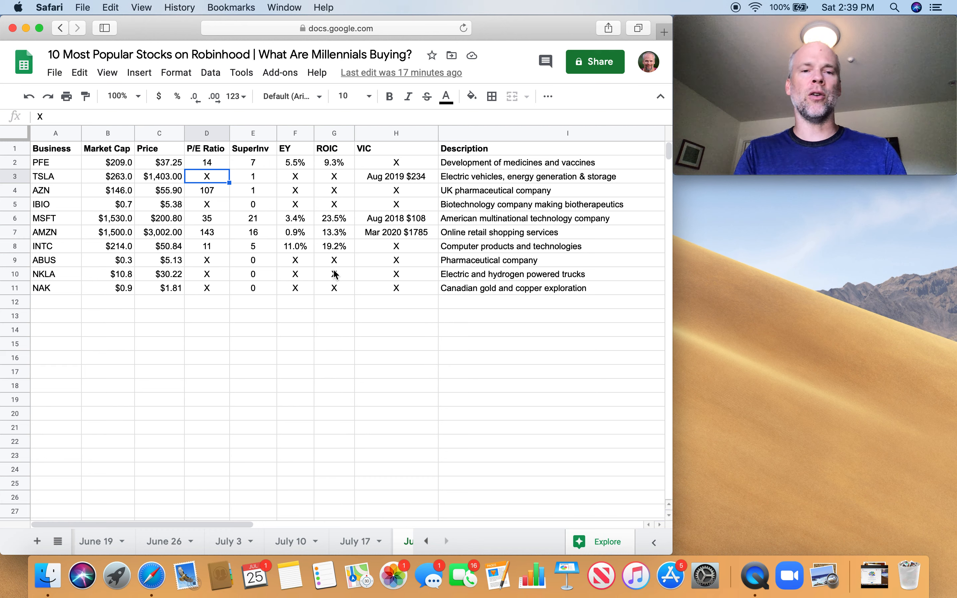
{"action": "mouse_move", "coordinate": [282, 192]}
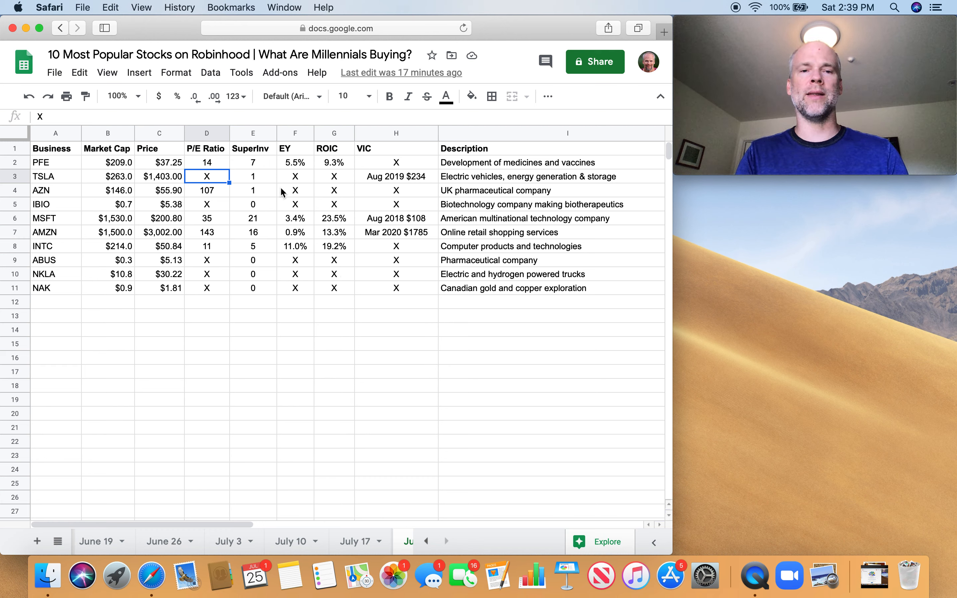
{"action": "left_click", "coordinate": [295, 176]}
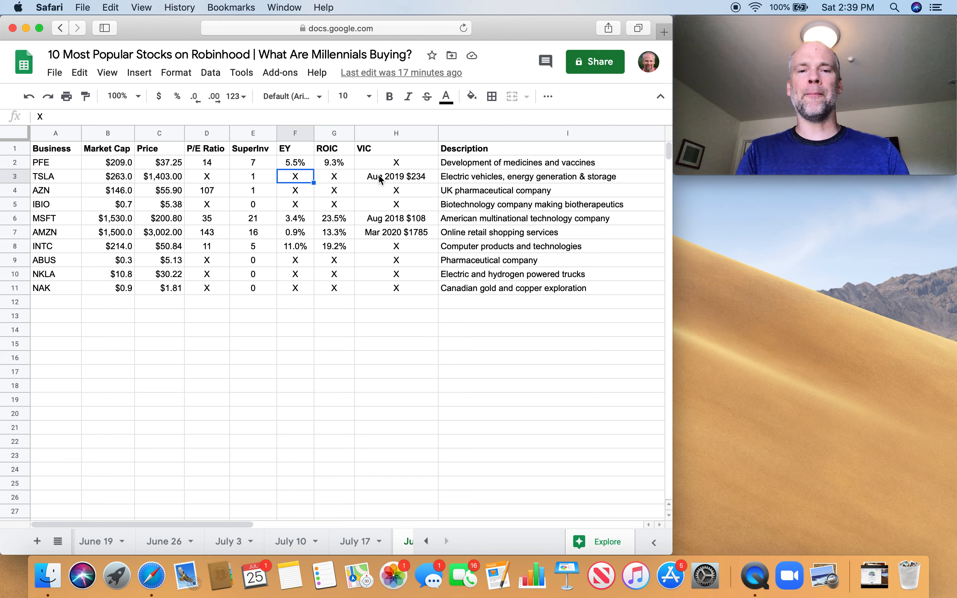
{"action": "left_click", "coordinate": [396, 176]}
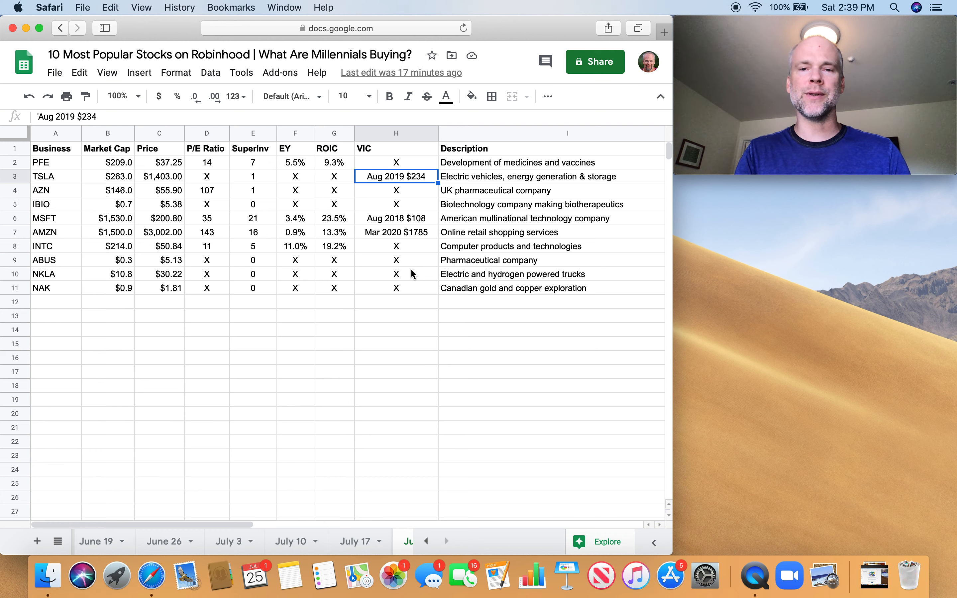
{"action": "mouse_move", "coordinate": [349, 212]}
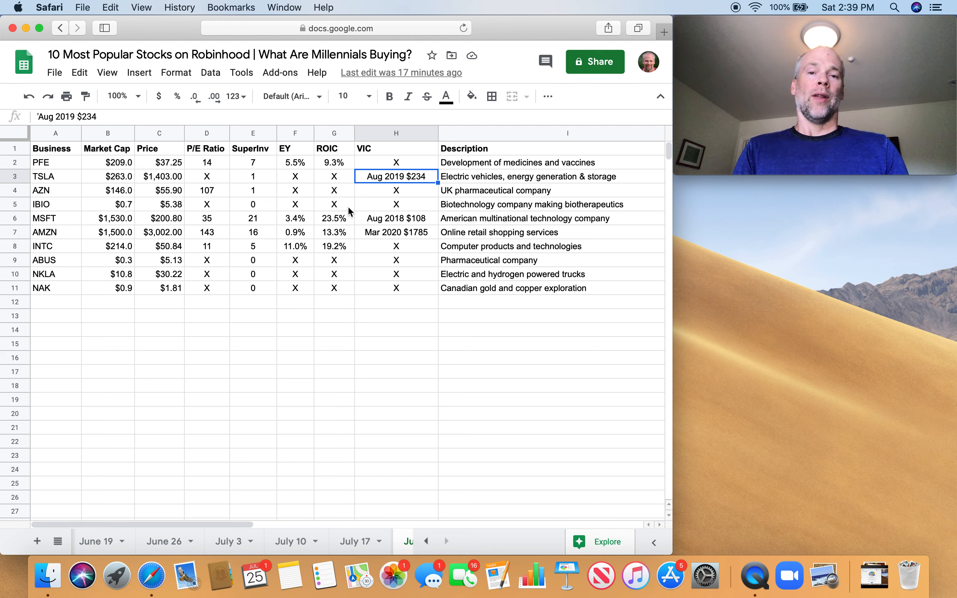
{"action": "mouse_move", "coordinate": [334, 191]}
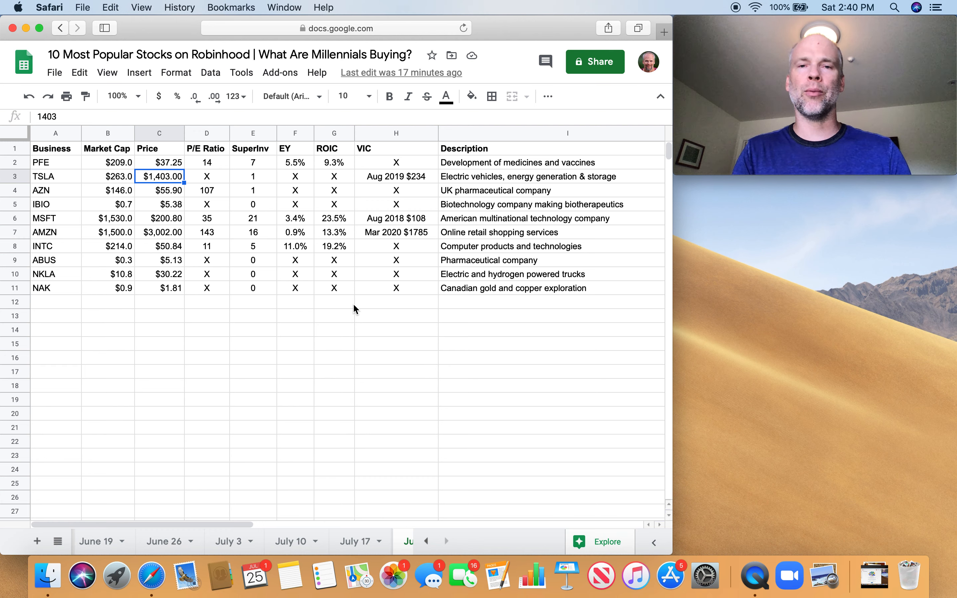
{"action": "mouse_move", "coordinate": [75, 198]}
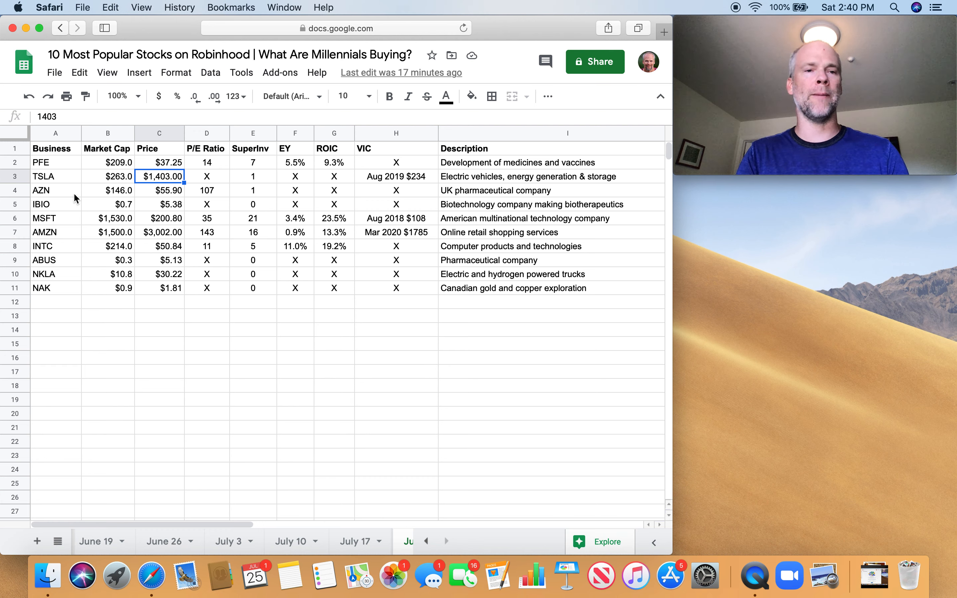
{"action": "left_click", "coordinate": [55, 190]}
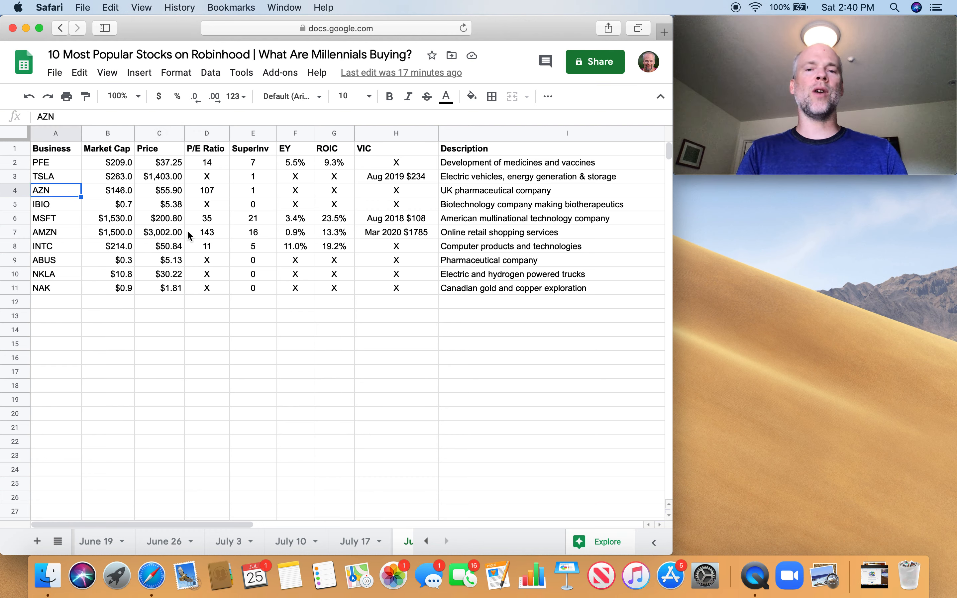
{"action": "mouse_move", "coordinate": [119, 196]}
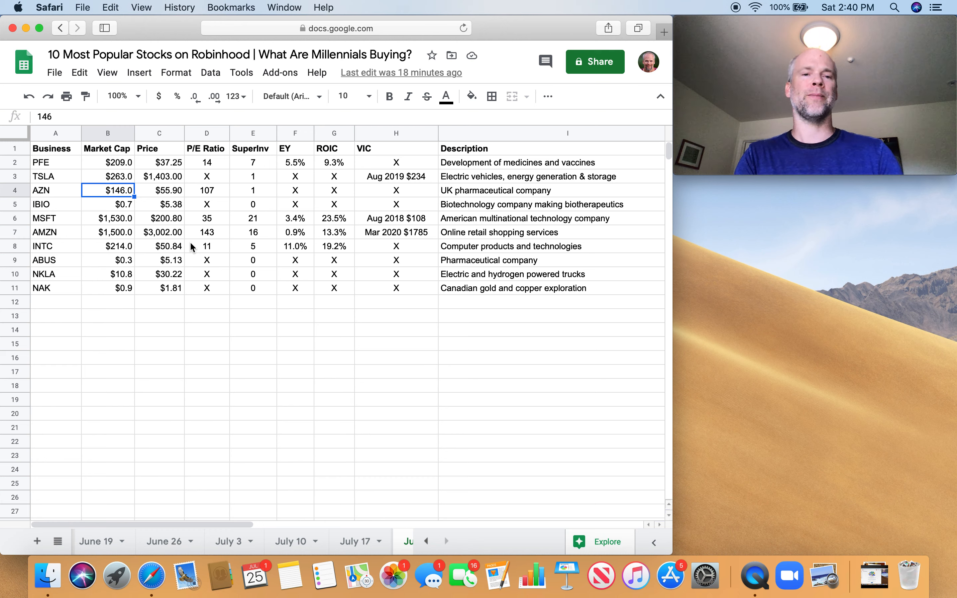
{"action": "left_click", "coordinate": [207, 190]}
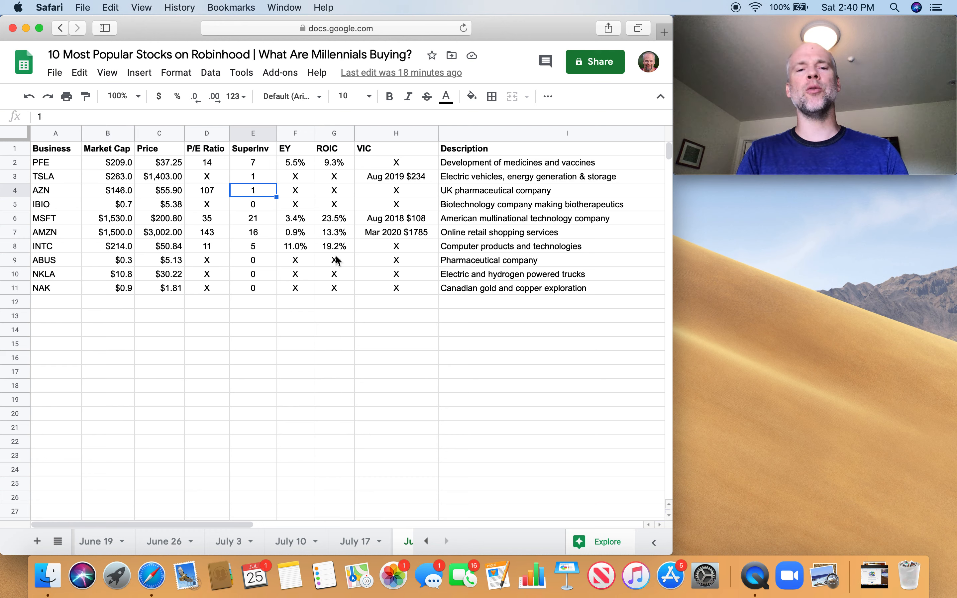
{"action": "mouse_move", "coordinate": [383, 195]}
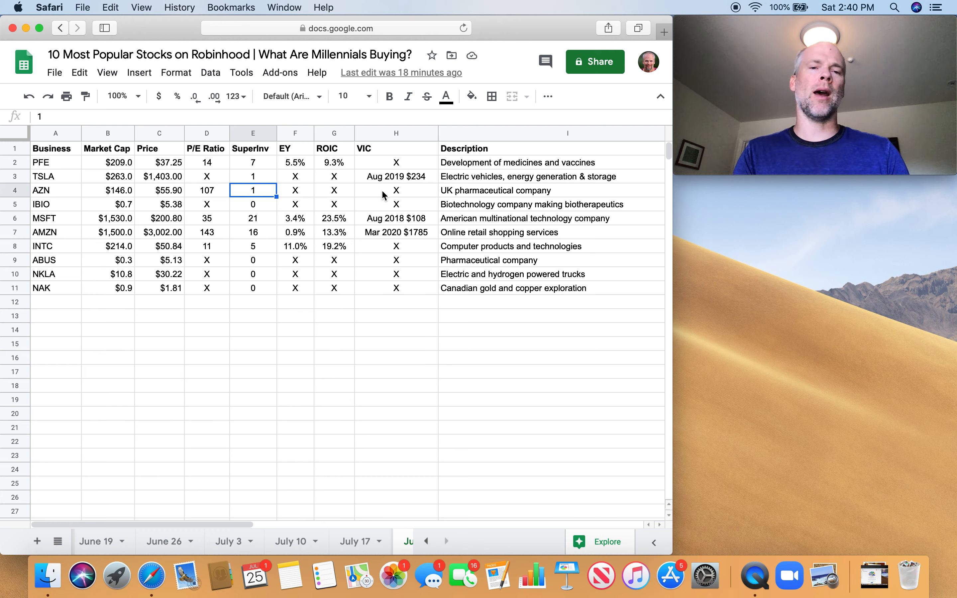
{"action": "mouse_move", "coordinate": [265, 195]}
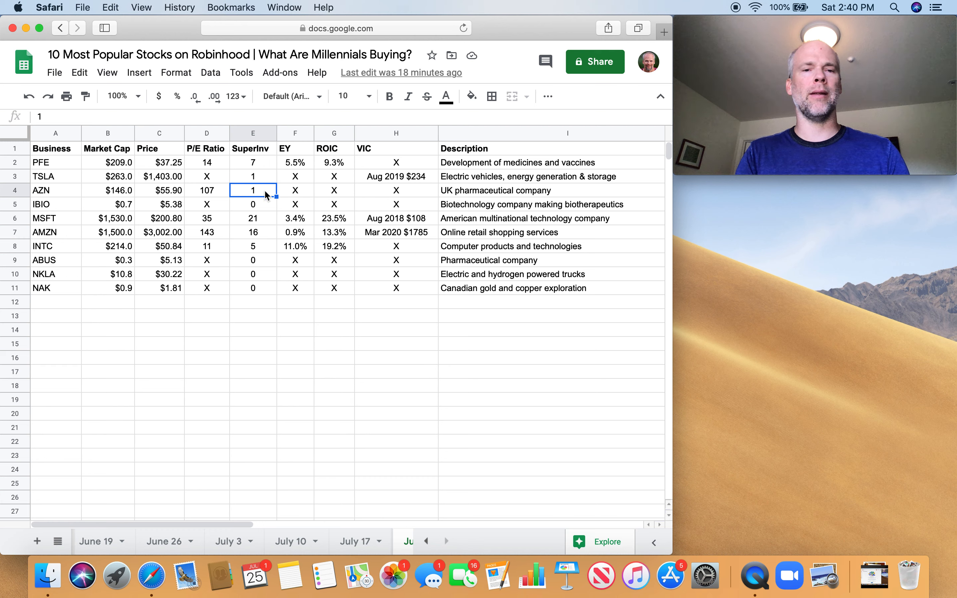
{"action": "mouse_move", "coordinate": [335, 195]}
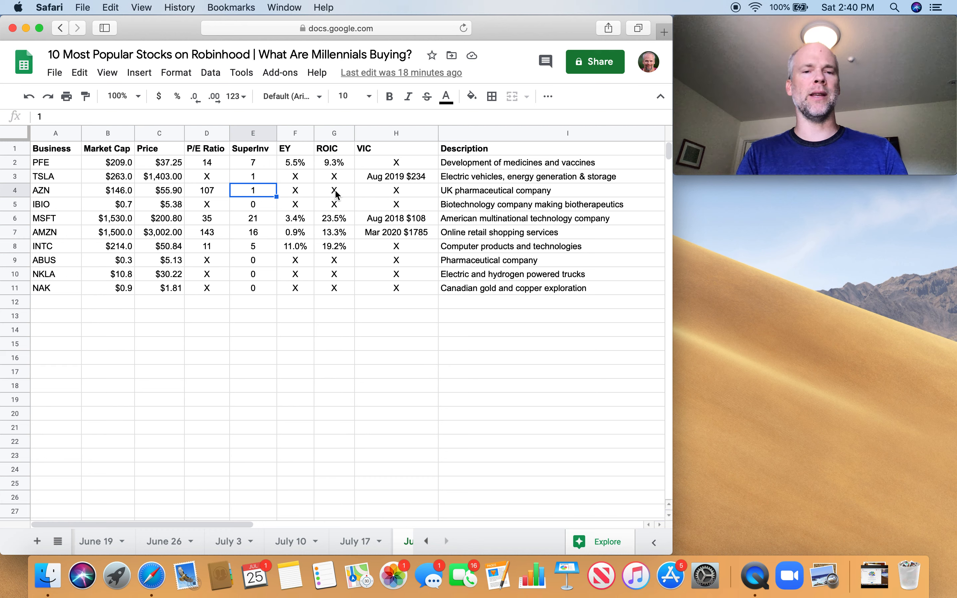
{"action": "left_click", "coordinate": [55, 204]}
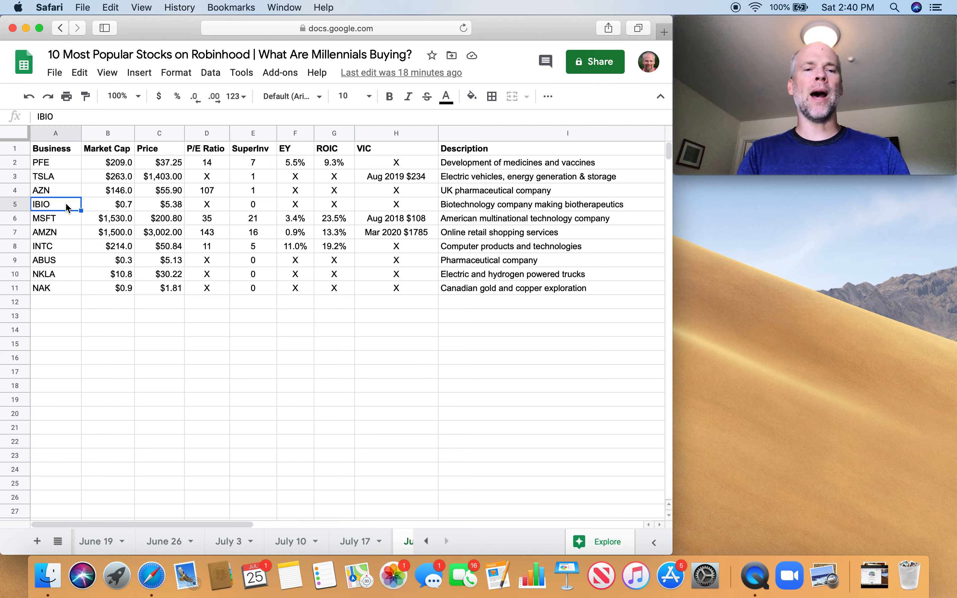
{"action": "left_click", "coordinate": [108, 204]}
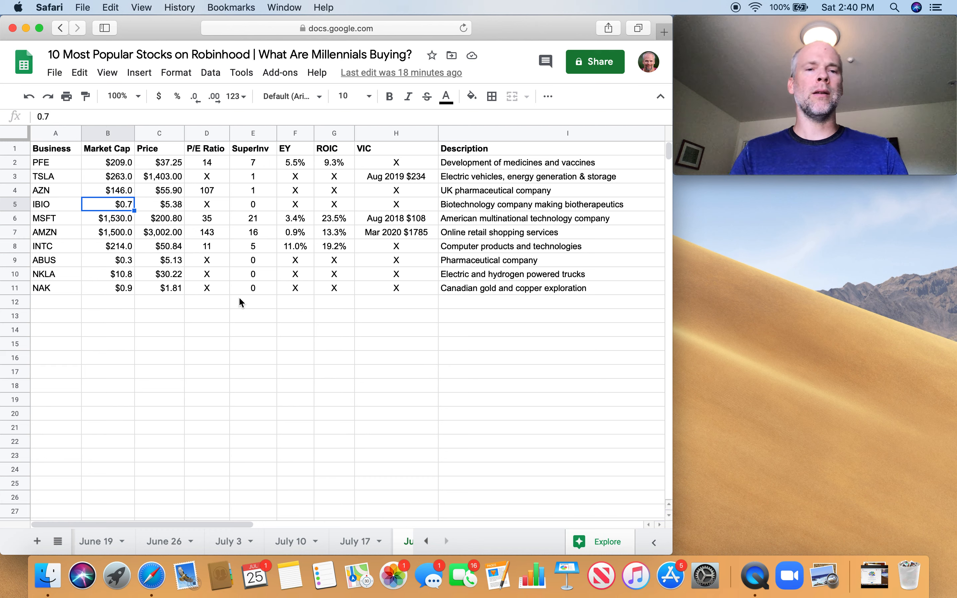
{"action": "mouse_move", "coordinate": [264, 213]}
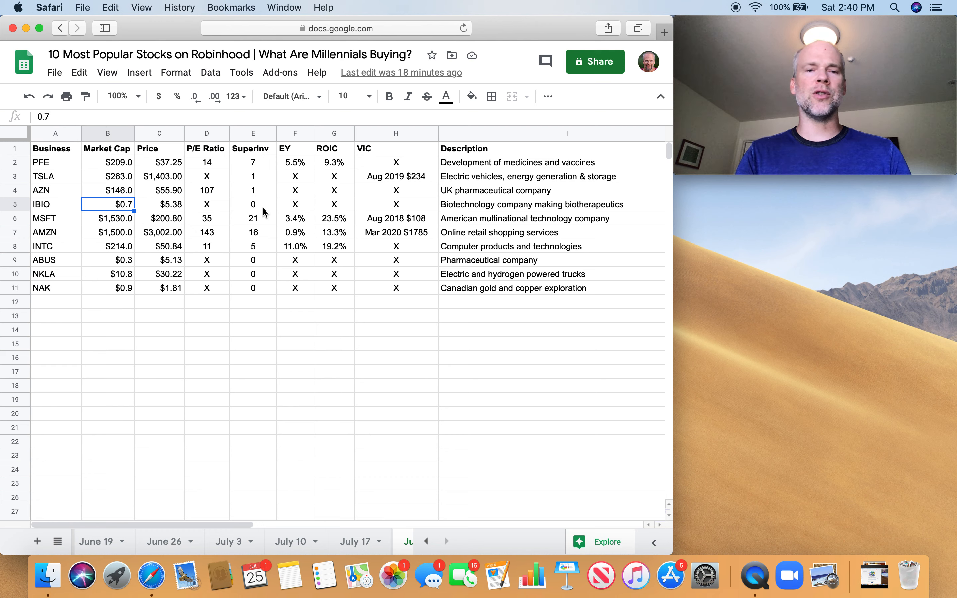
{"action": "mouse_move", "coordinate": [364, 213]}
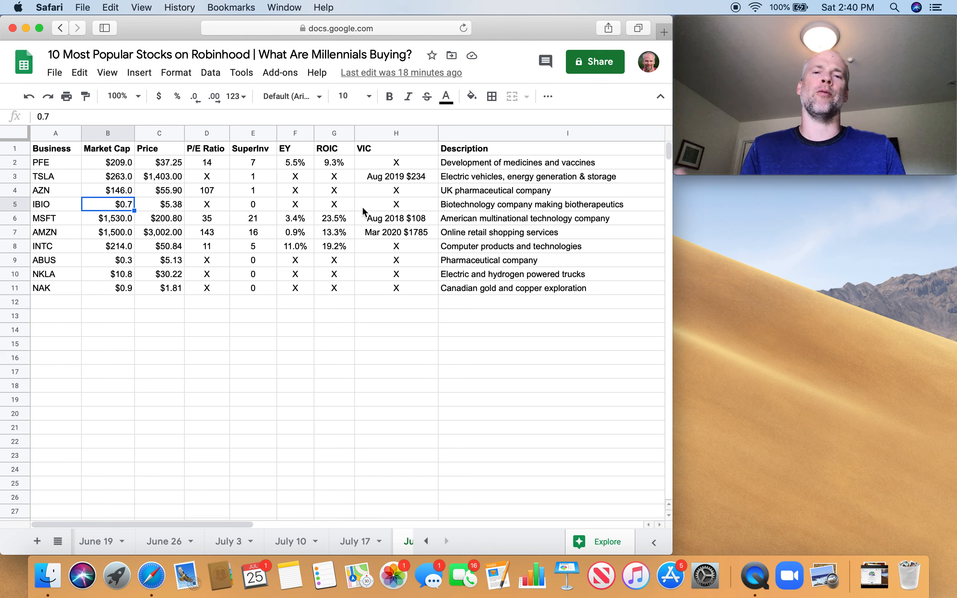
{"action": "mouse_move", "coordinate": [313, 212]}
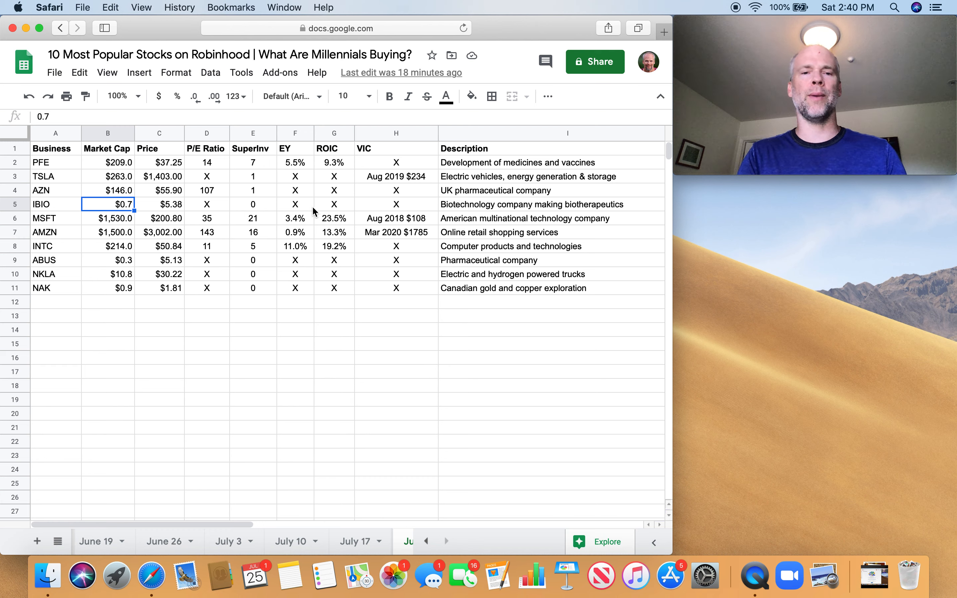
{"action": "mouse_move", "coordinate": [357, 200]}
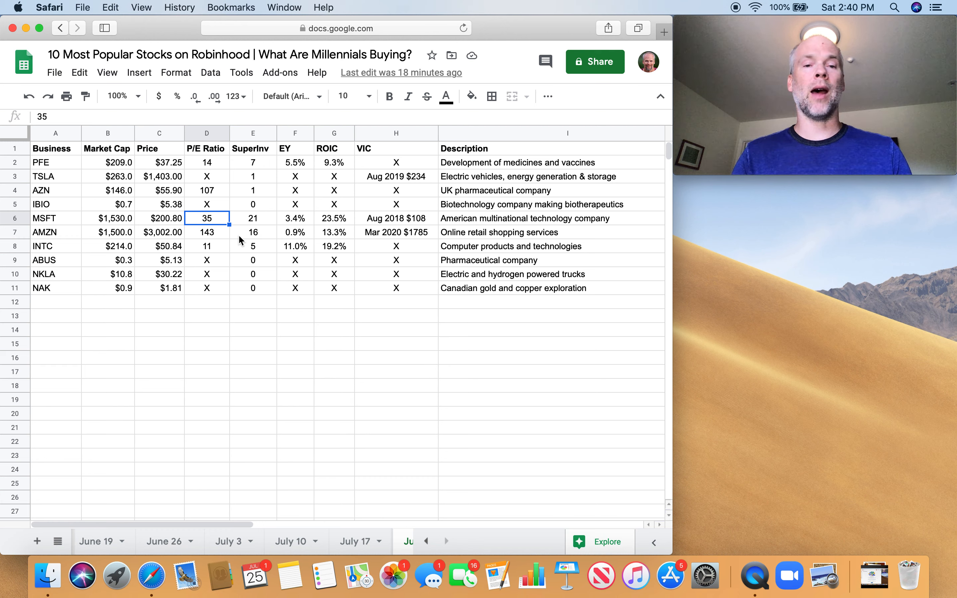
{"action": "mouse_move", "coordinate": [287, 220]}
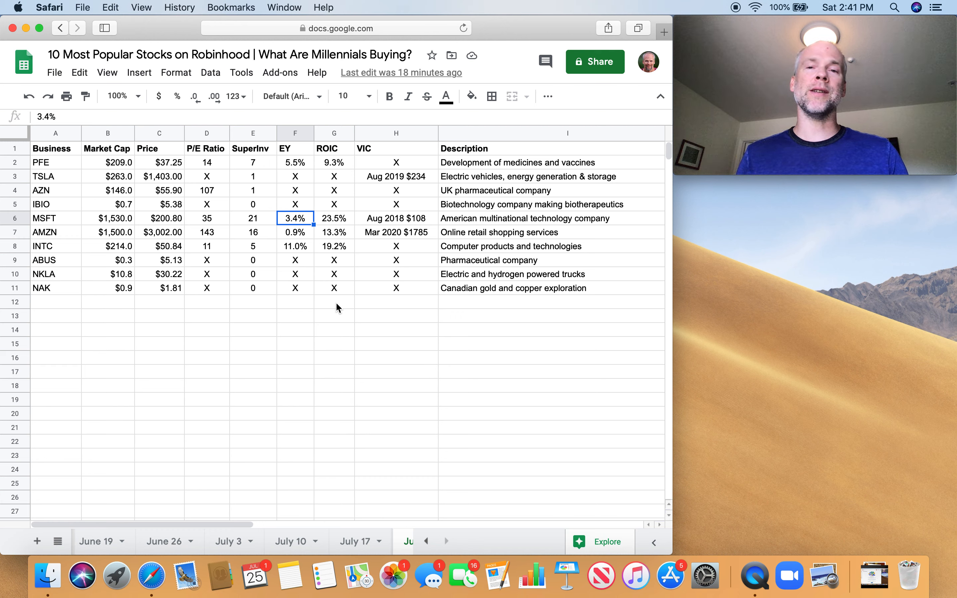
{"action": "mouse_move", "coordinate": [296, 225]}
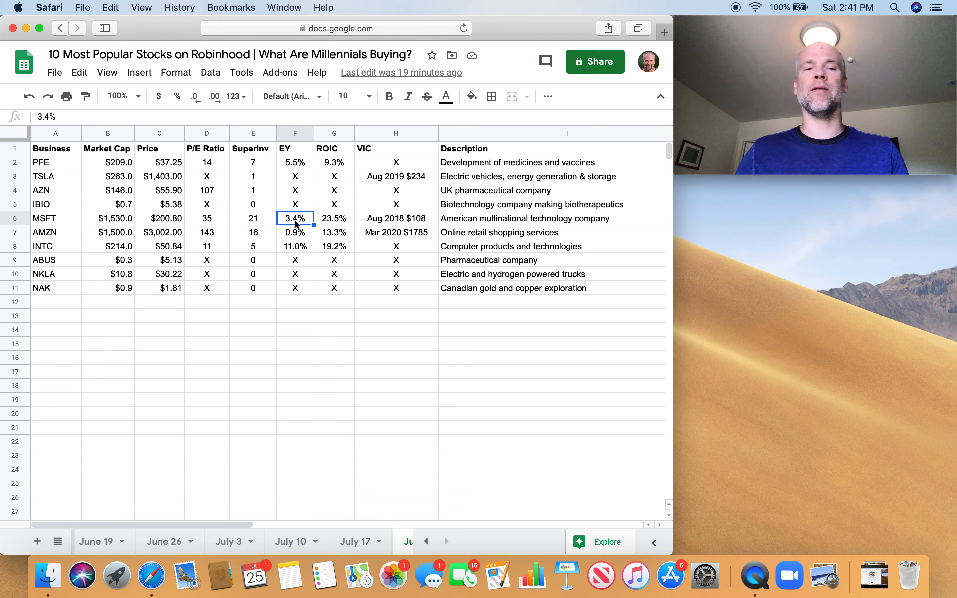
{"action": "mouse_move", "coordinate": [317, 261]}
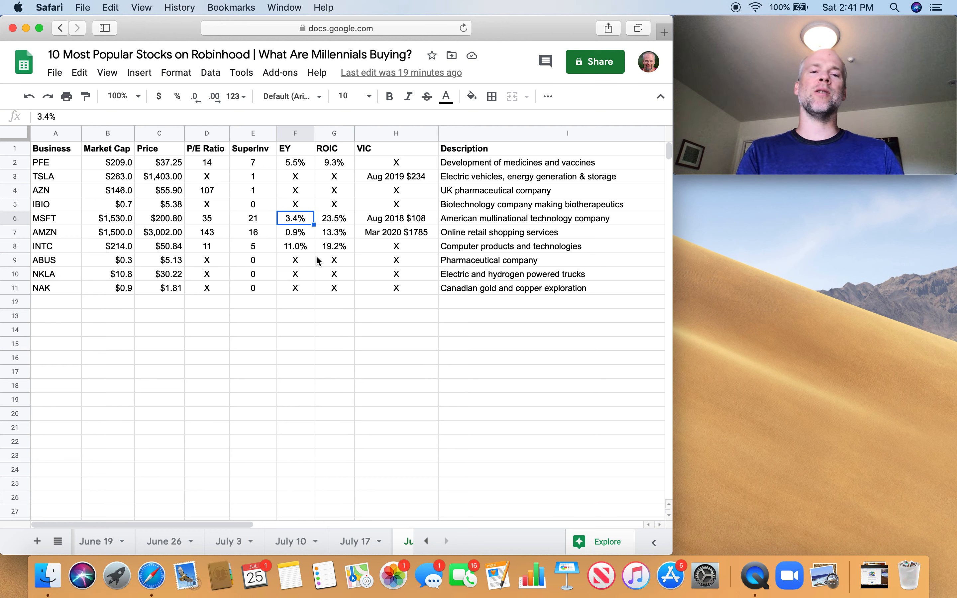
{"action": "mouse_move", "coordinate": [307, 253]}
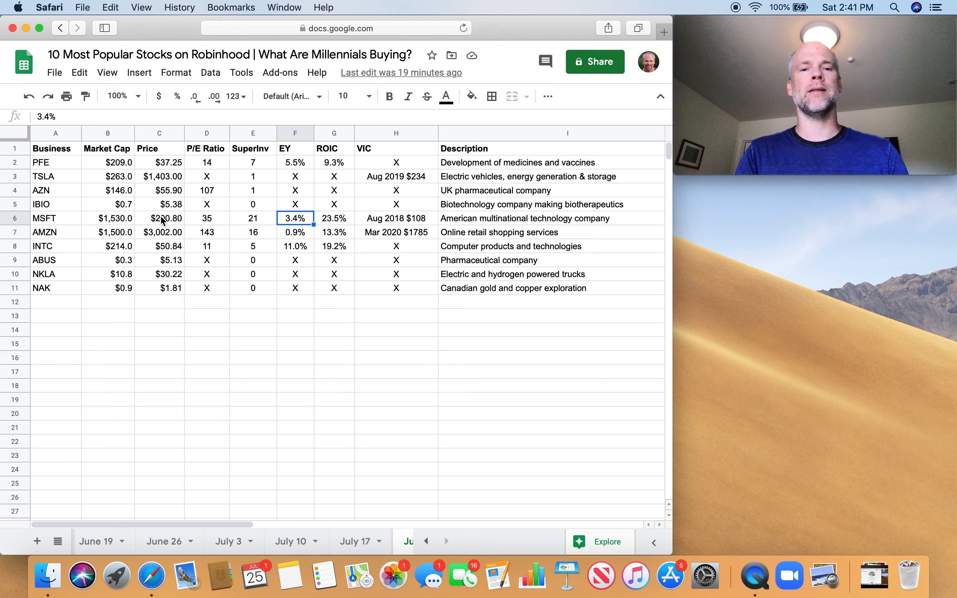
{"action": "left_click", "coordinate": [206, 219]}
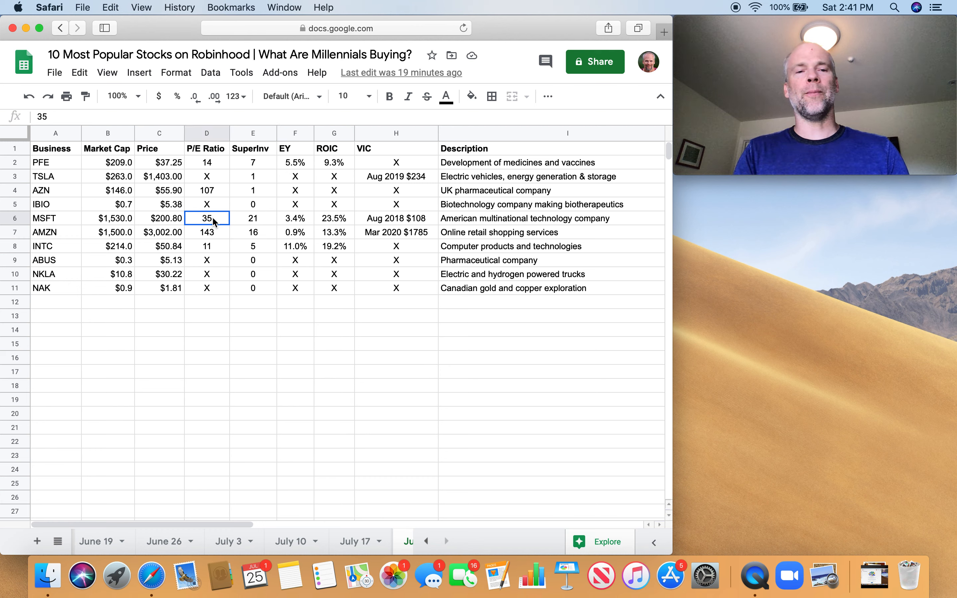
{"action": "mouse_move", "coordinate": [274, 347]}
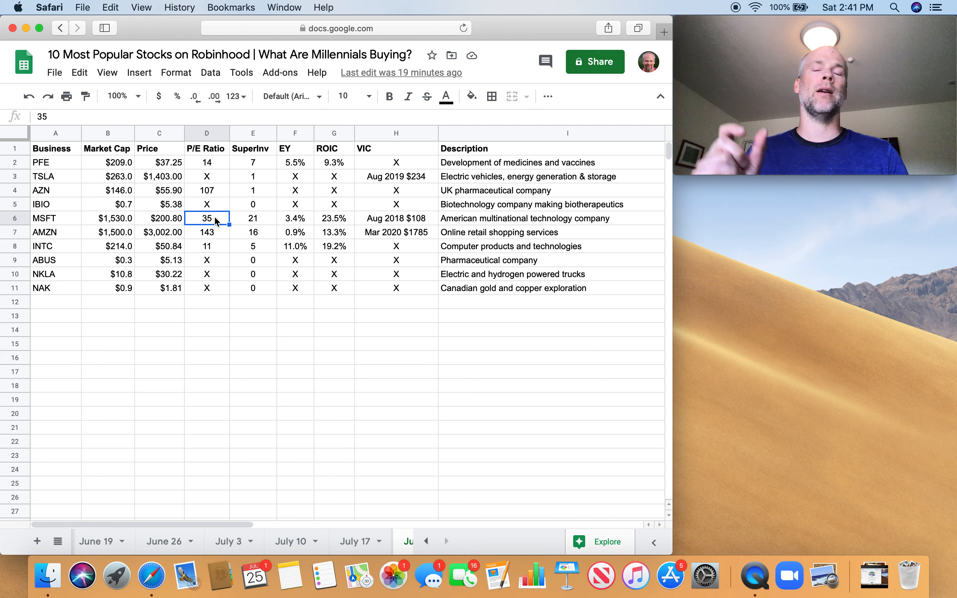
{"action": "mouse_move", "coordinate": [367, 227]}
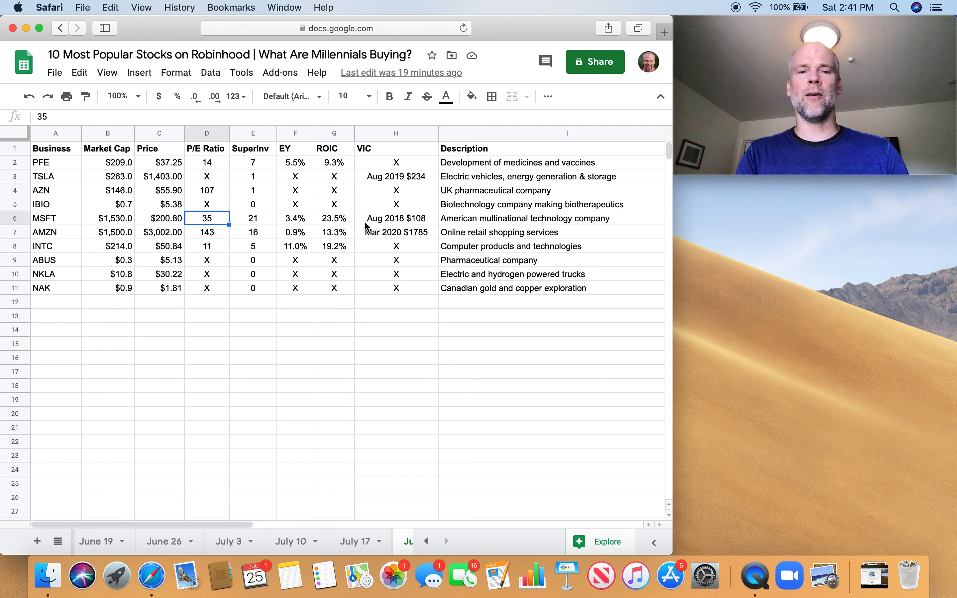
{"action": "left_click", "coordinate": [395, 219]}
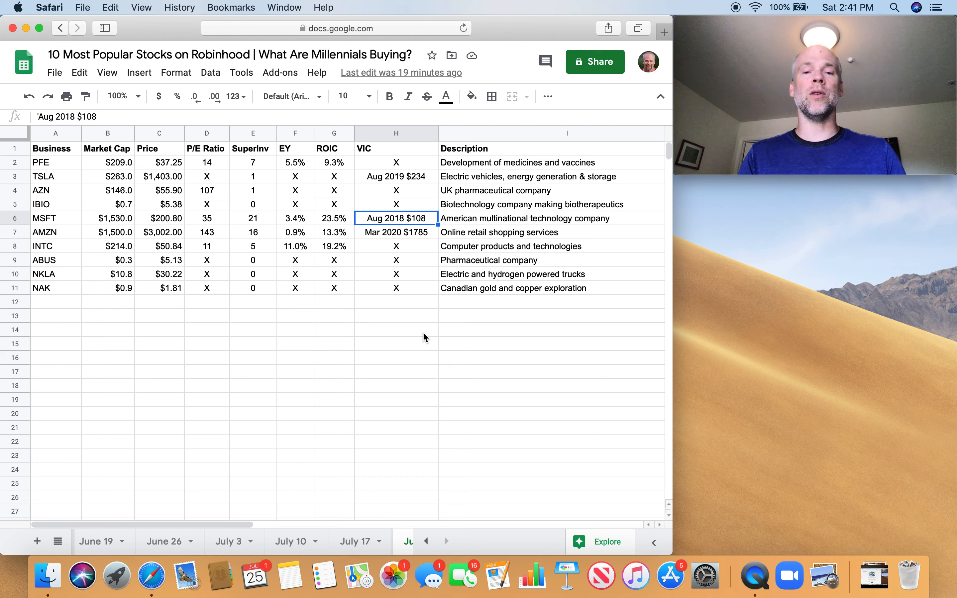
{"action": "mouse_move", "coordinate": [393, 233]}
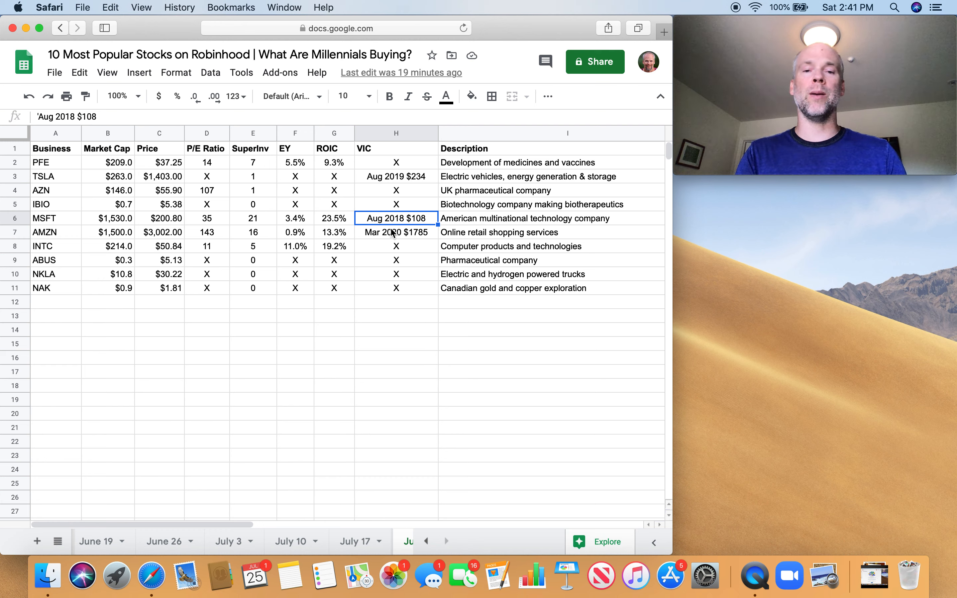
{"action": "mouse_move", "coordinate": [402, 282]}
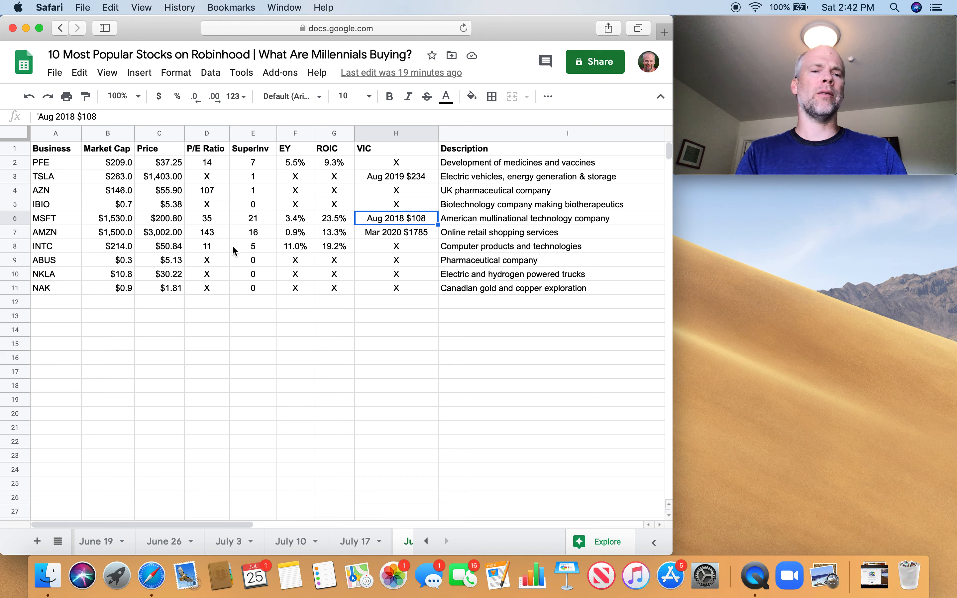
{"action": "mouse_move", "coordinate": [218, 238]}
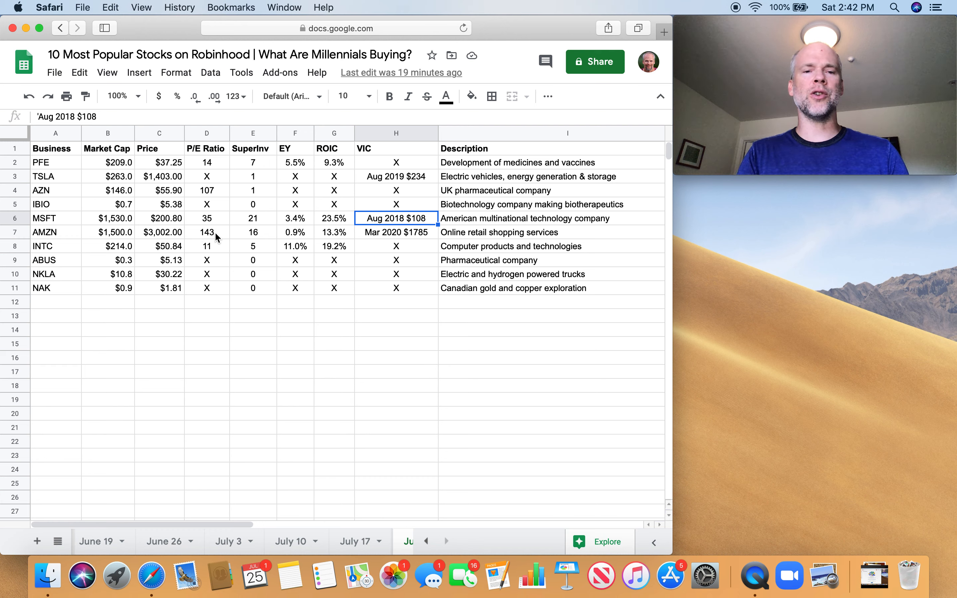
{"action": "left_click", "coordinate": [206, 232]}
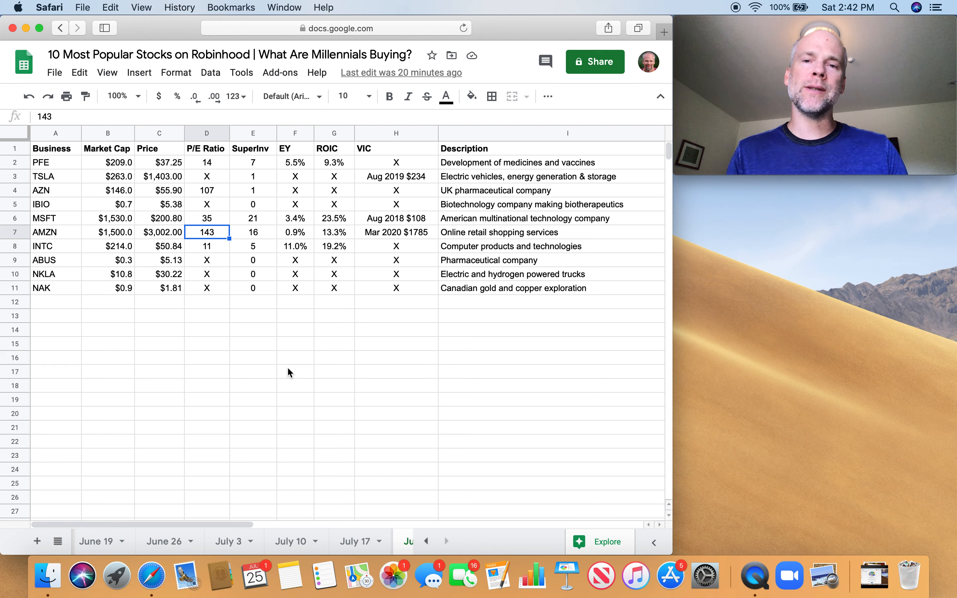
{"action": "mouse_move", "coordinate": [219, 239]}
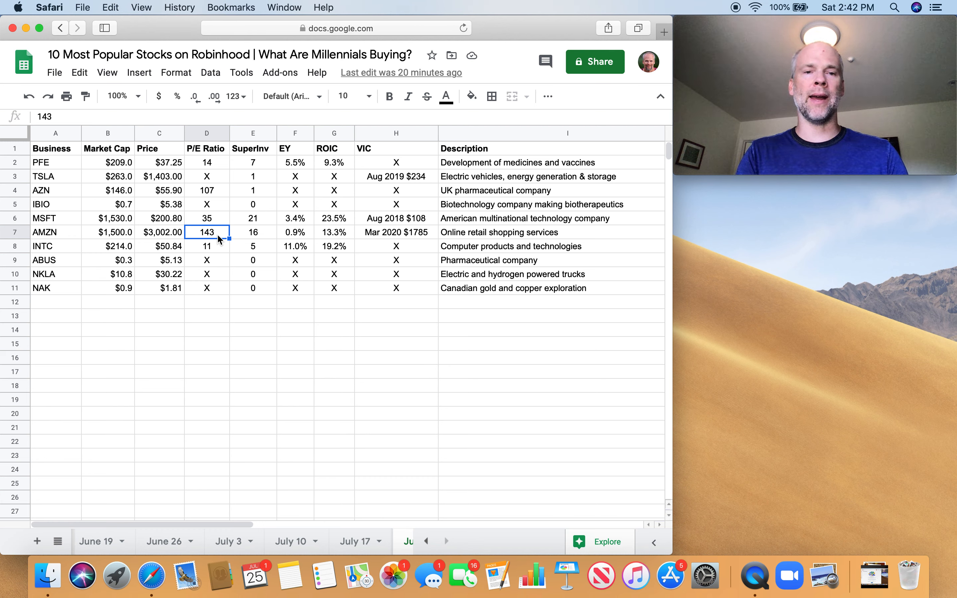
{"action": "left_click", "coordinate": [252, 232]}
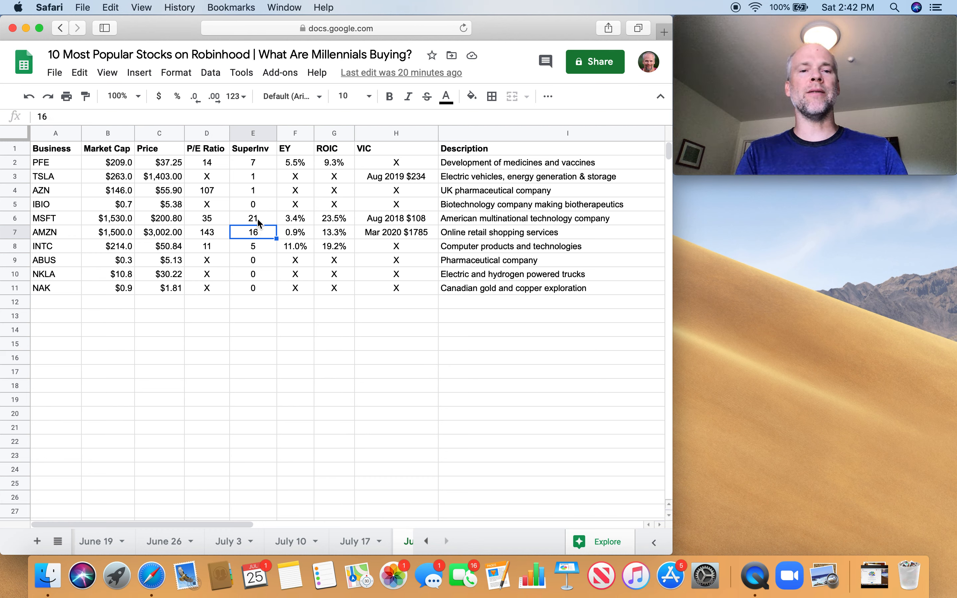
{"action": "mouse_move", "coordinate": [264, 234]}
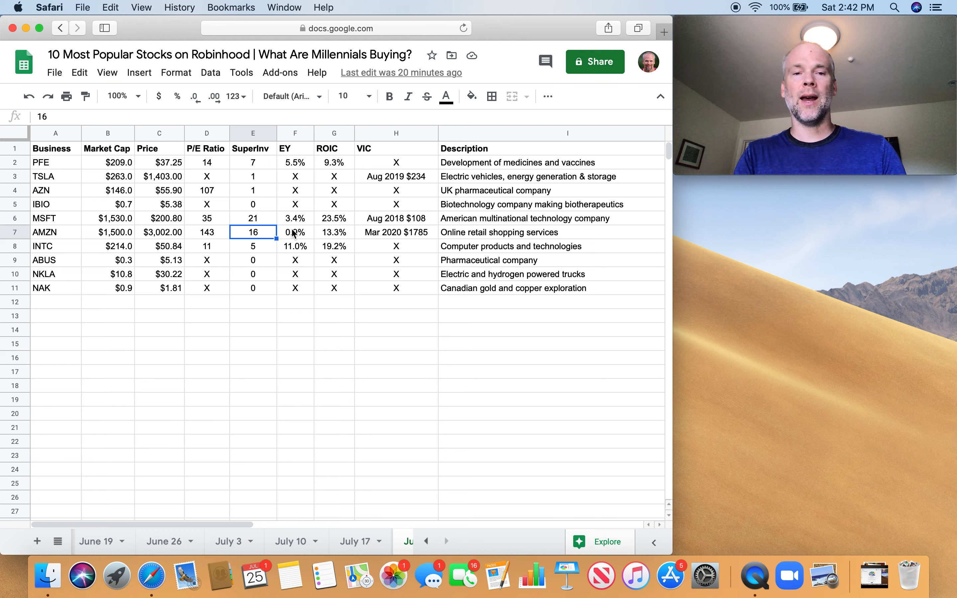
{"action": "left_click", "coordinate": [295, 232]}
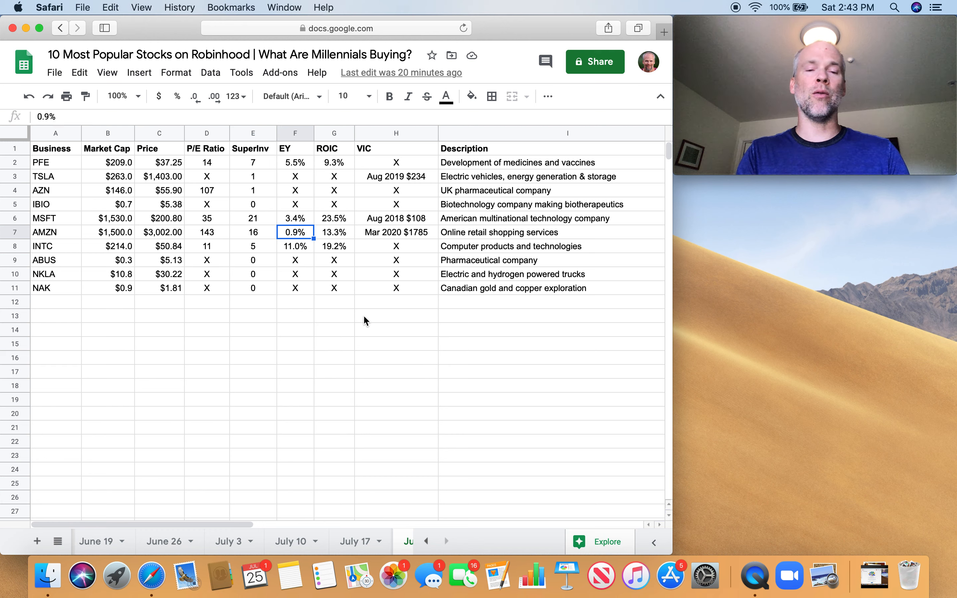
{"action": "mouse_move", "coordinate": [300, 244]}
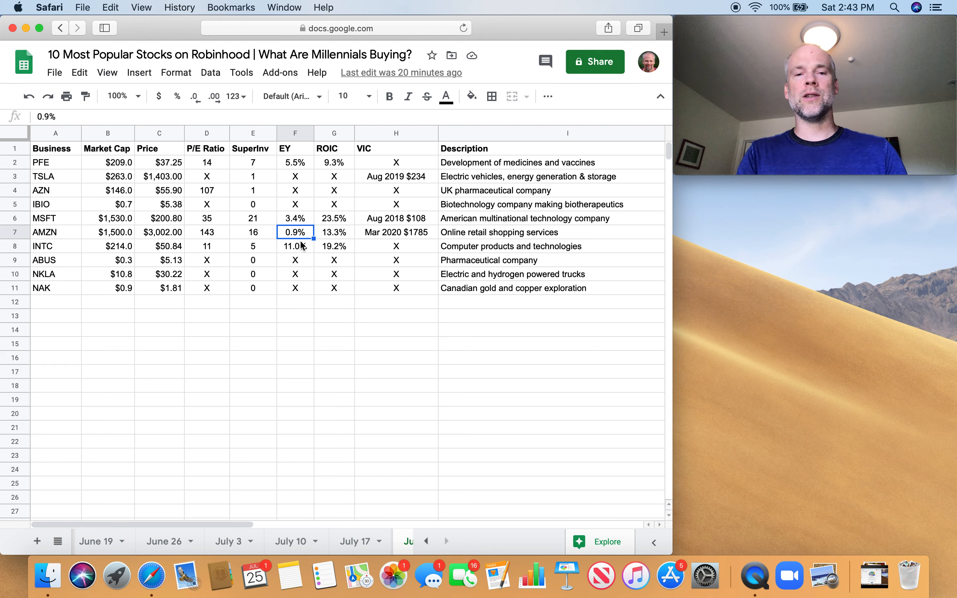
{"action": "mouse_move", "coordinate": [321, 293]}
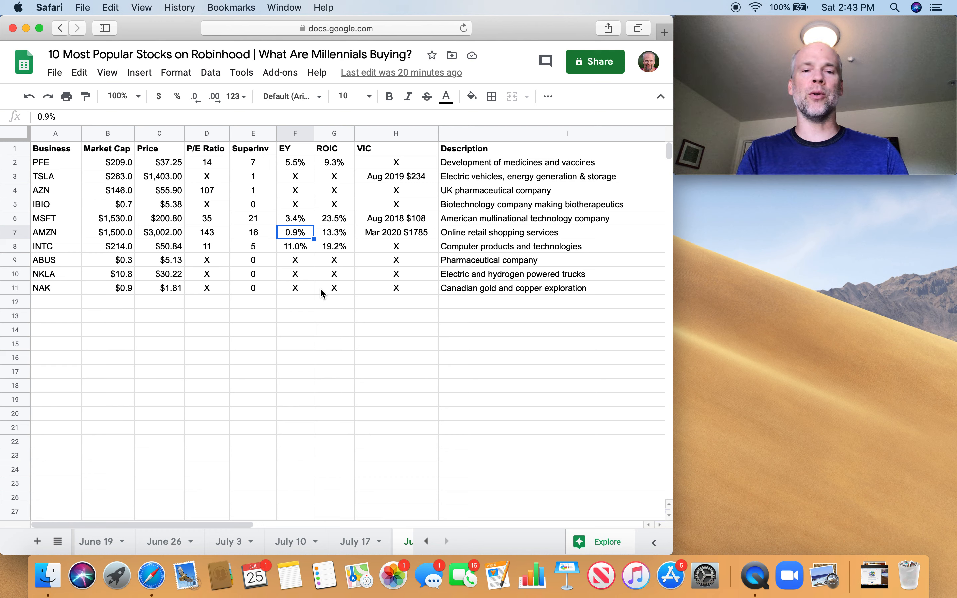
{"action": "mouse_move", "coordinate": [414, 238]}
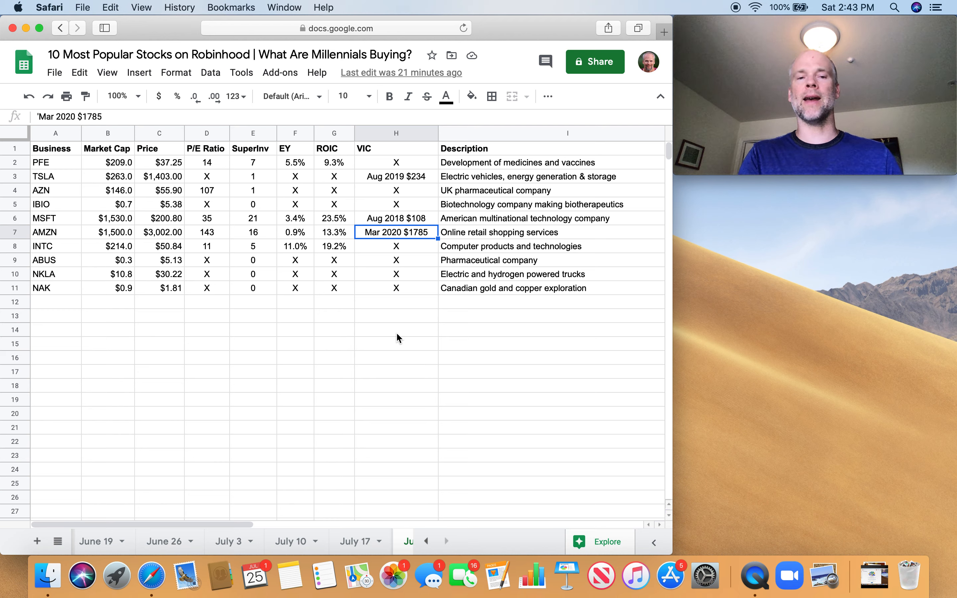
{"action": "mouse_move", "coordinate": [428, 305]}
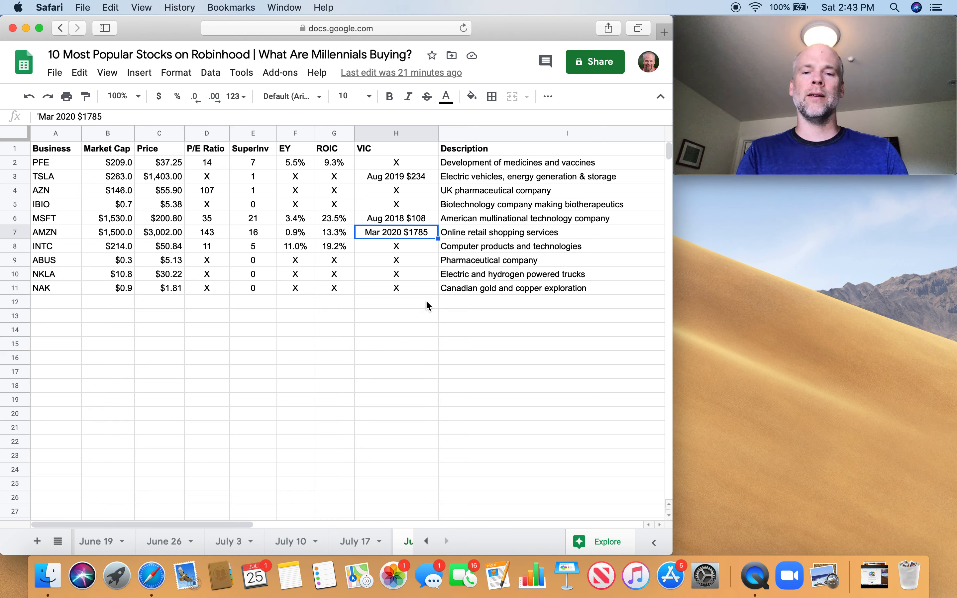
{"action": "mouse_move", "coordinate": [147, 242]}
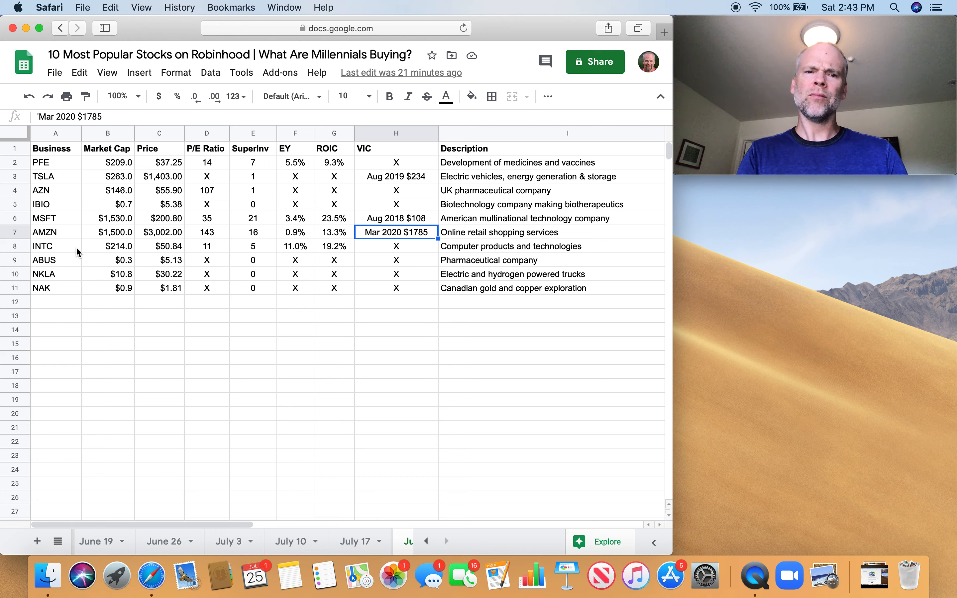
{"action": "mouse_move", "coordinate": [207, 252]}
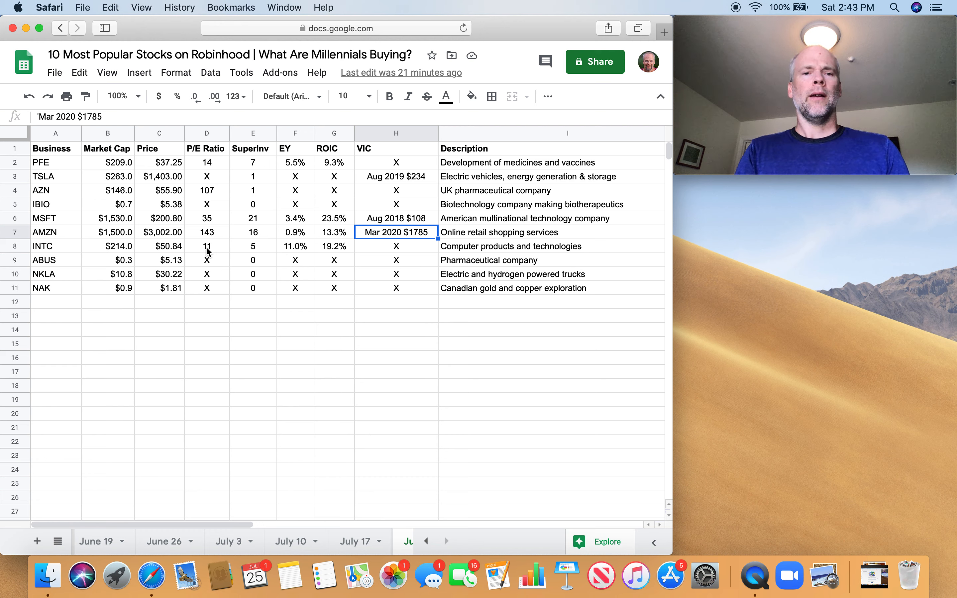
{"action": "left_click", "coordinate": [206, 246]}
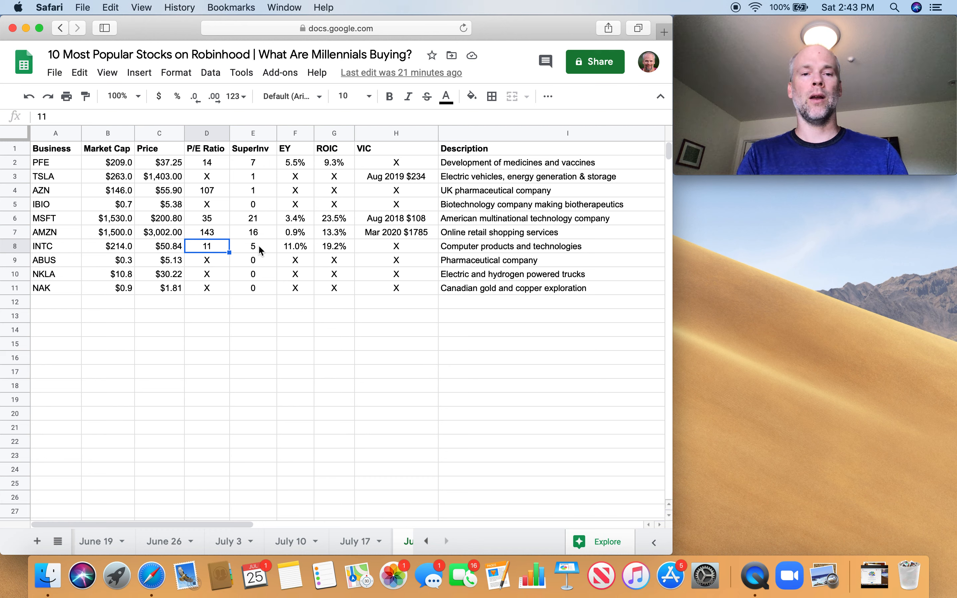
{"action": "left_click", "coordinate": [295, 246]}
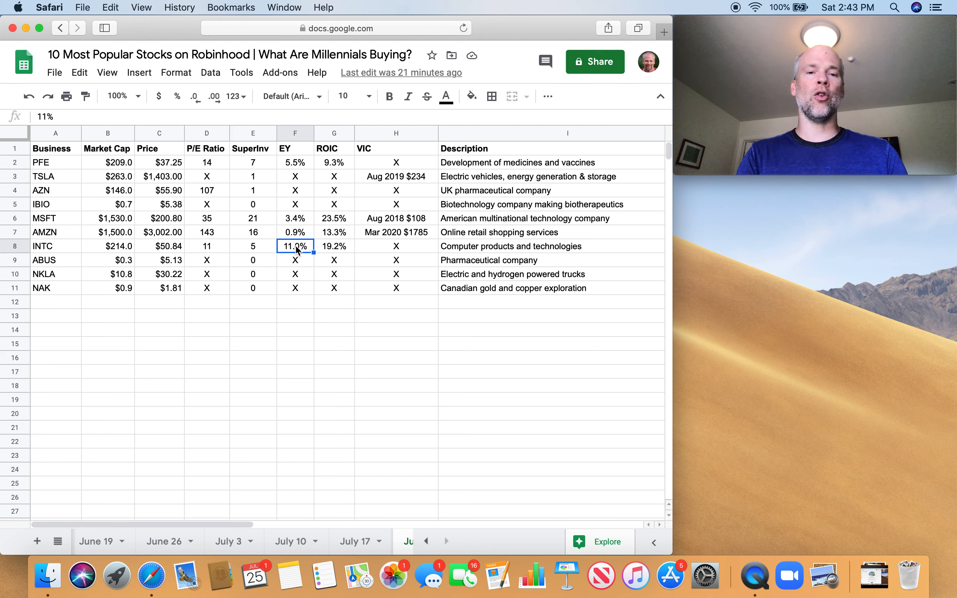
{"action": "mouse_move", "coordinate": [358, 396]}
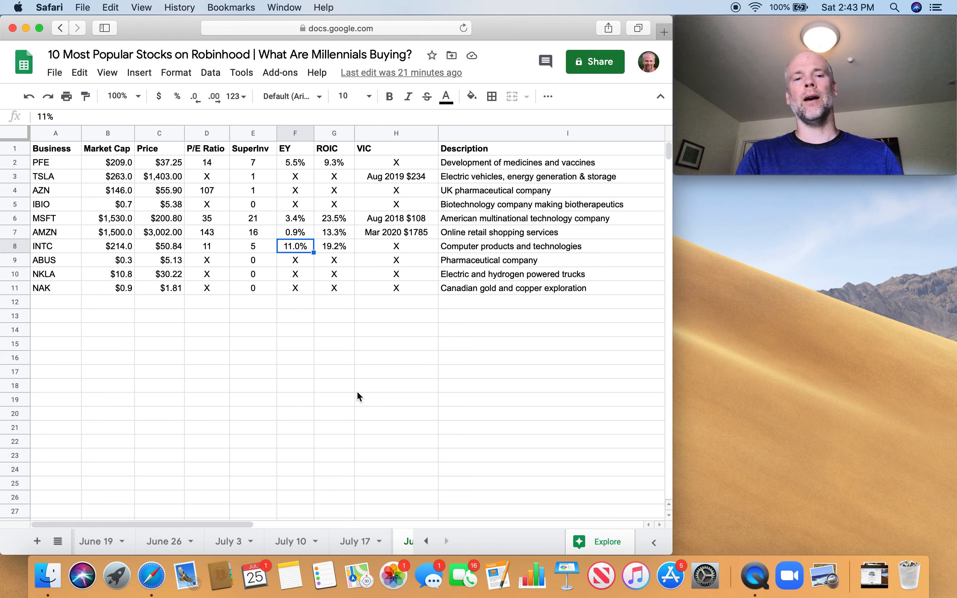
{"action": "left_click", "coordinate": [334, 246]}
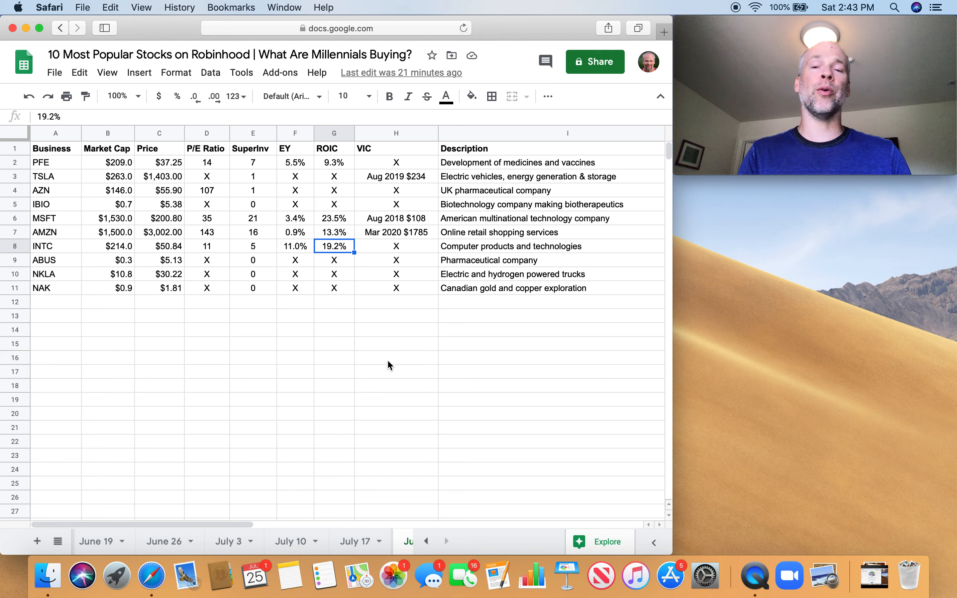
{"action": "mouse_move", "coordinate": [311, 279]}
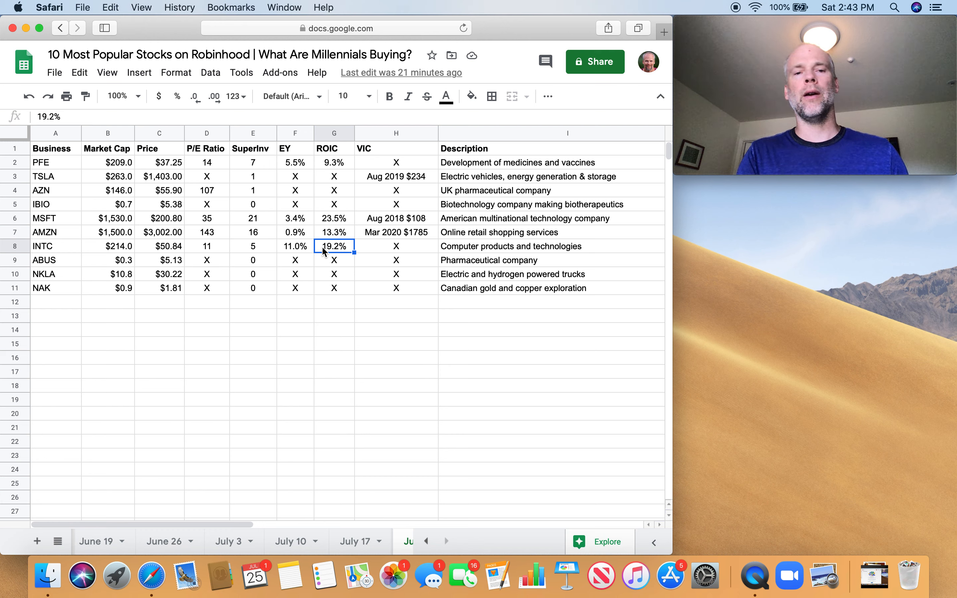
{"action": "mouse_move", "coordinate": [297, 251]}
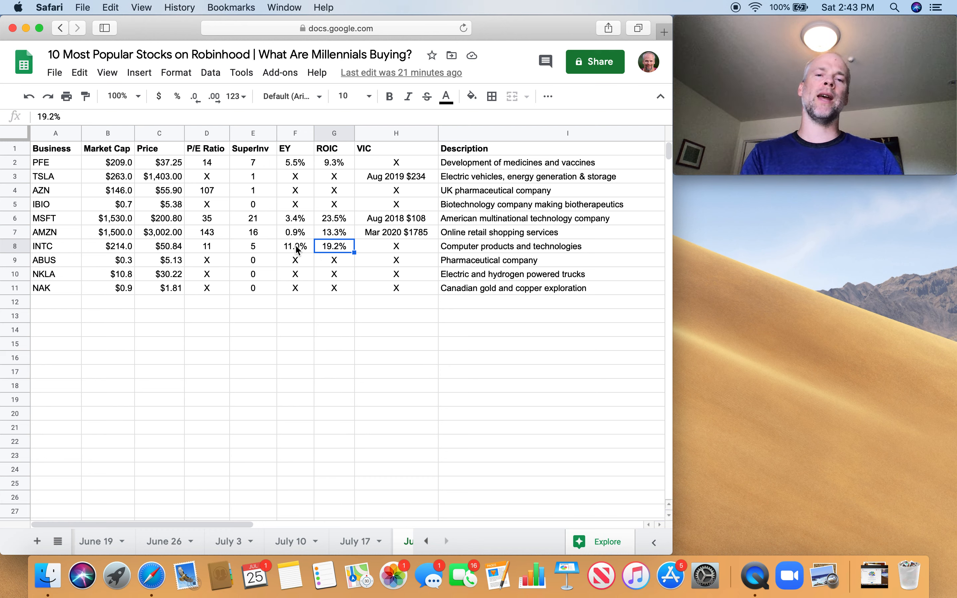
{"action": "mouse_move", "coordinate": [349, 299]}
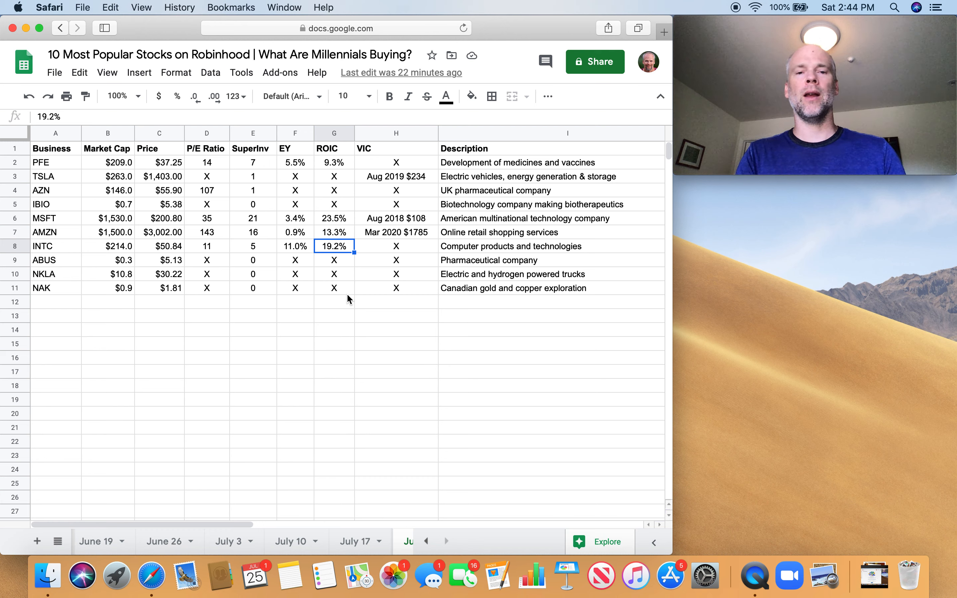
{"action": "left_click", "coordinate": [396, 246]}
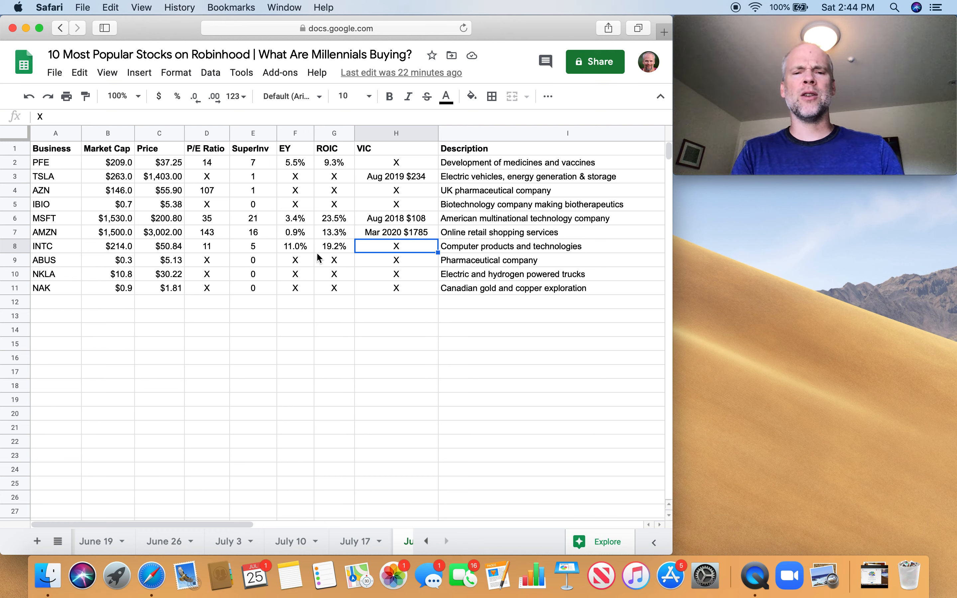
{"action": "left_click", "coordinate": [334, 246]}
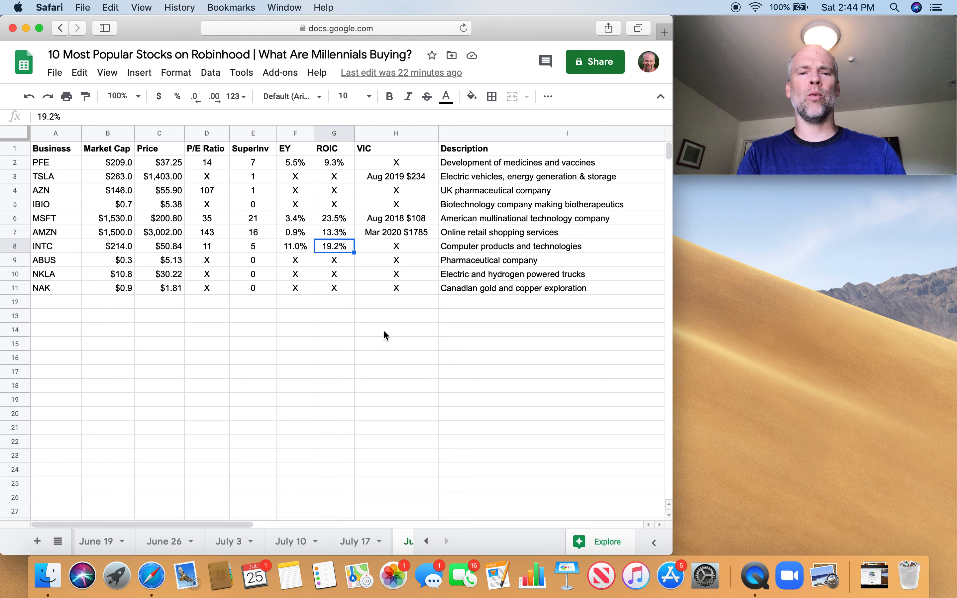
{"action": "mouse_move", "coordinate": [396, 316]}
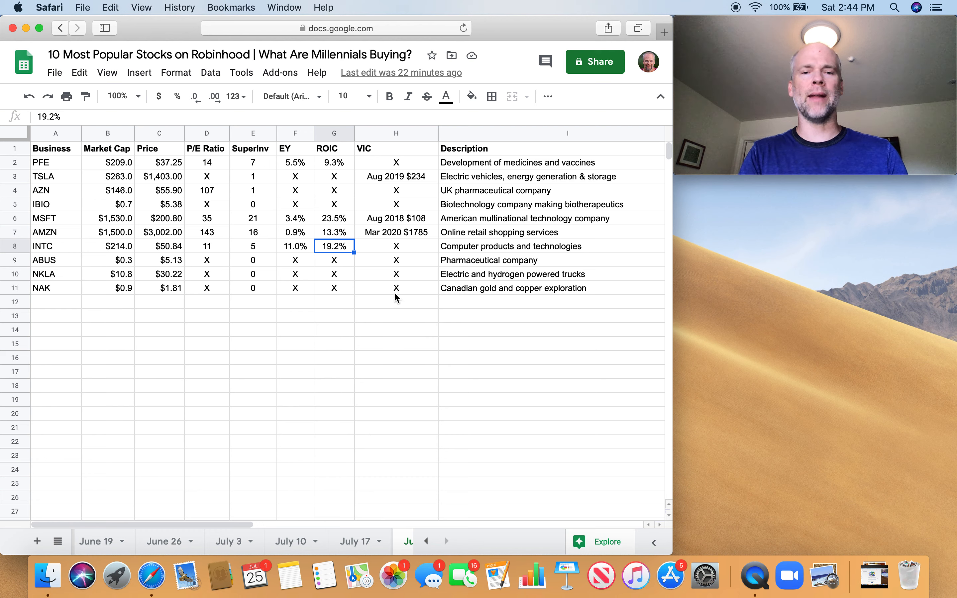
{"action": "mouse_move", "coordinate": [259, 254]}
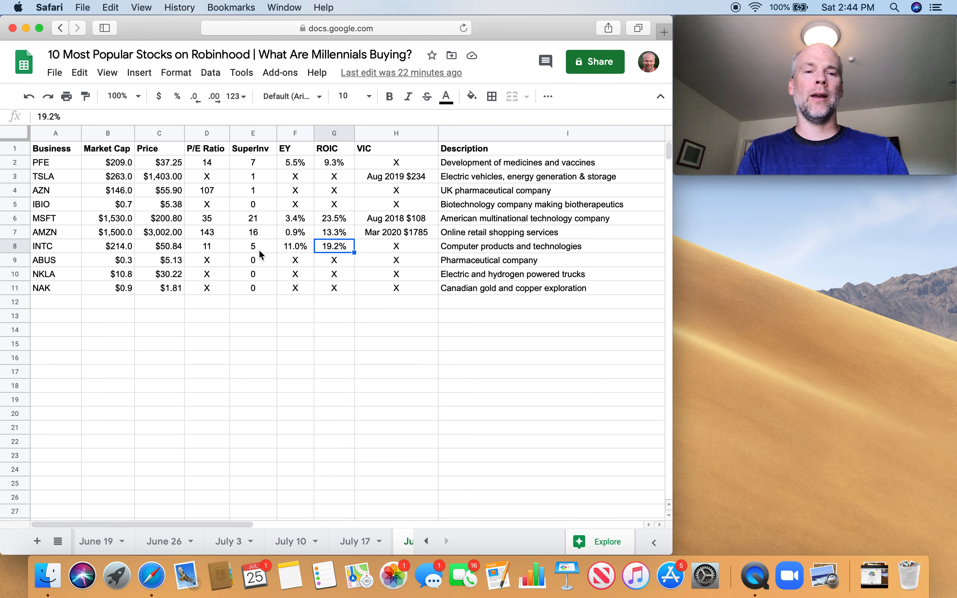
{"action": "left_click", "coordinate": [108, 246]}
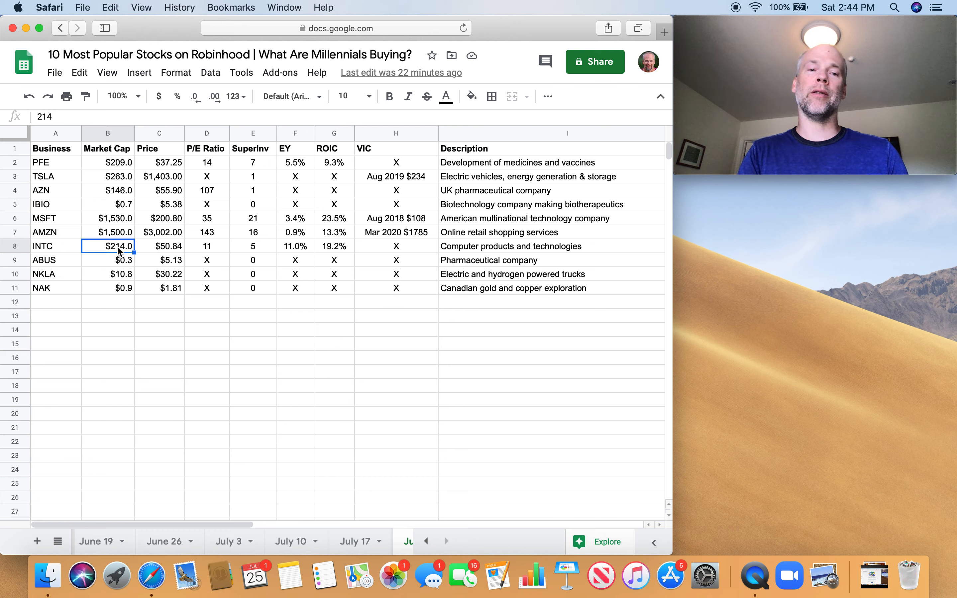
{"action": "mouse_move", "coordinate": [251, 398]}
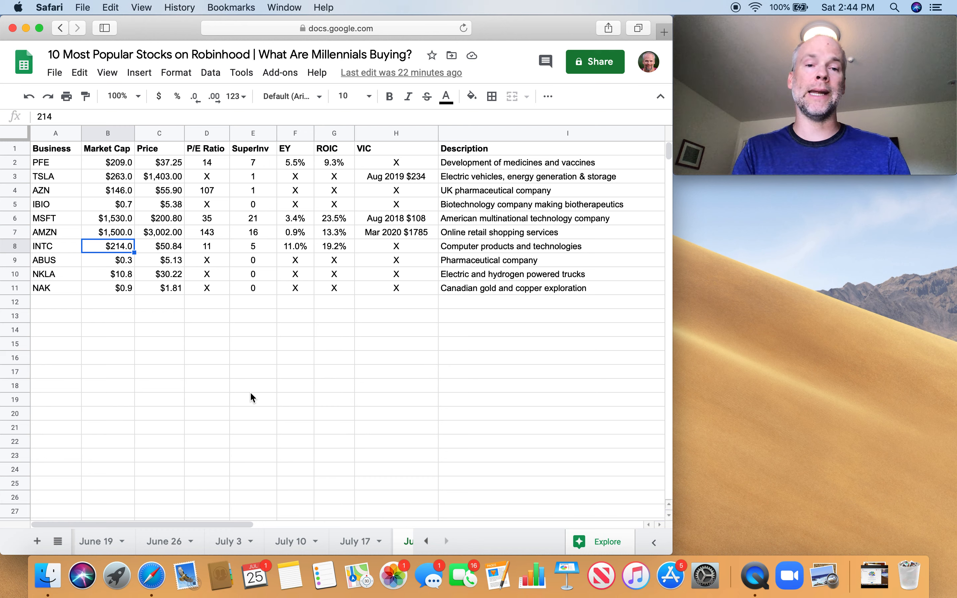
{"action": "mouse_move", "coordinate": [152, 298]}
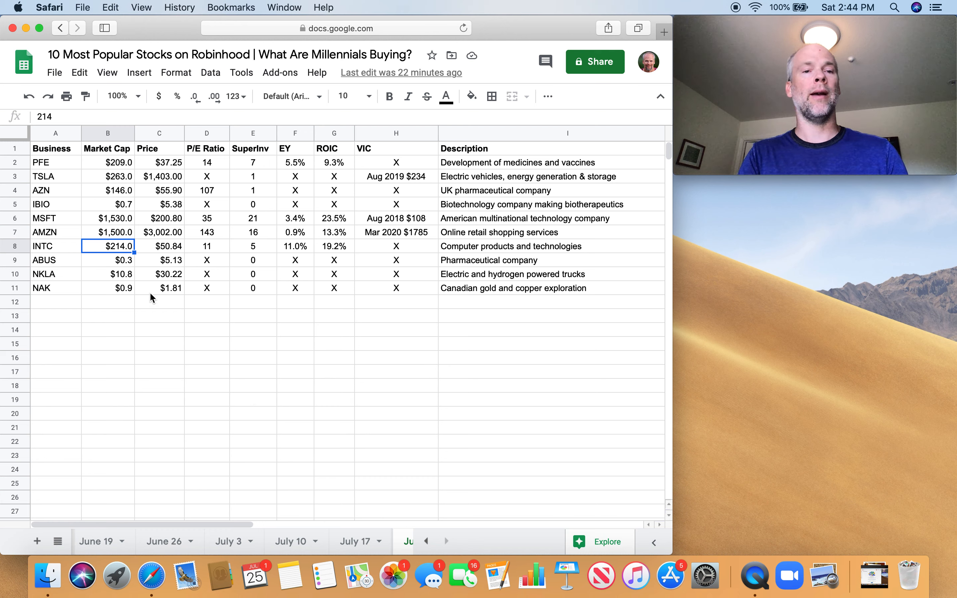
{"action": "left_click", "coordinate": [55, 259]}
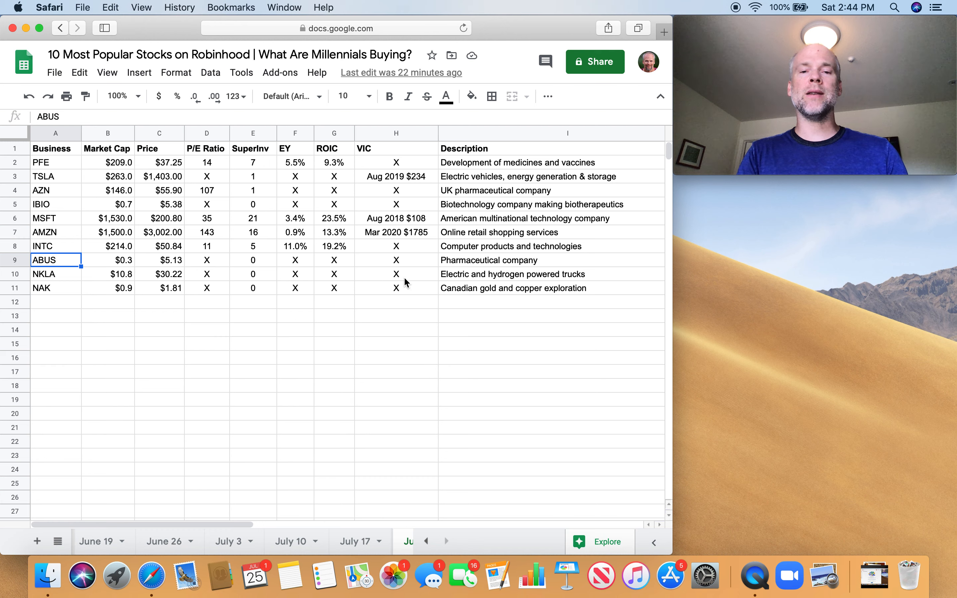
{"action": "mouse_move", "coordinate": [125, 263]}
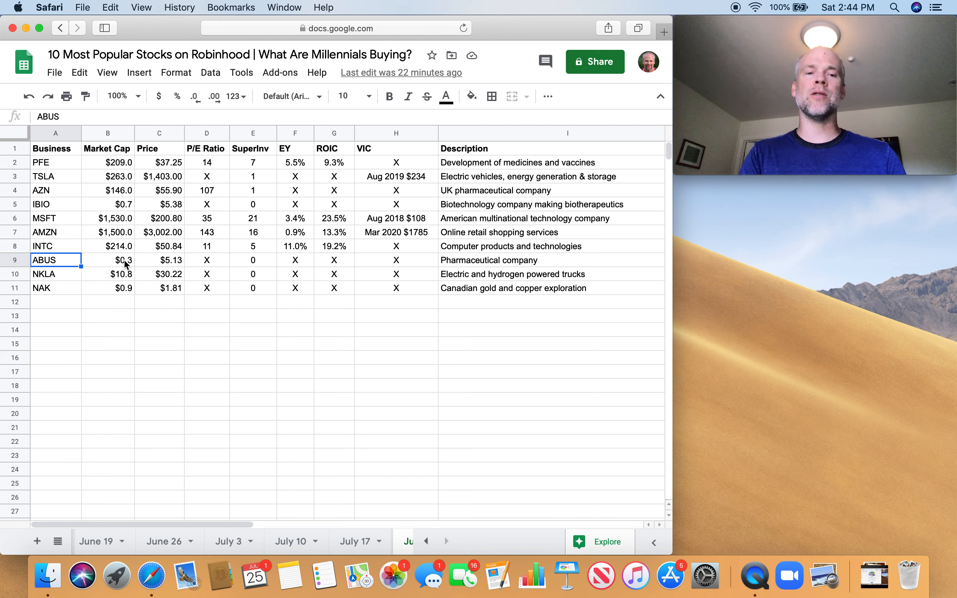
{"action": "left_click", "coordinate": [108, 259]}
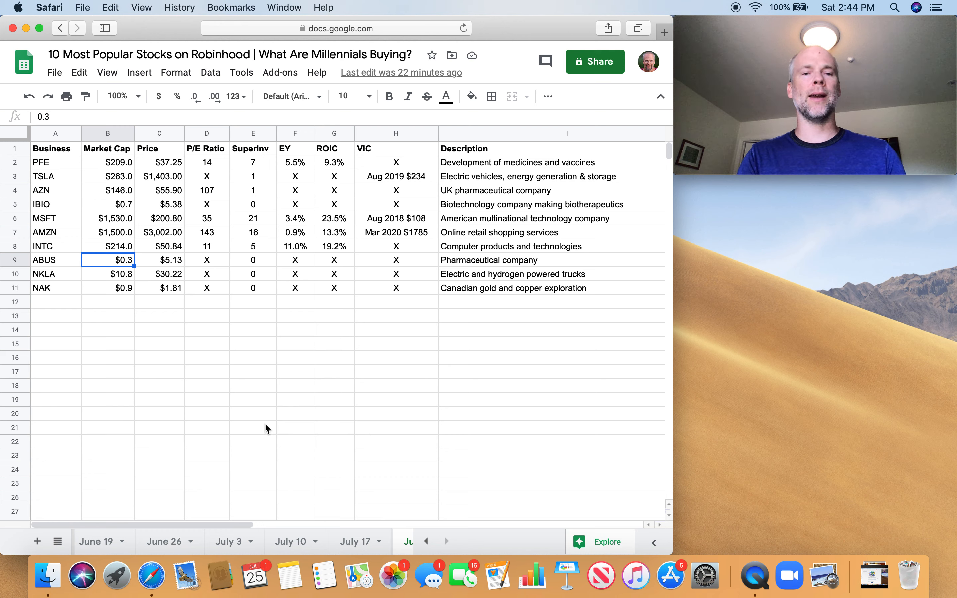
{"action": "mouse_move", "coordinate": [258, 262]}
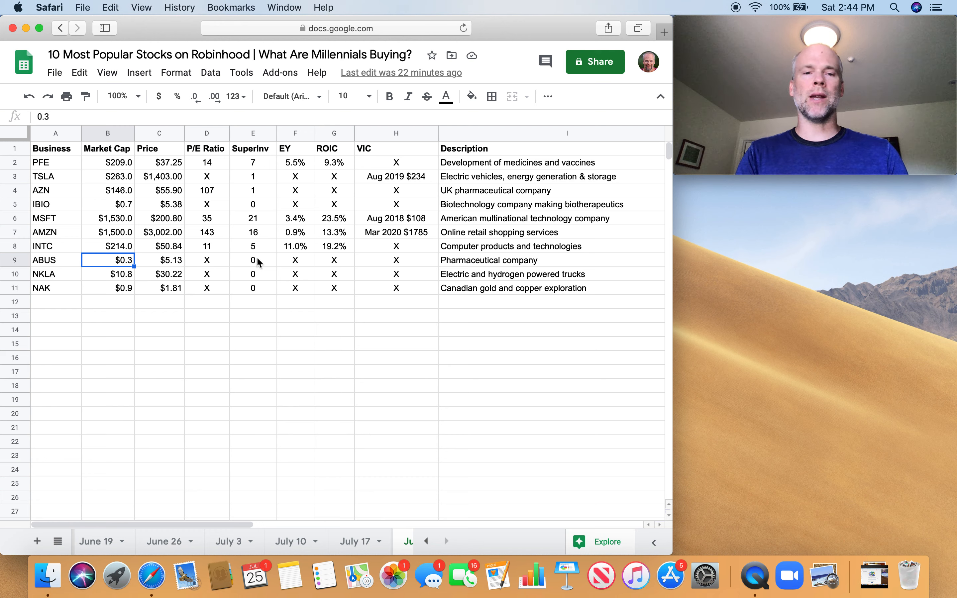
{"action": "mouse_move", "coordinate": [86, 267]}
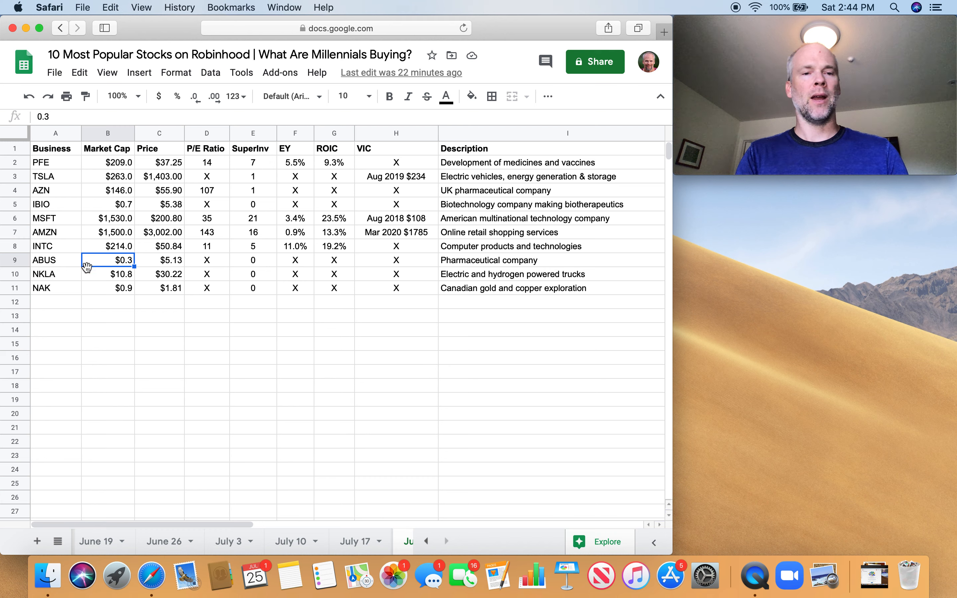
{"action": "left_click", "coordinate": [55, 273]}
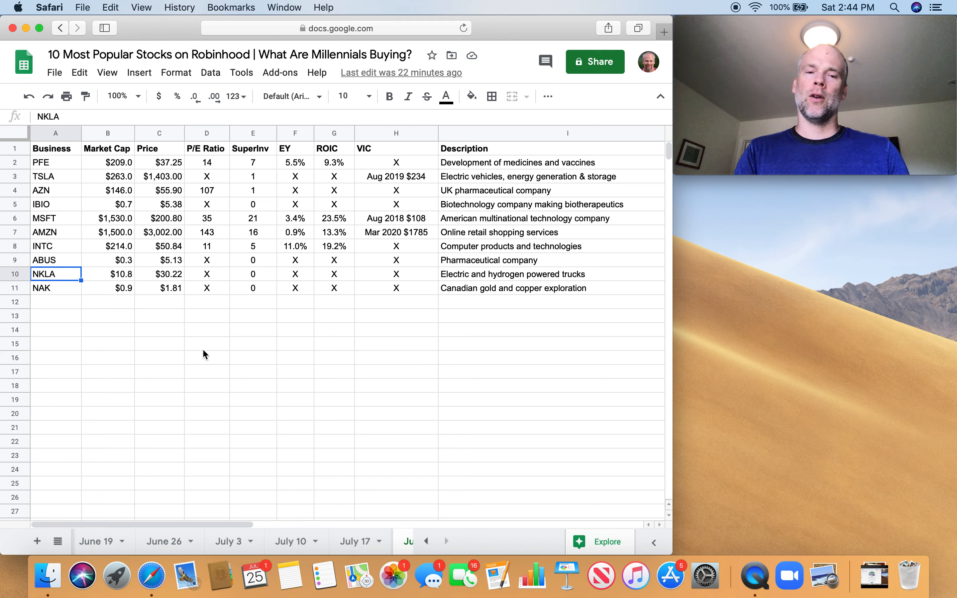
{"action": "left_click", "coordinate": [159, 273]}
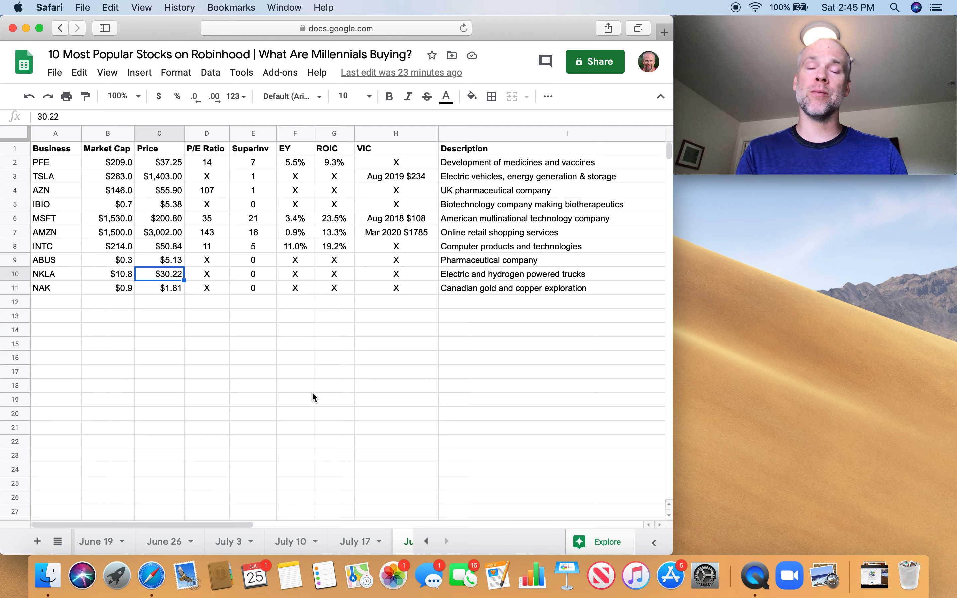
{"action": "mouse_move", "coordinate": [124, 276]}
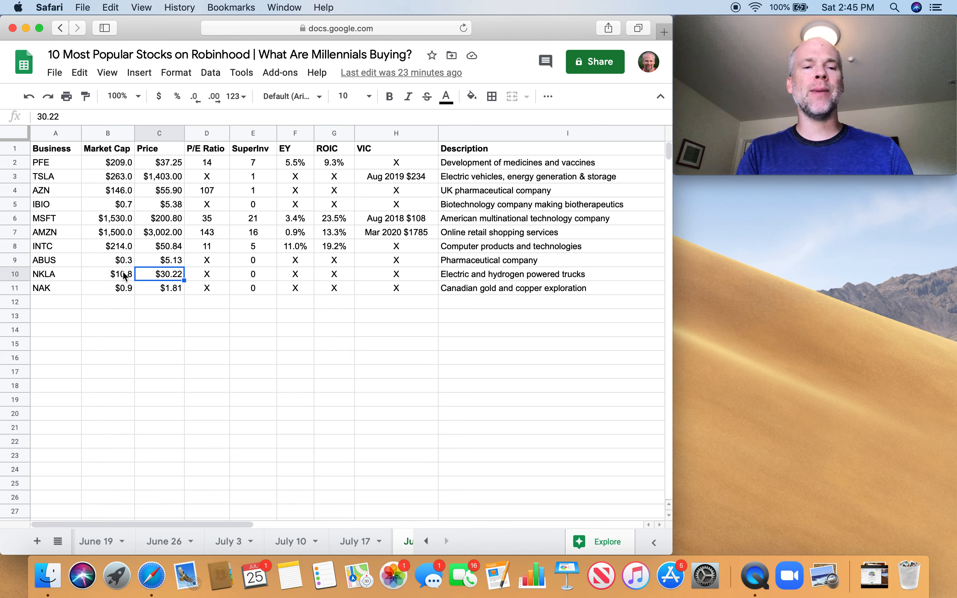
{"action": "left_click", "coordinate": [108, 273]}
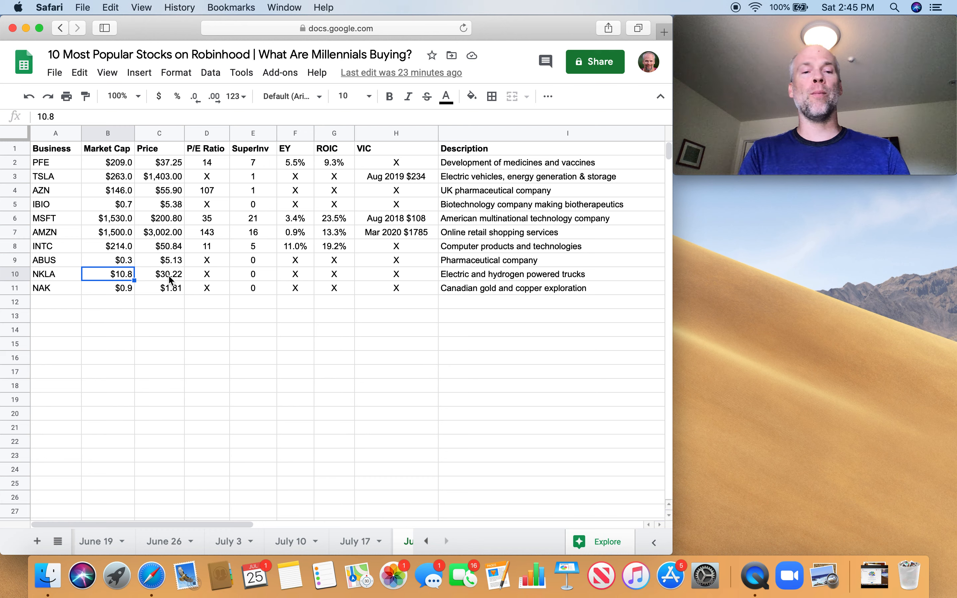
{"action": "left_click", "coordinate": [159, 273]}
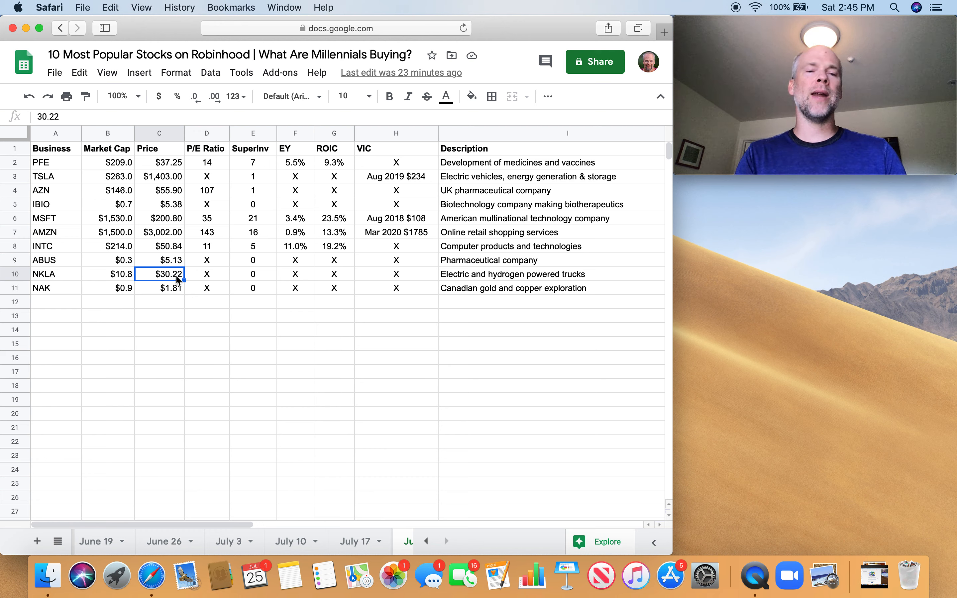
{"action": "mouse_move", "coordinate": [181, 298]}
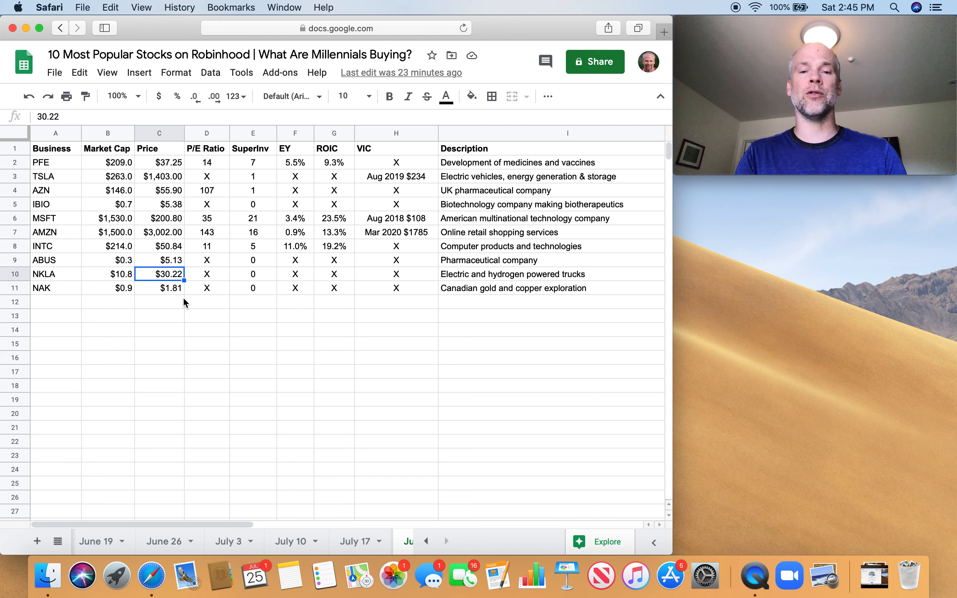
{"action": "mouse_move", "coordinate": [147, 302]}
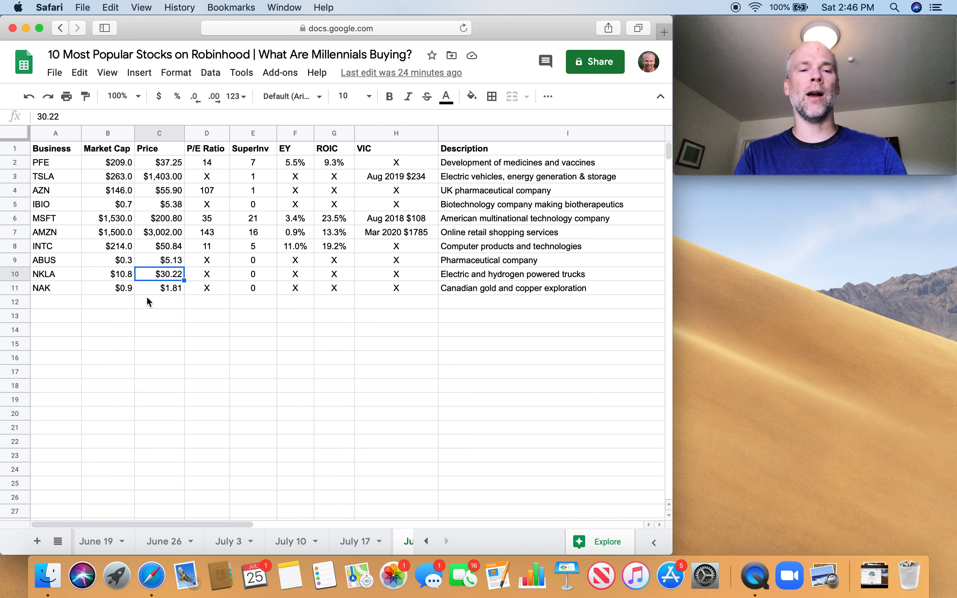
{"action": "mouse_move", "coordinate": [197, 302]}
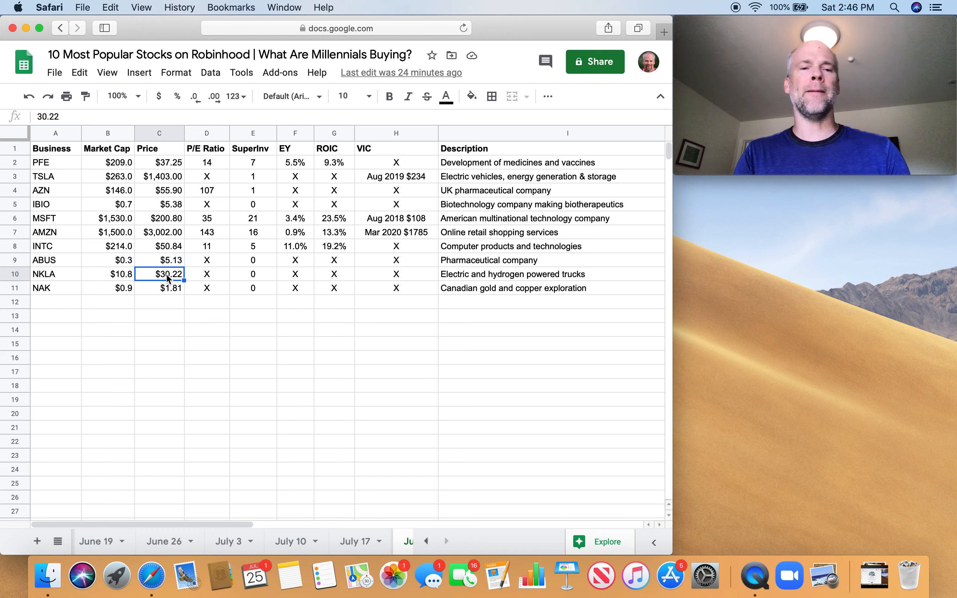
{"action": "mouse_move", "coordinate": [187, 303]}
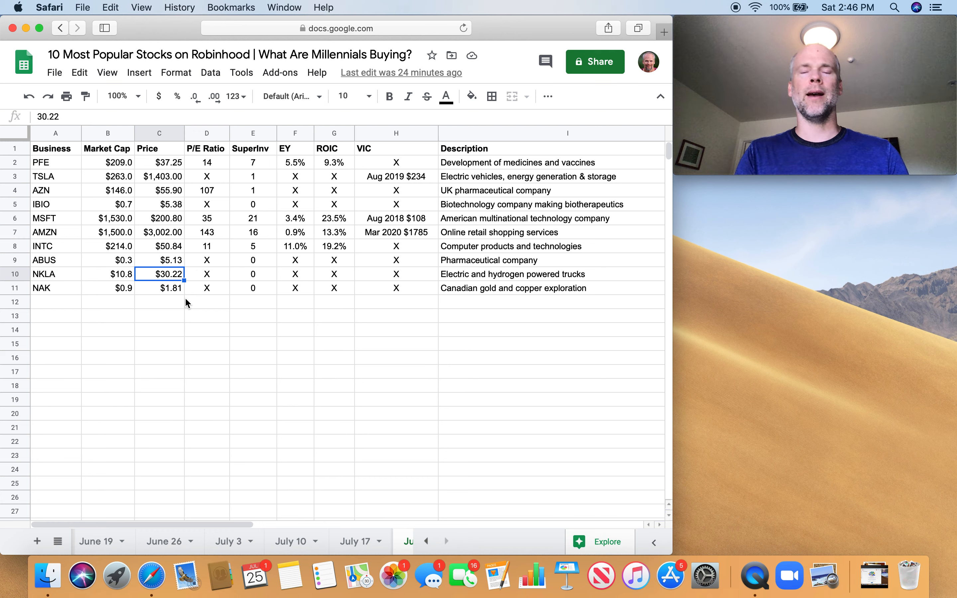
{"action": "mouse_move", "coordinate": [68, 295]}
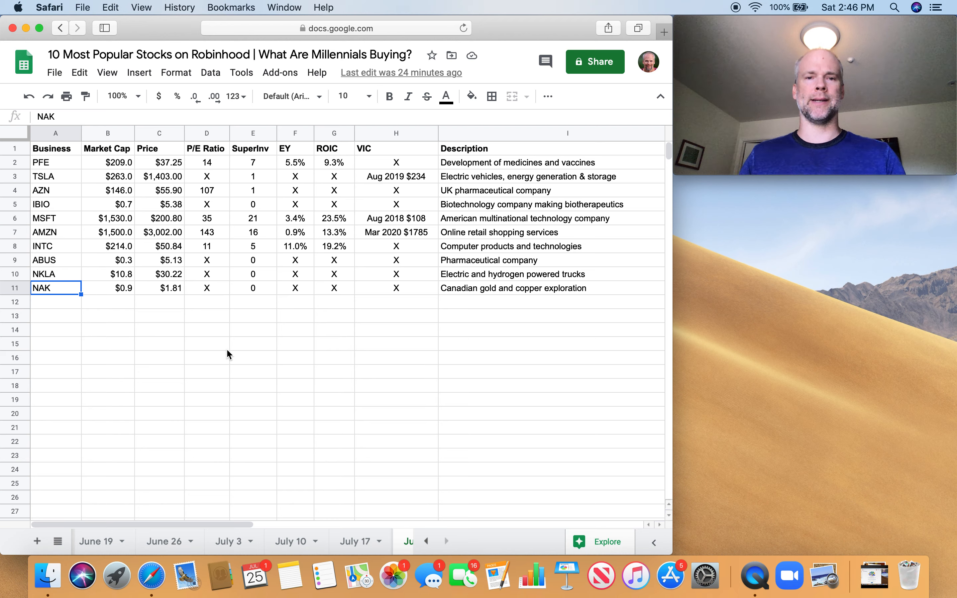
{"action": "mouse_move", "coordinate": [316, 352]}
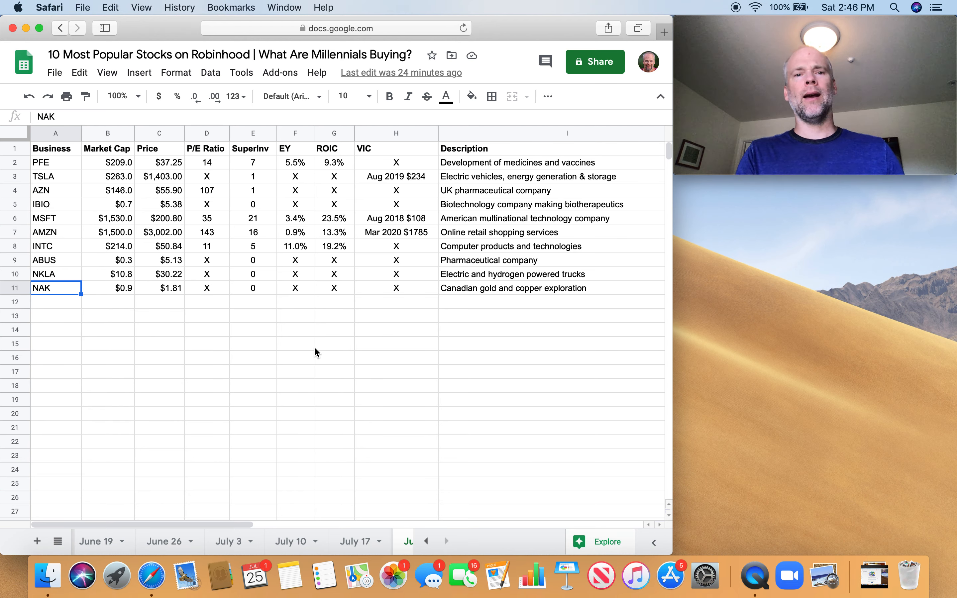
{"action": "mouse_move", "coordinate": [361, 332]}
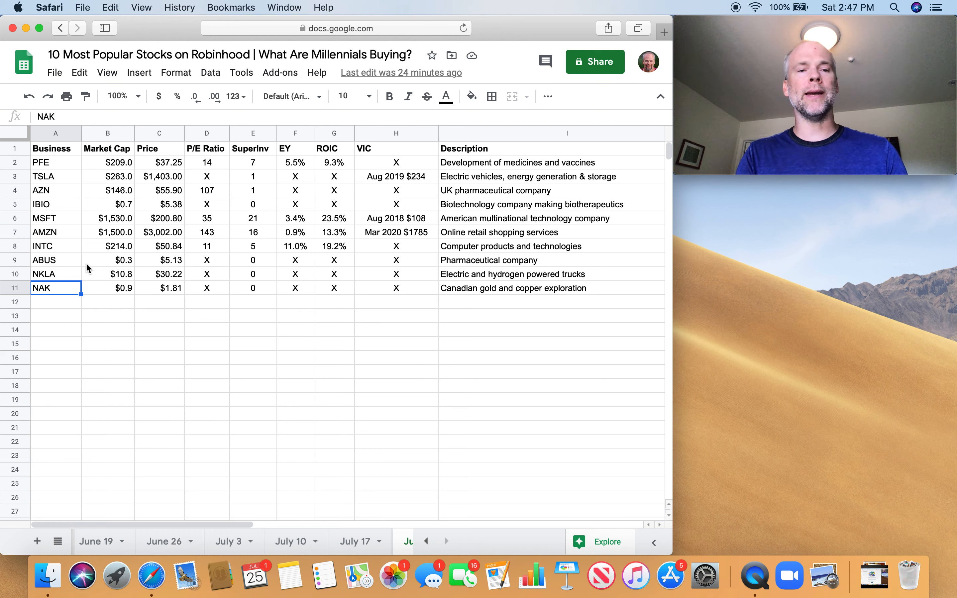
{"action": "left_click", "coordinate": [55, 246]}
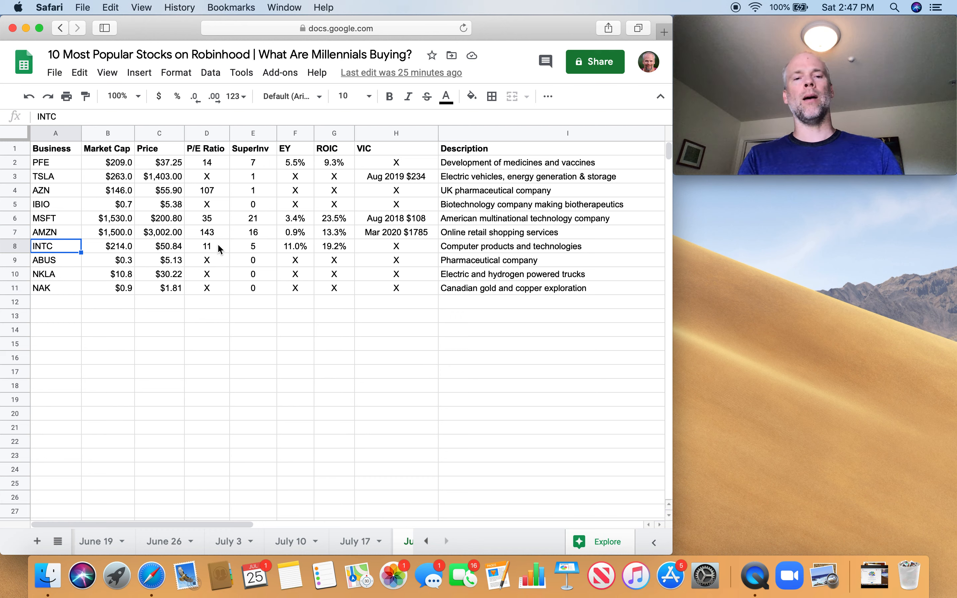
{"action": "mouse_move", "coordinate": [296, 333]}
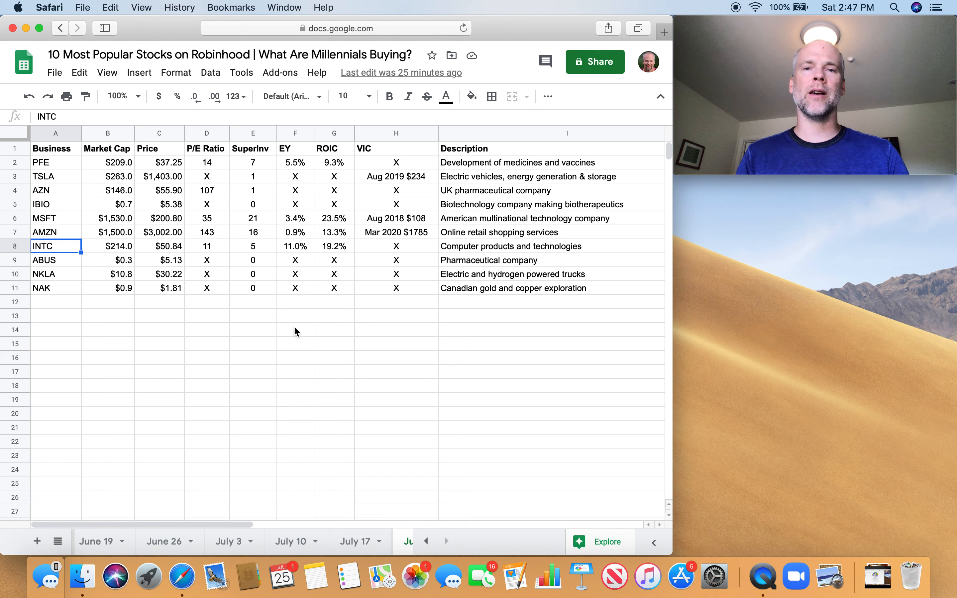
{"action": "mouse_move", "coordinate": [133, 203]}
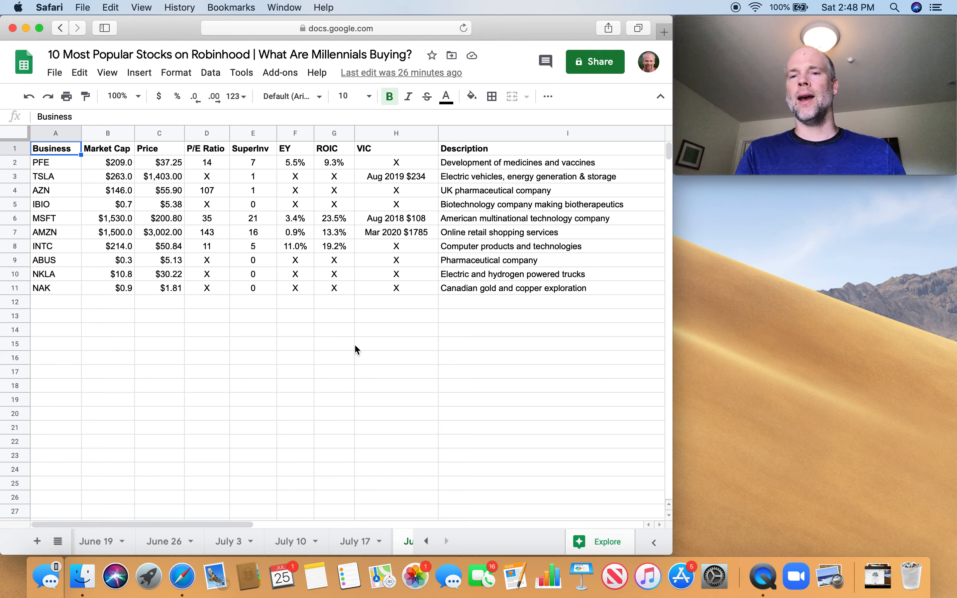
{"action": "mouse_move", "coordinate": [619, 237]}
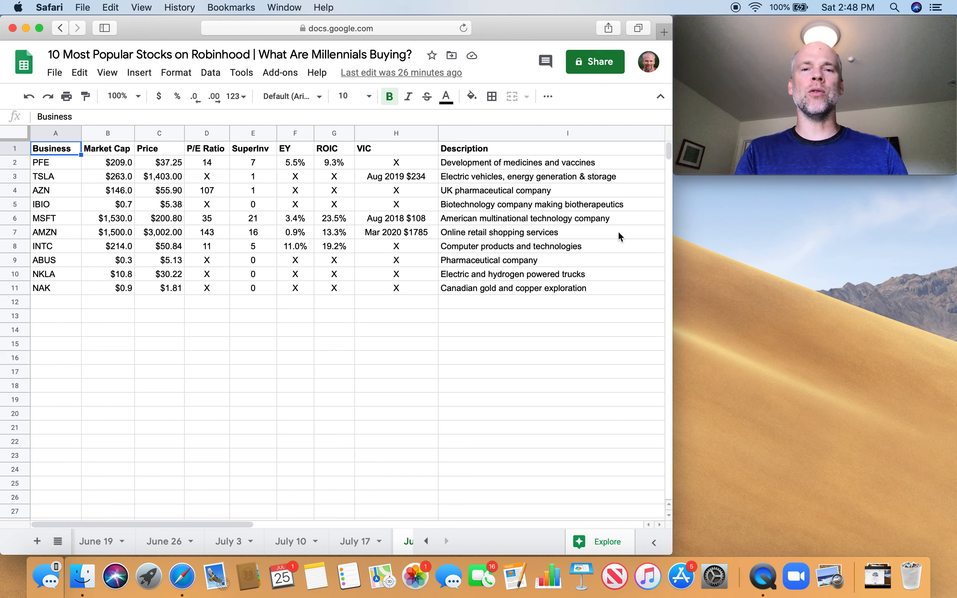